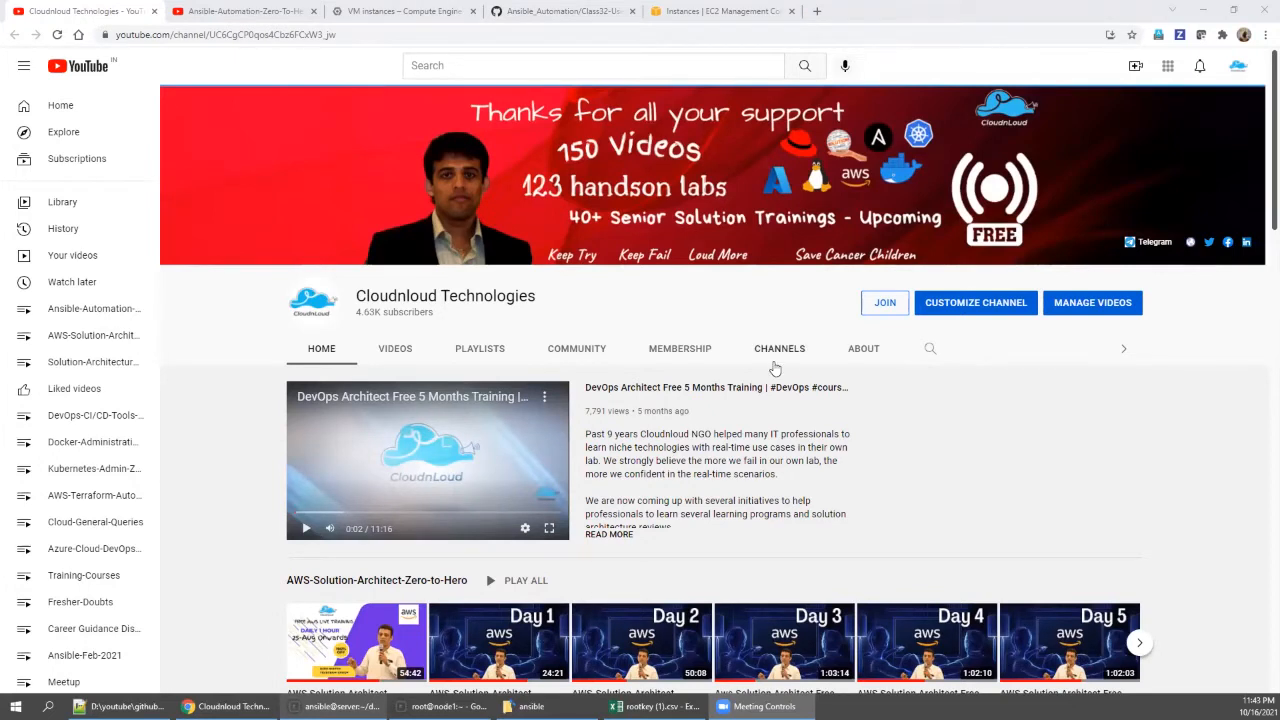
mouse_move(520, 648)
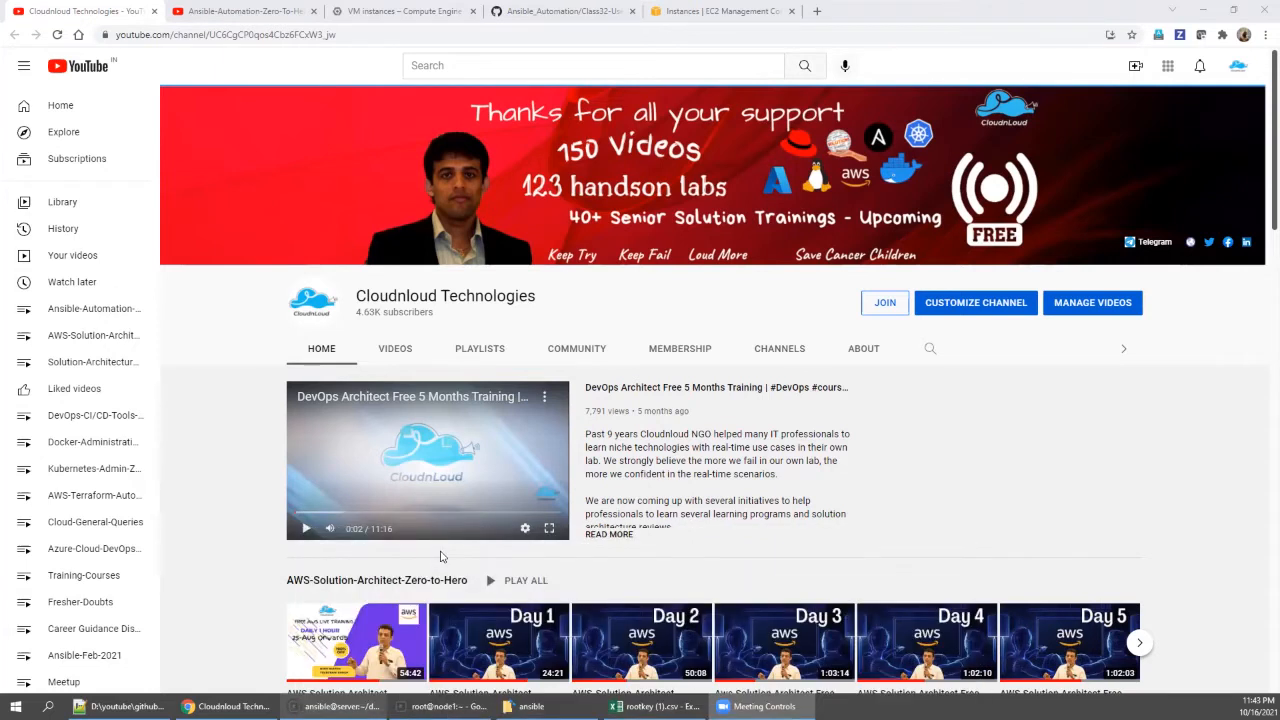
mouse_move(808, 388)
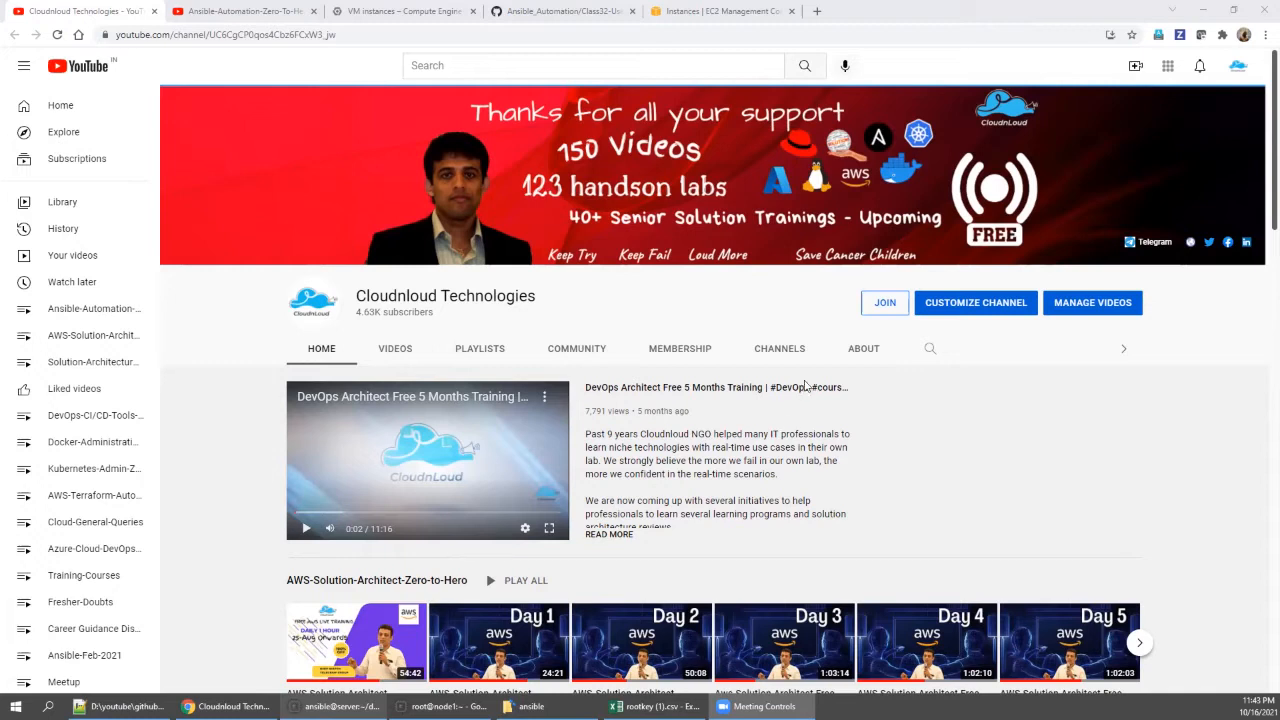
mouse_move(834, 534)
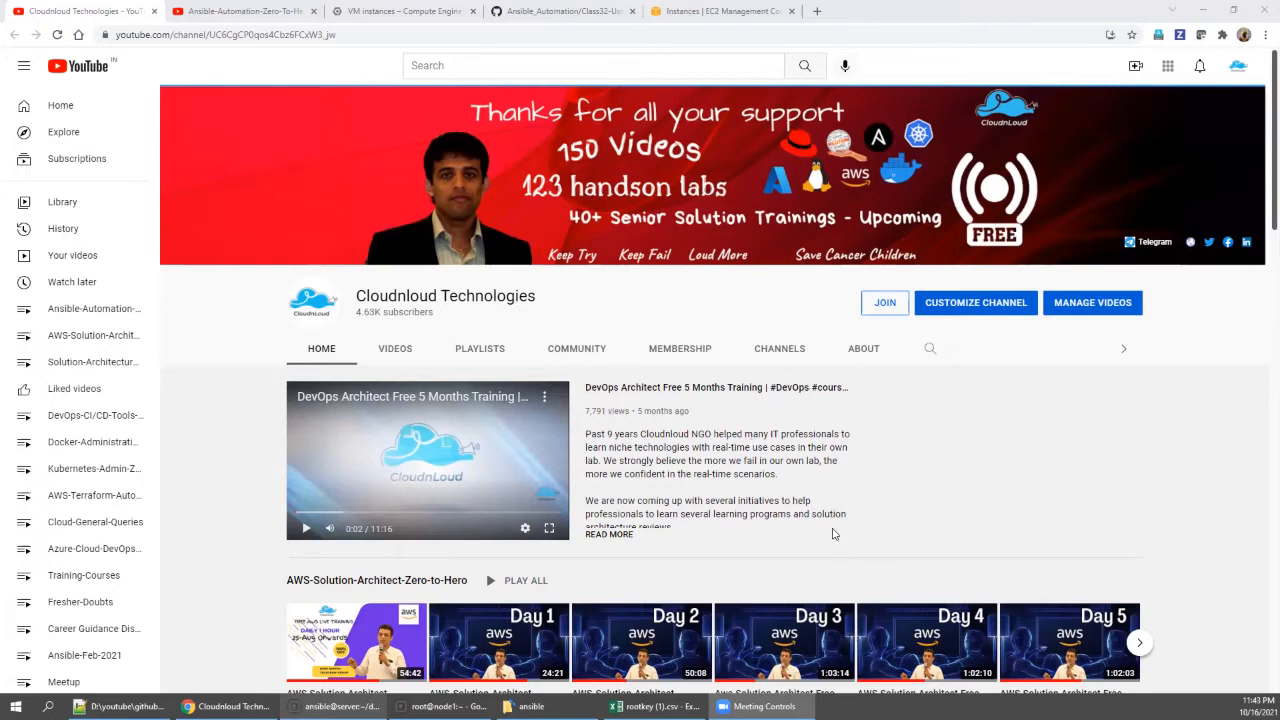
mouse_move(864, 666)
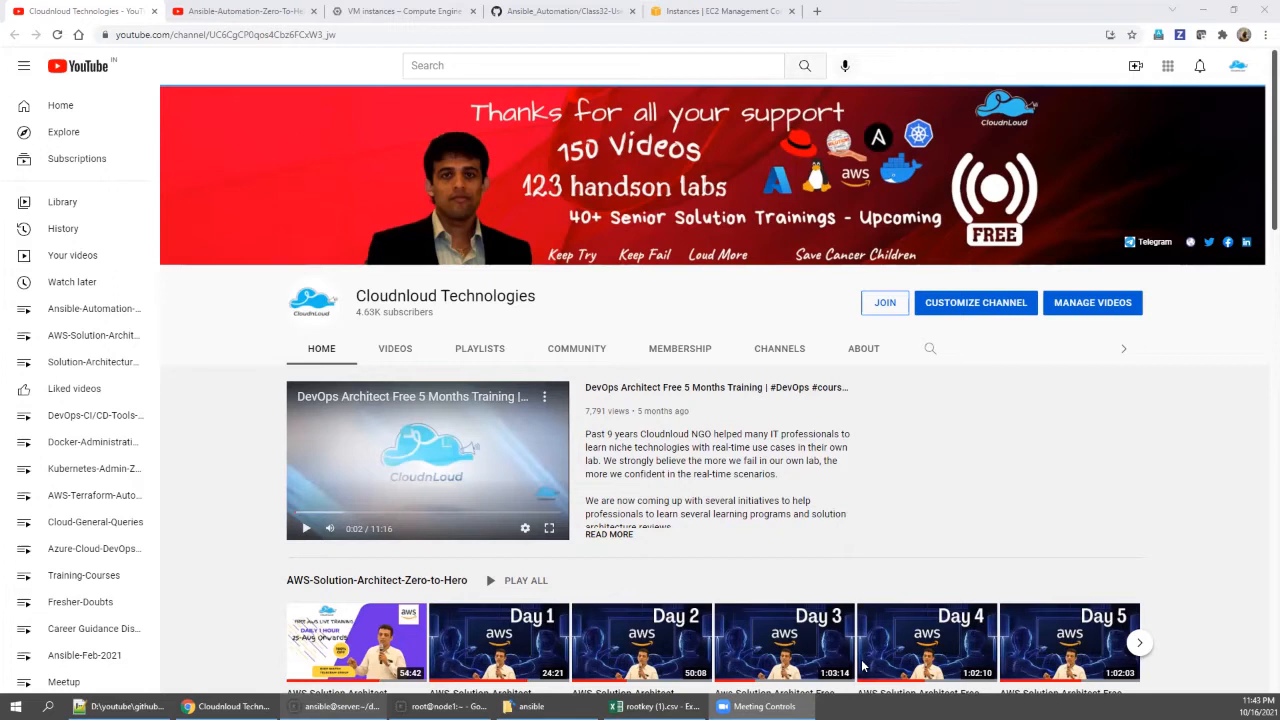
mouse_move(884, 656)
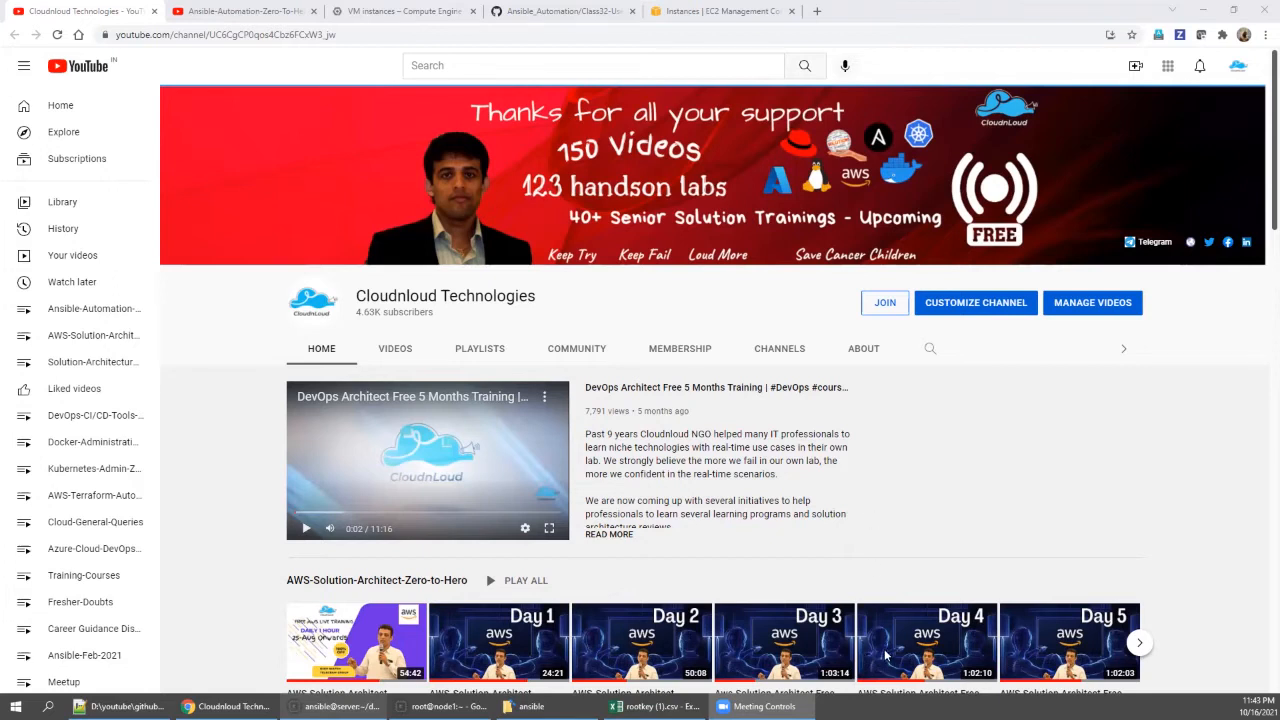
mouse_move(852, 534)
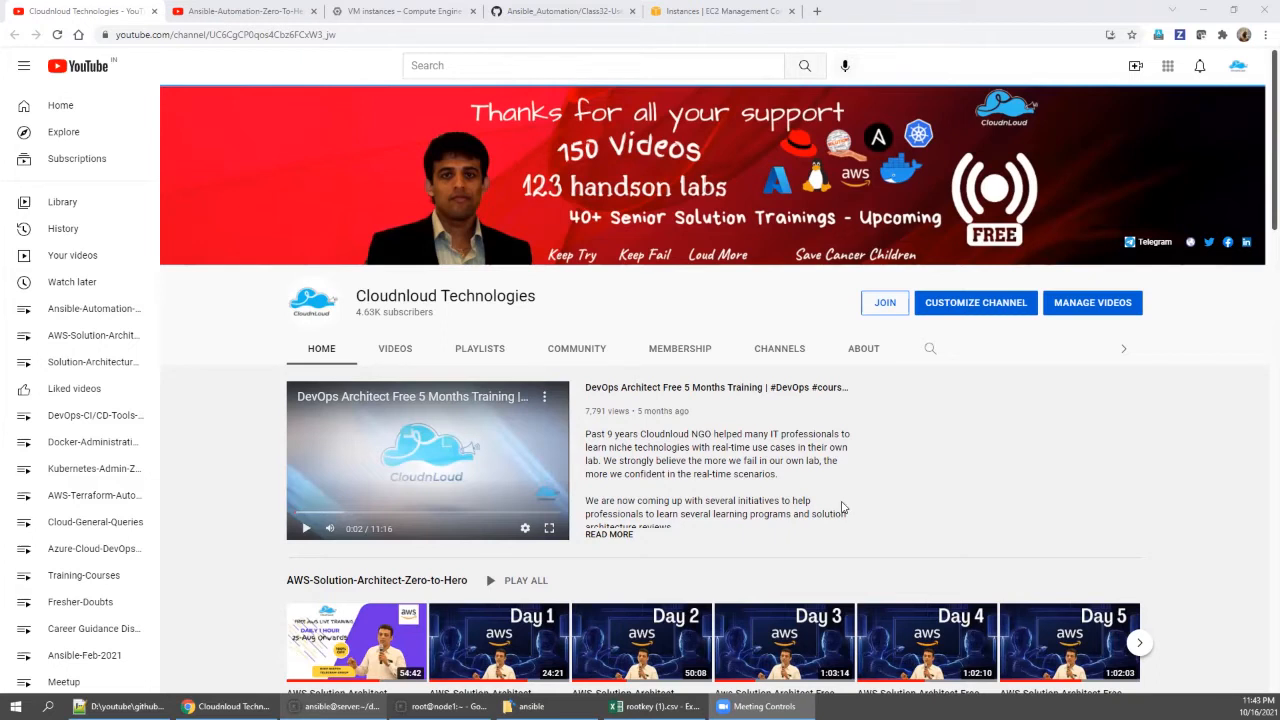
mouse_move(838, 510)
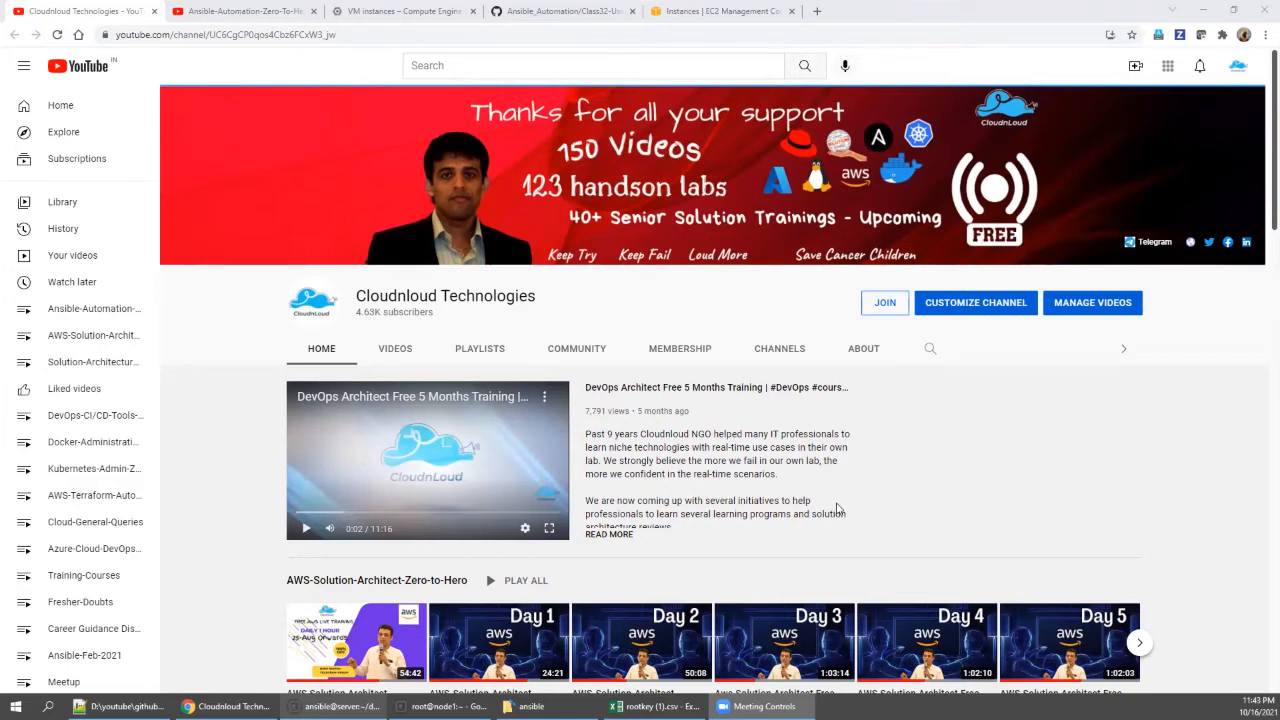
mouse_move(1120, 402)
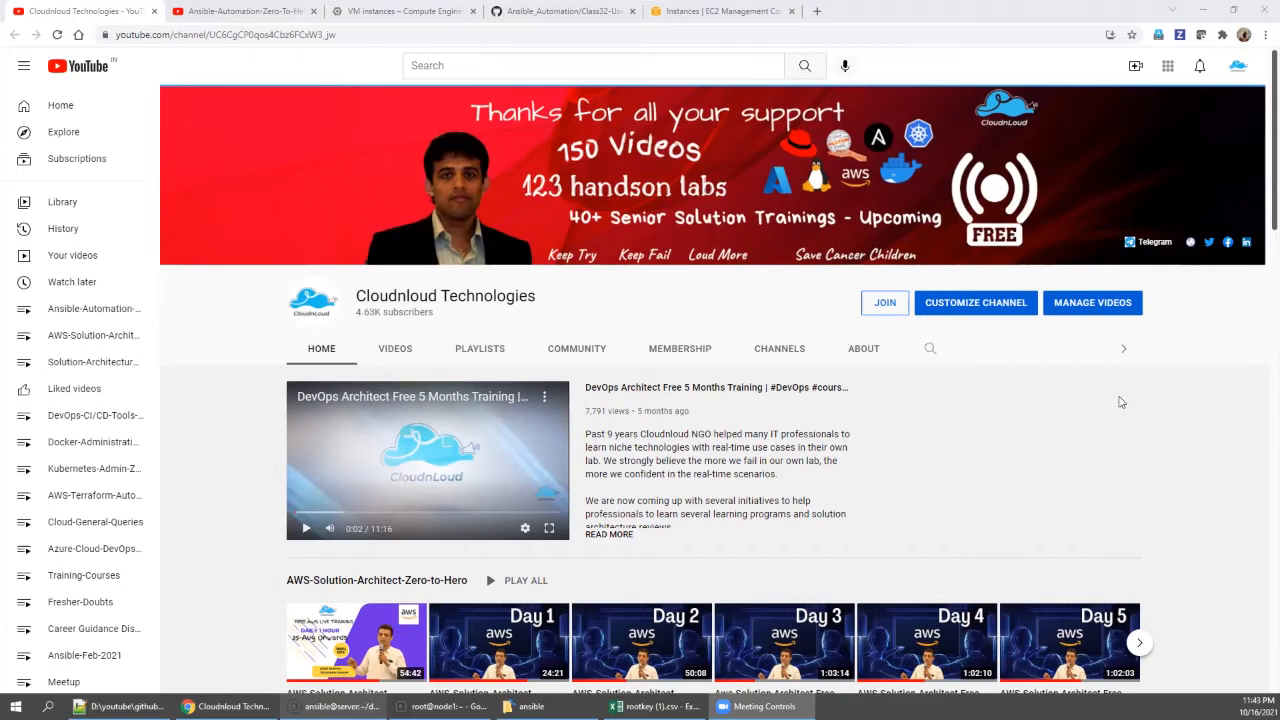
mouse_move(514, 20)
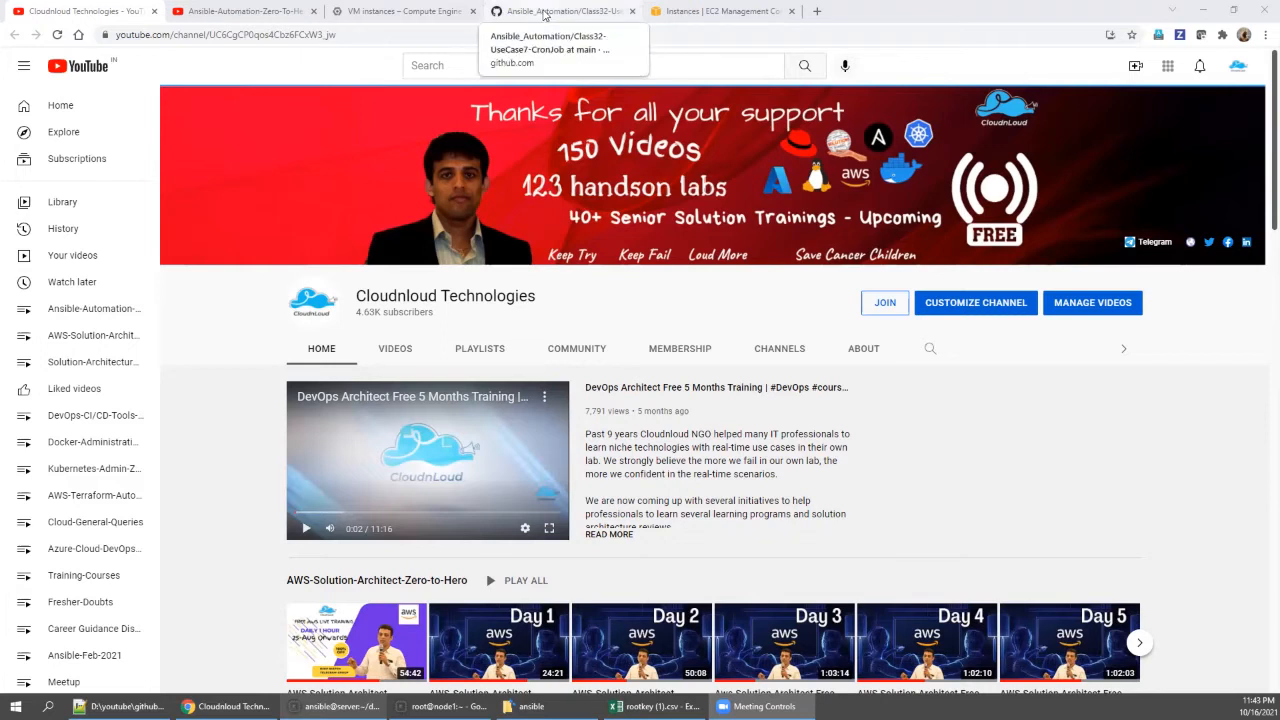
Step: Return to the Ansible_Automation Class32 CronJob use-case README on GitHub
click(560, 12)
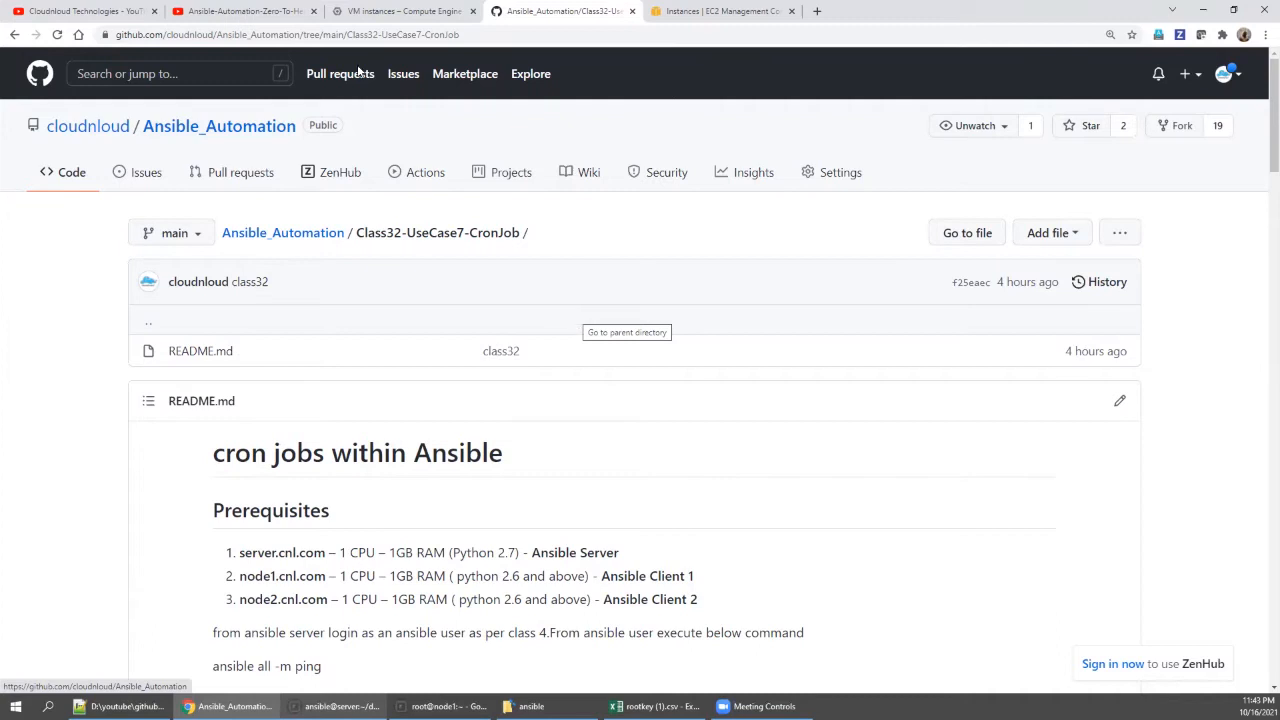
mouse_move(244, 12)
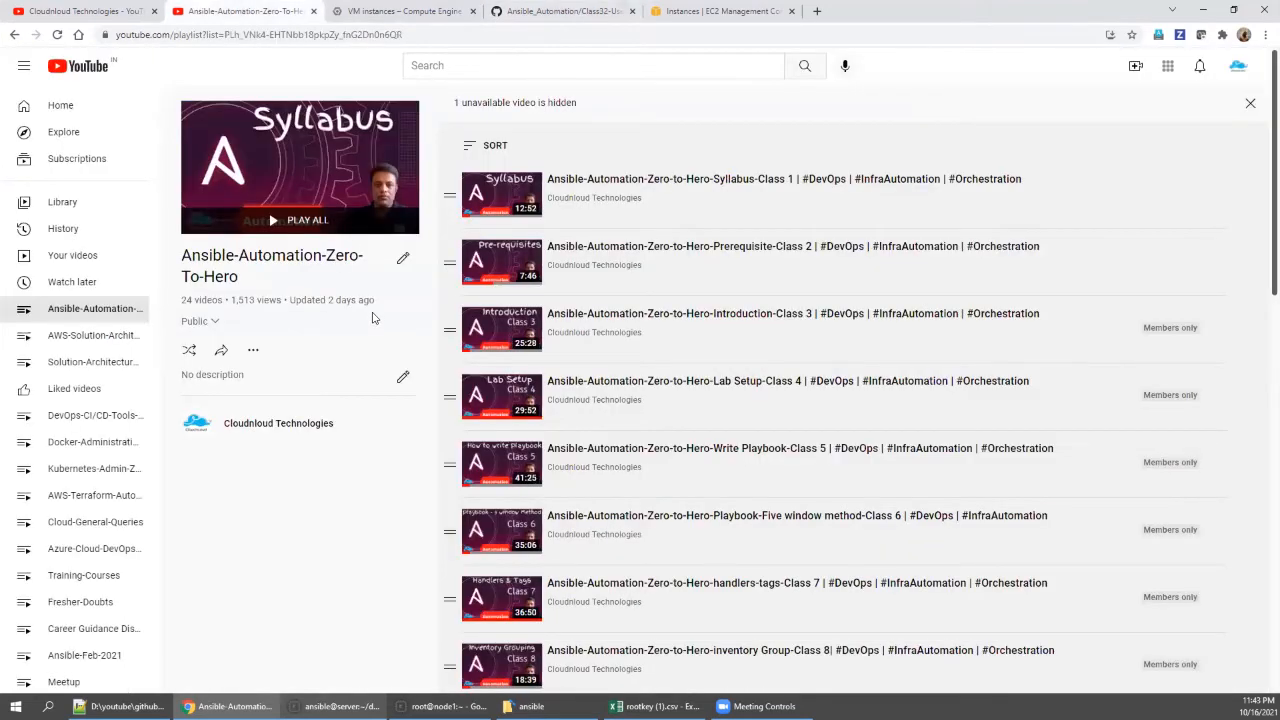
mouse_move(372, 304)
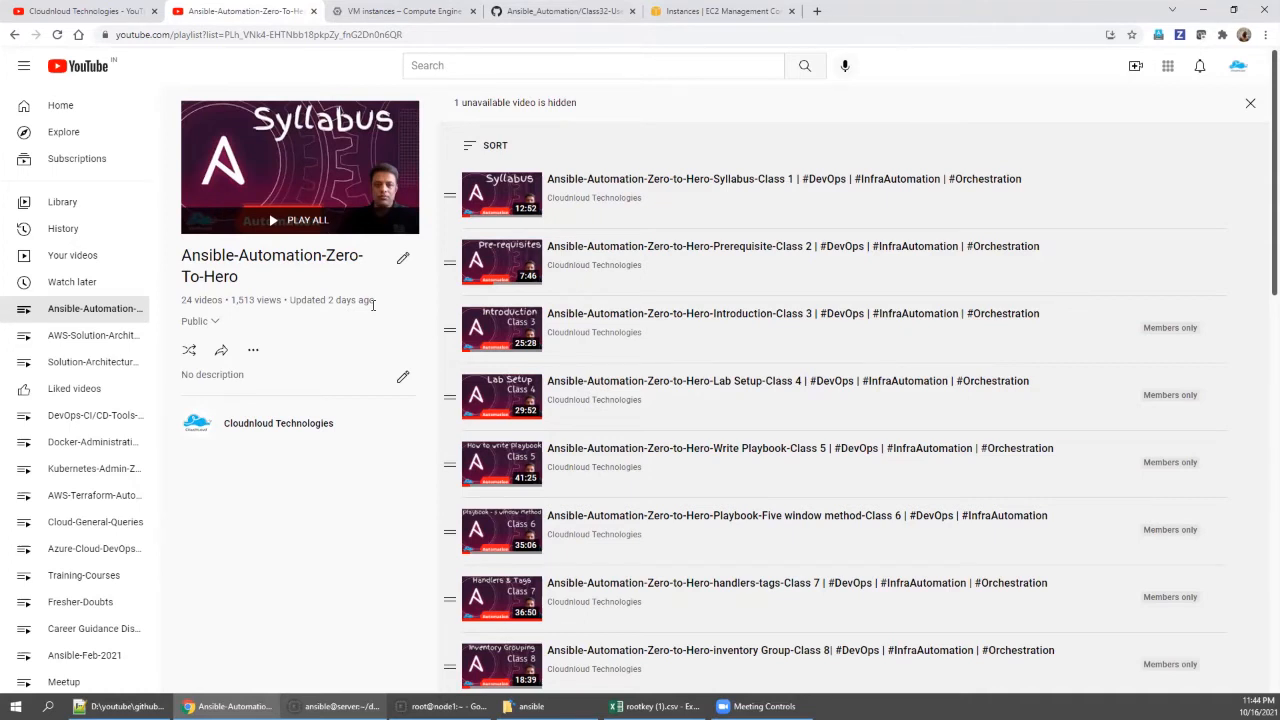
scroll(down, 3)
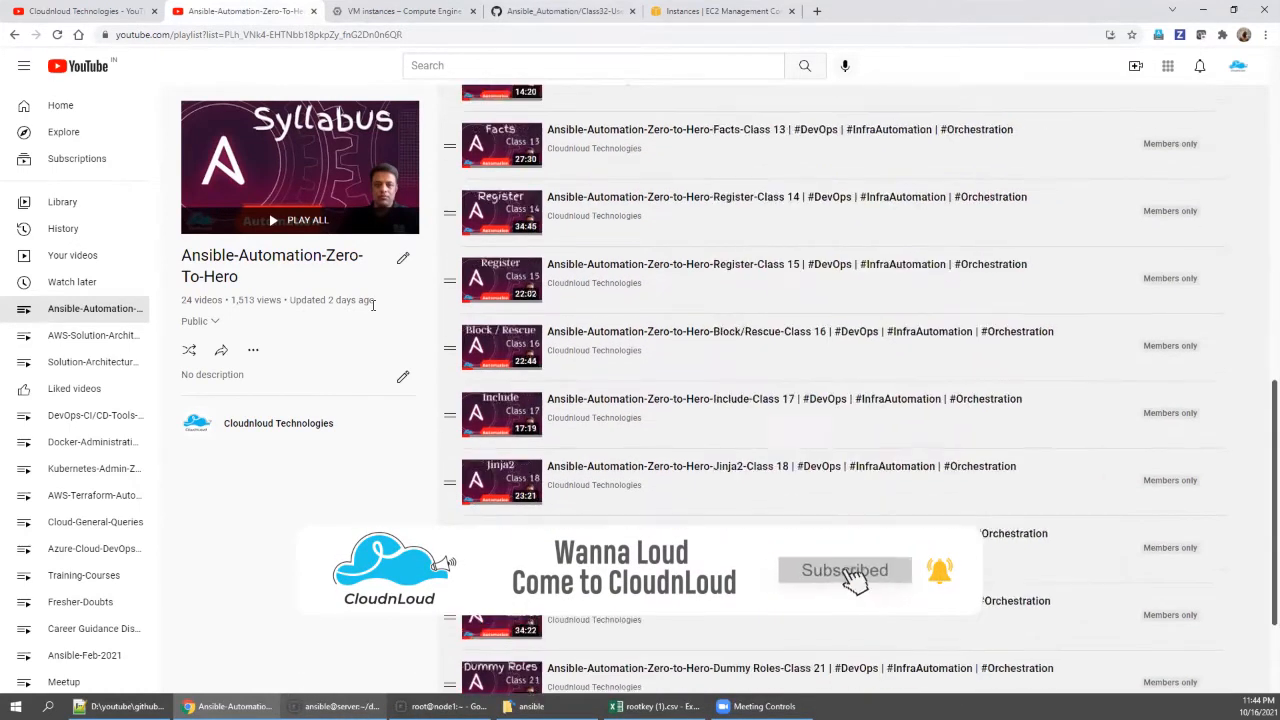
click(560, 12)
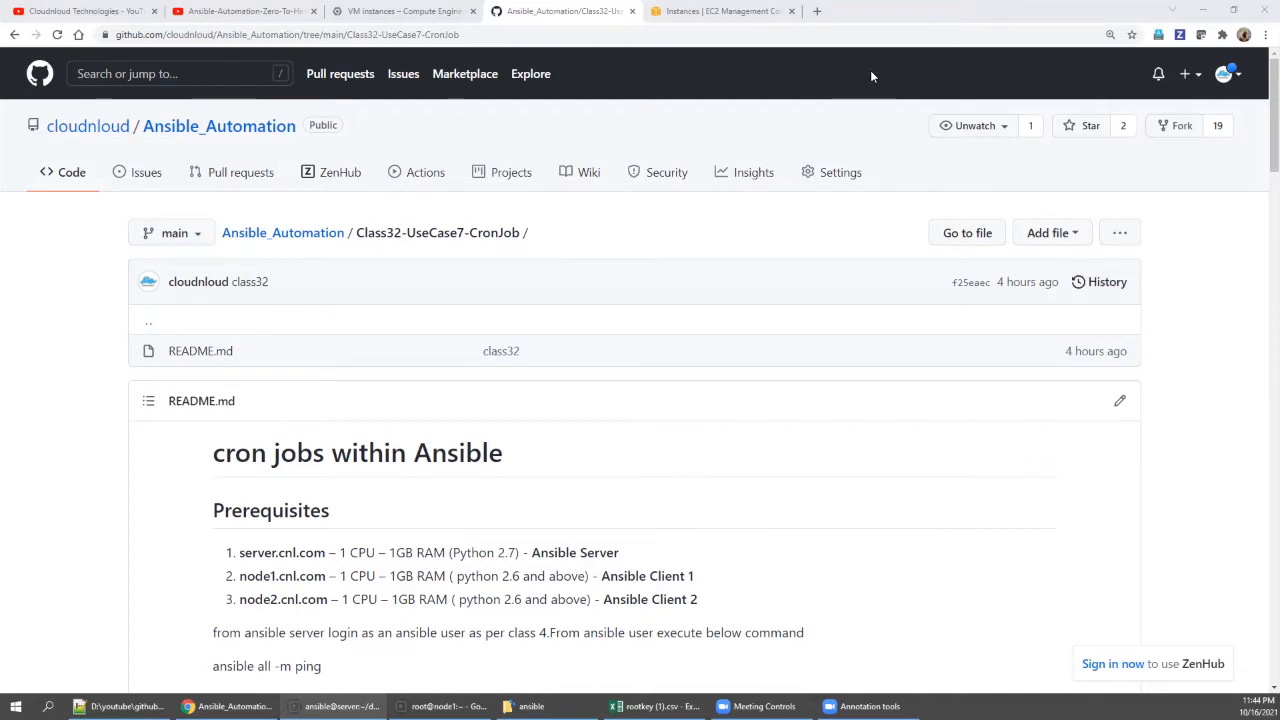
Step: Reach scenario 1 in the README and start editing cron.yml with vim on the server
scroll(down, 3)
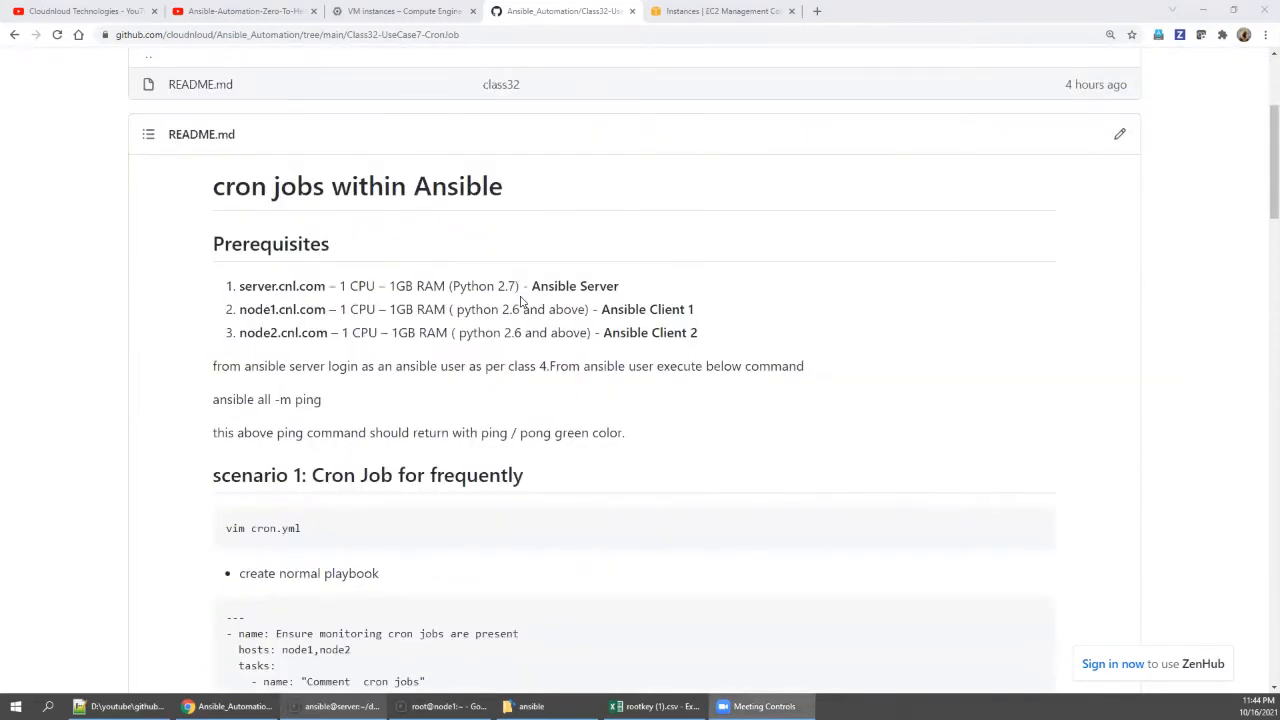
scroll(down, 3)
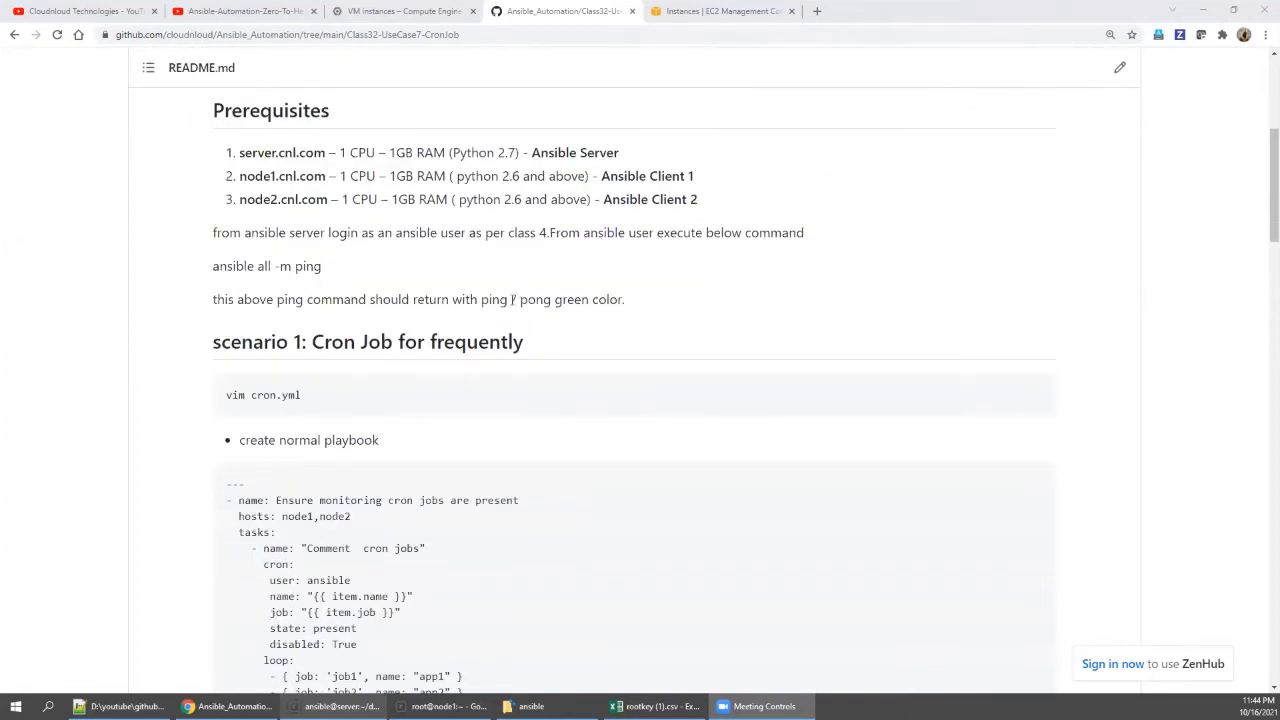
mouse_move(332, 388)
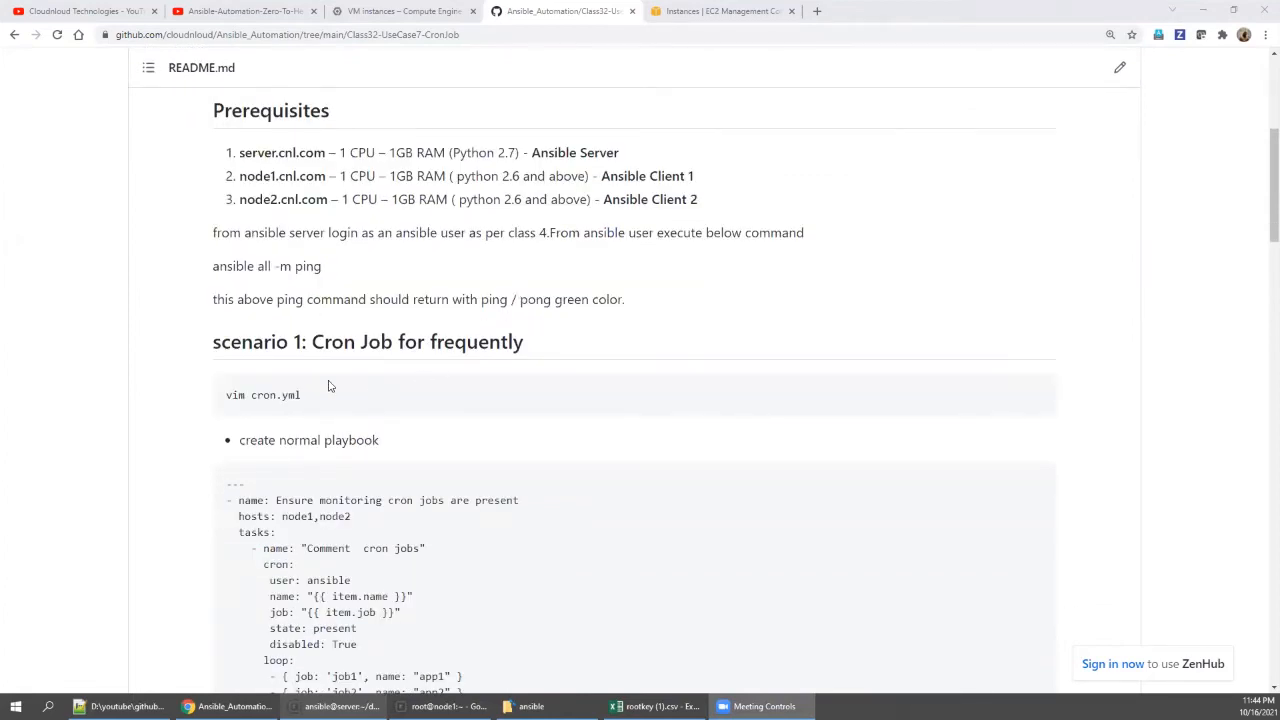
mouse_move(310, 396)
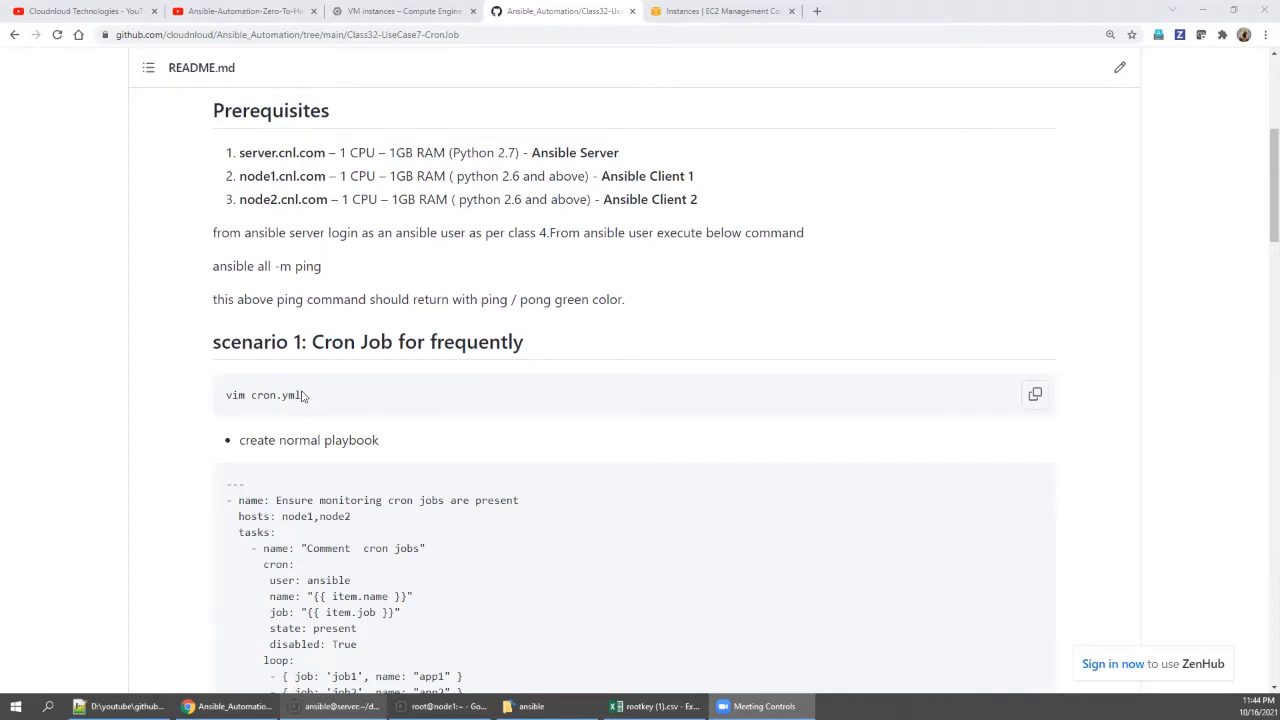
double_click(262, 394)
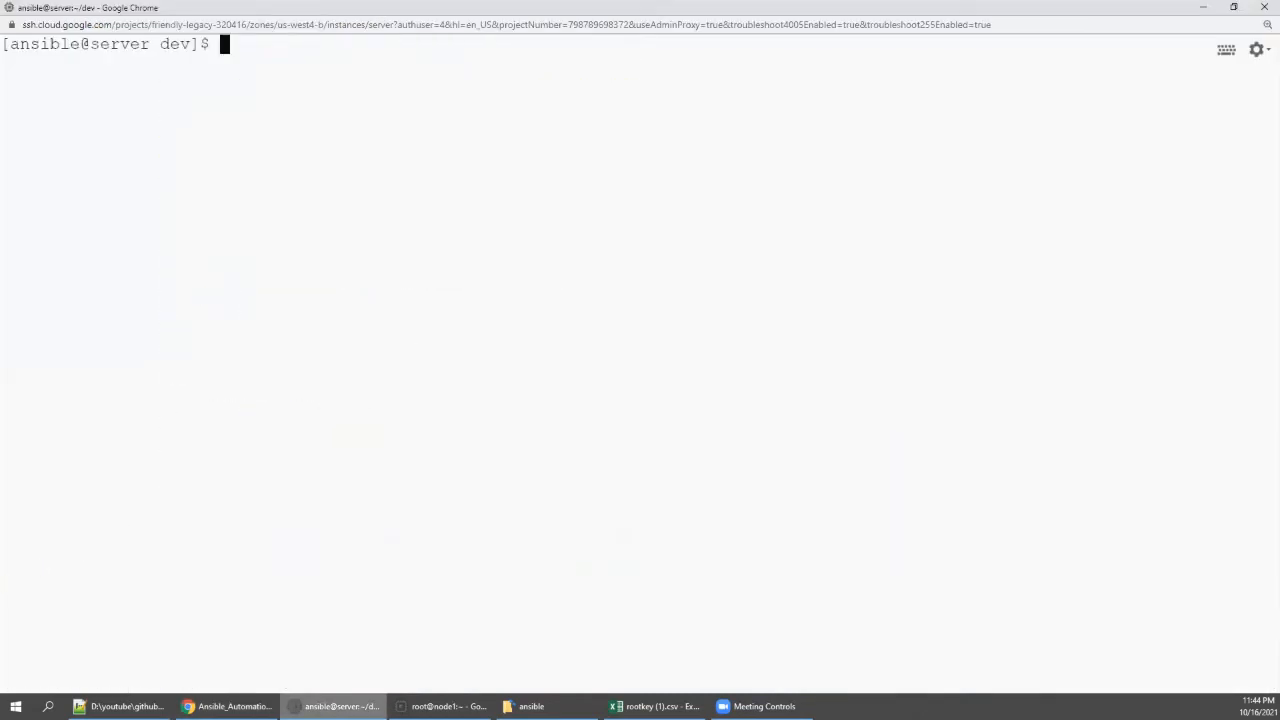
text(vim cron.yml)
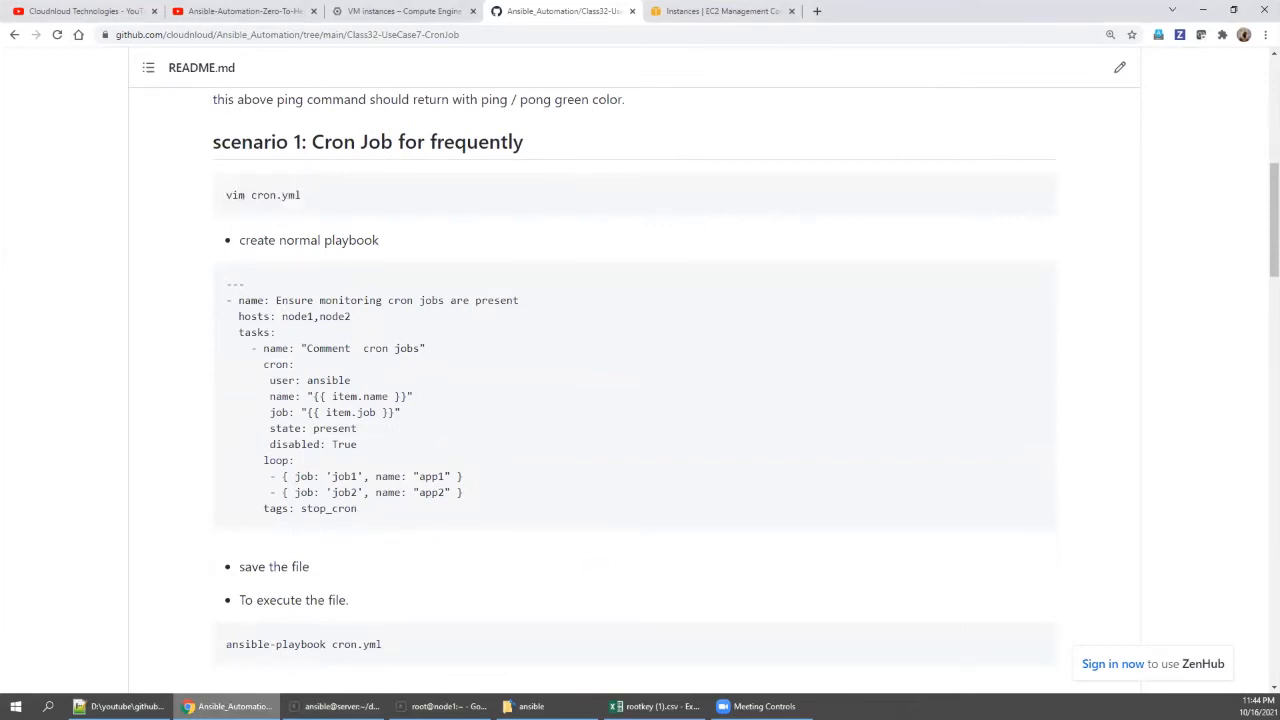
Step: Return to the server terminal session where cron.yml is being edited
click(336, 706)
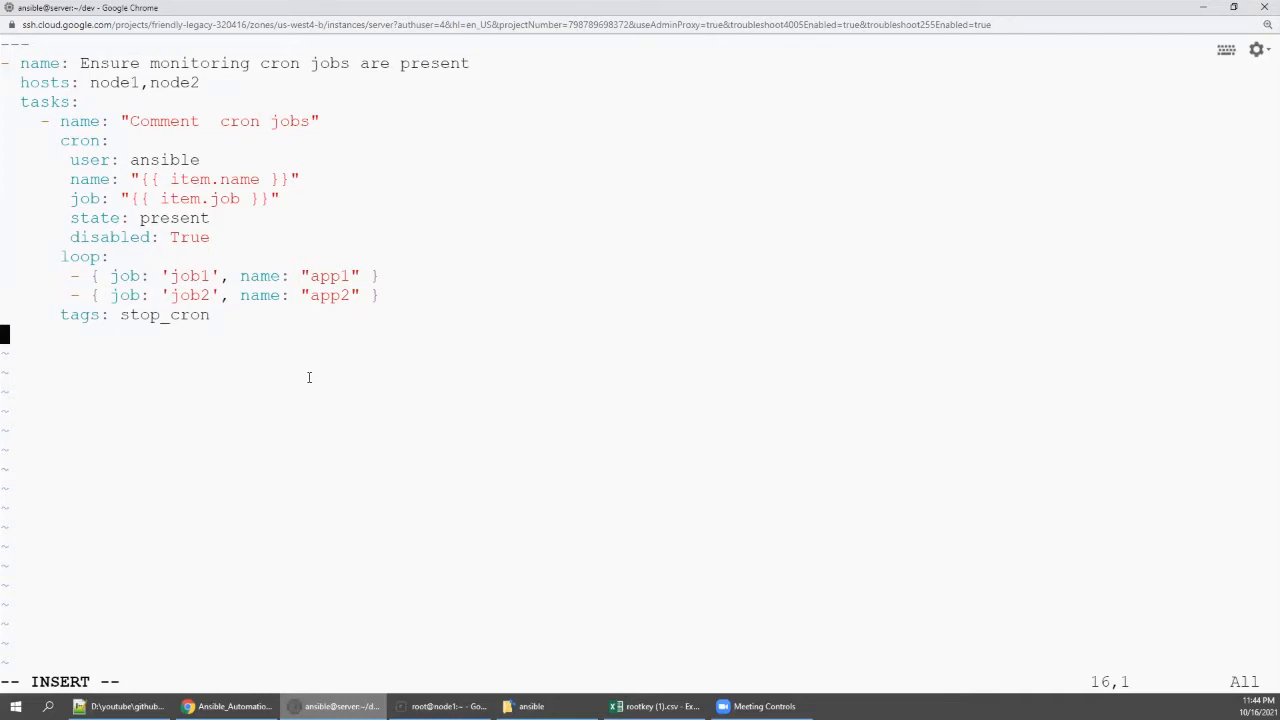
mouse_move(164, 156)
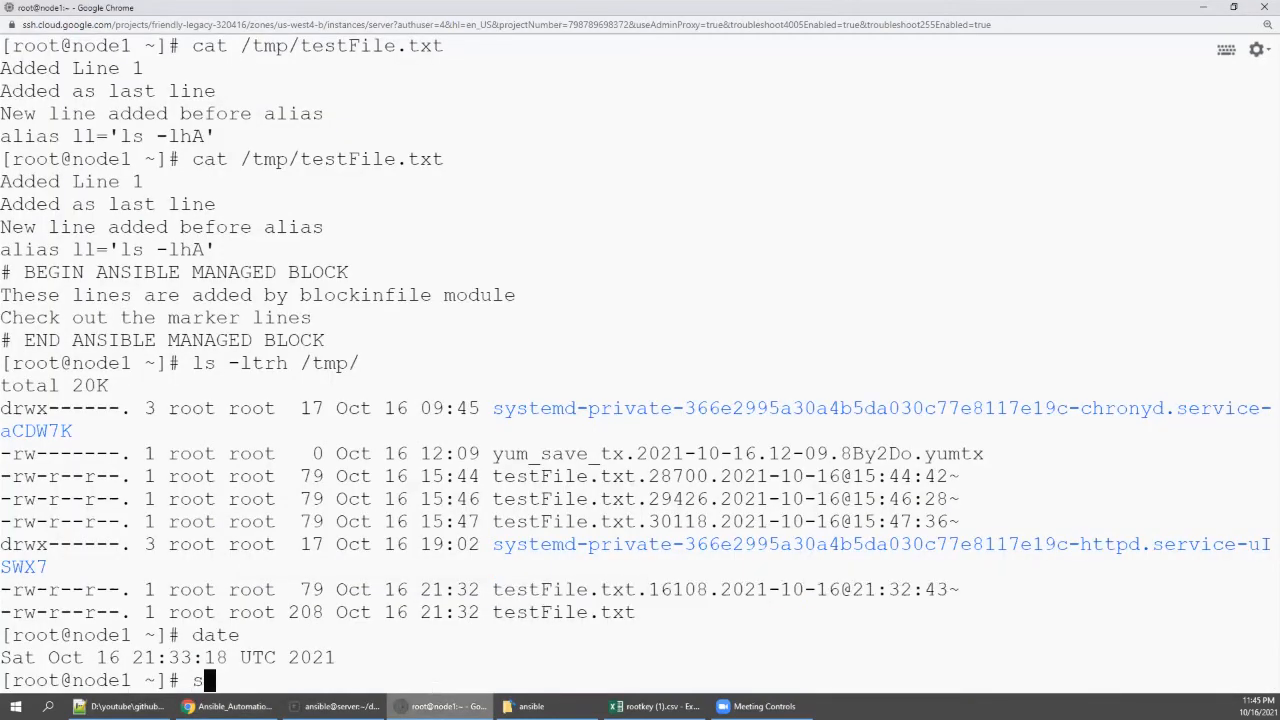
Step: Switch to the ansible user on node1
text(u - ansb)
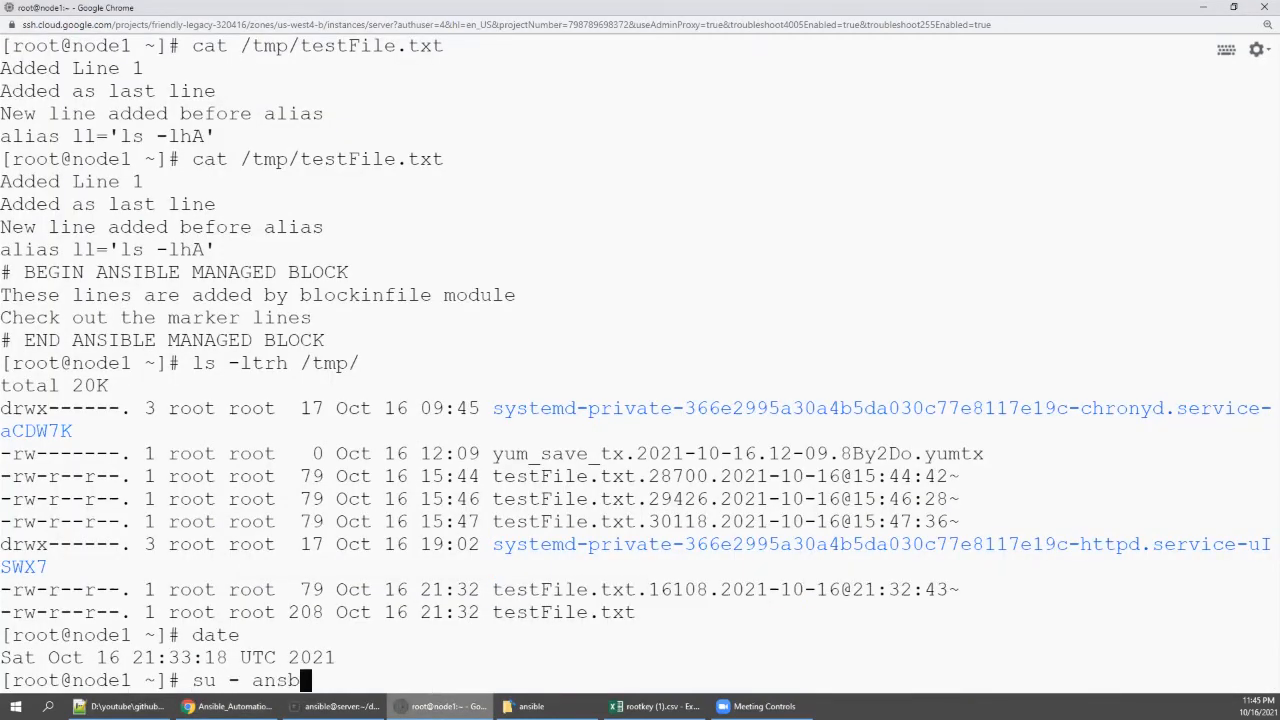
text(i)
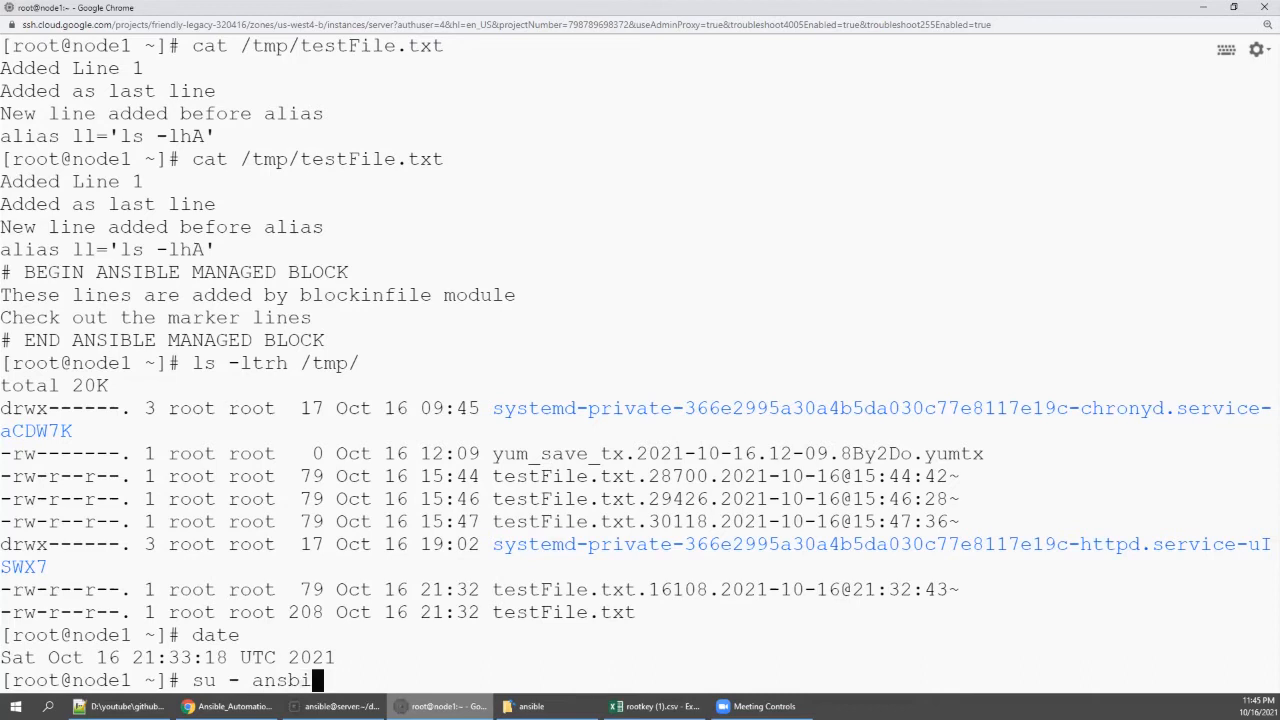
key(BackSpace)
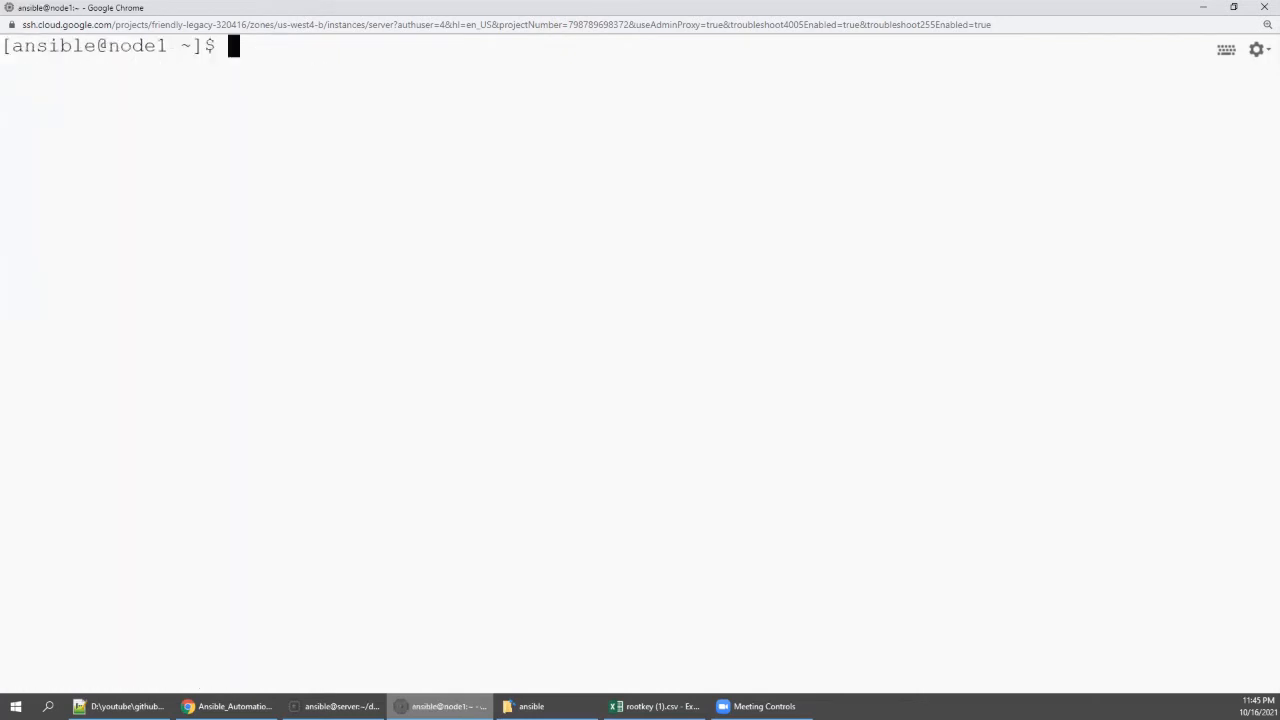
Step: List node1's cron jobs with crontab -l, then edit the crontab with crontab -e
text(cro)
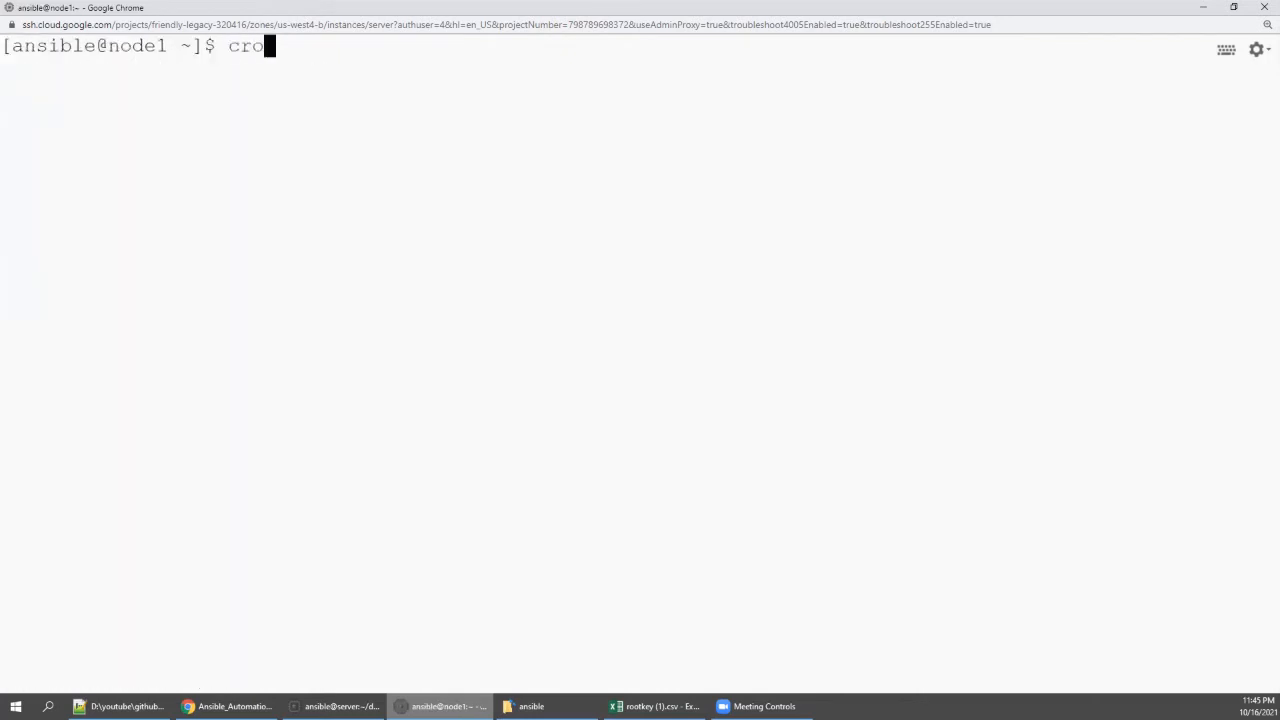
text(tab -l)
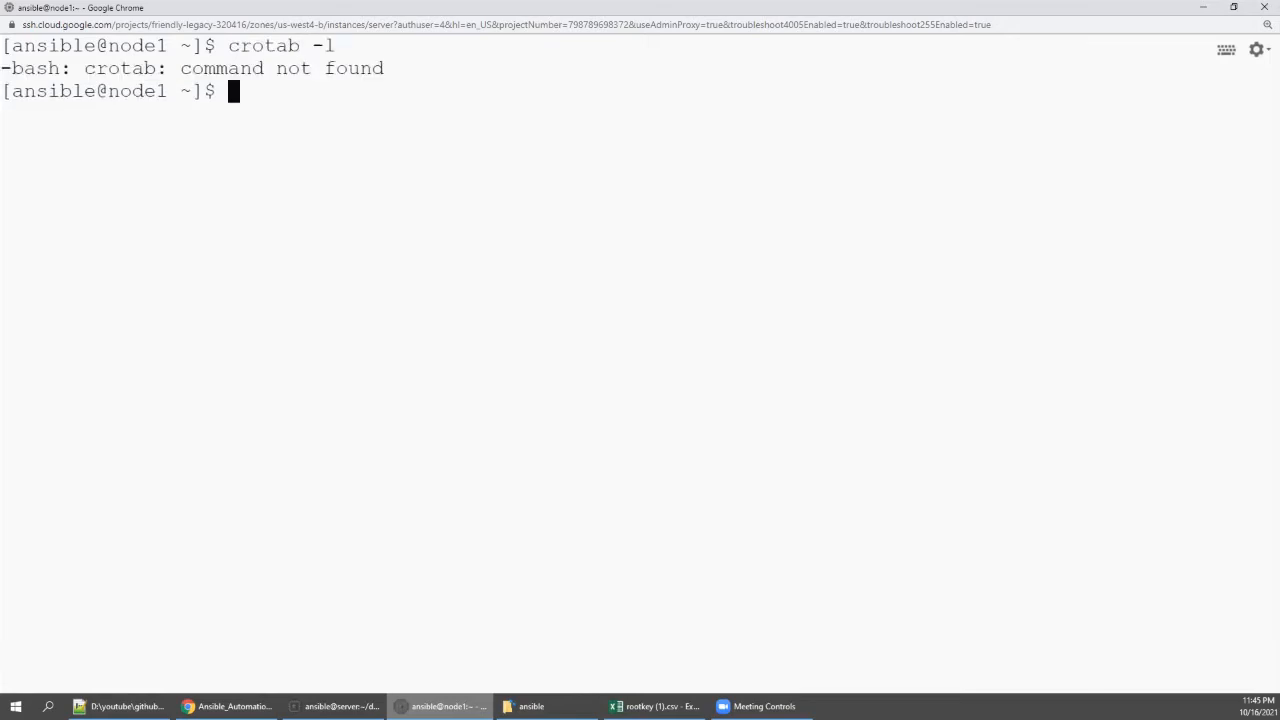
text(crotab -l)
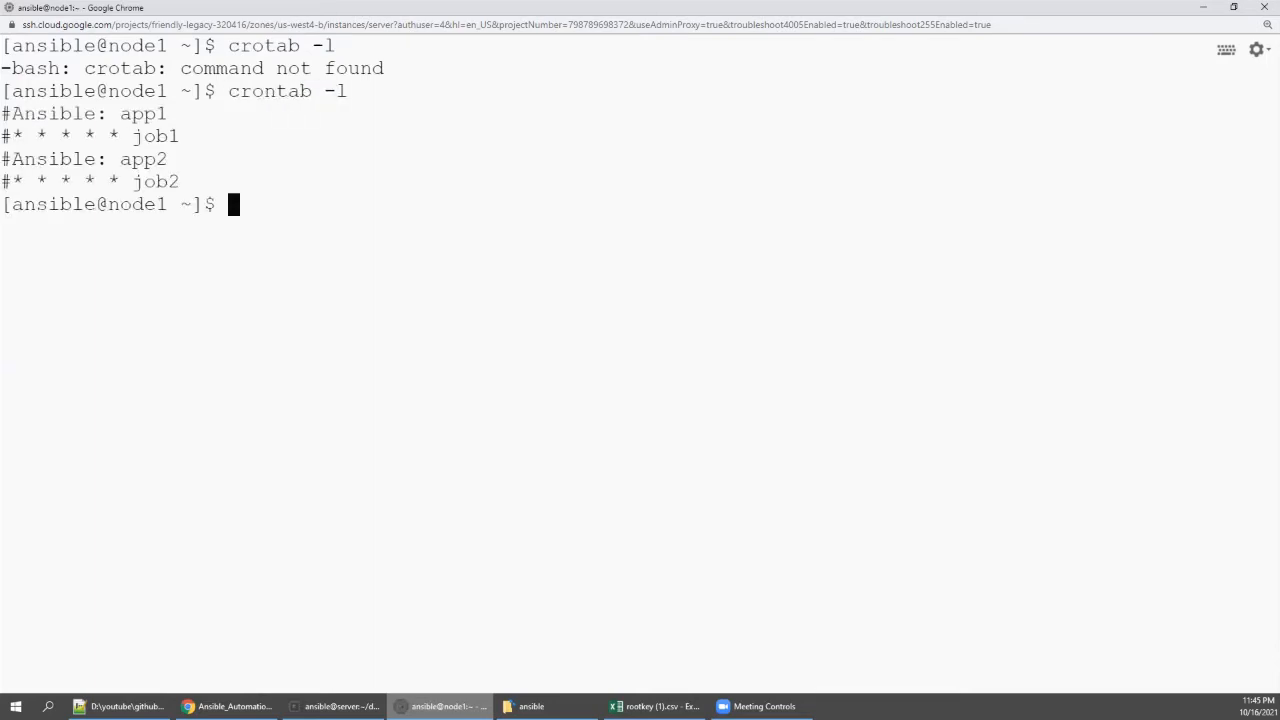
text(r)
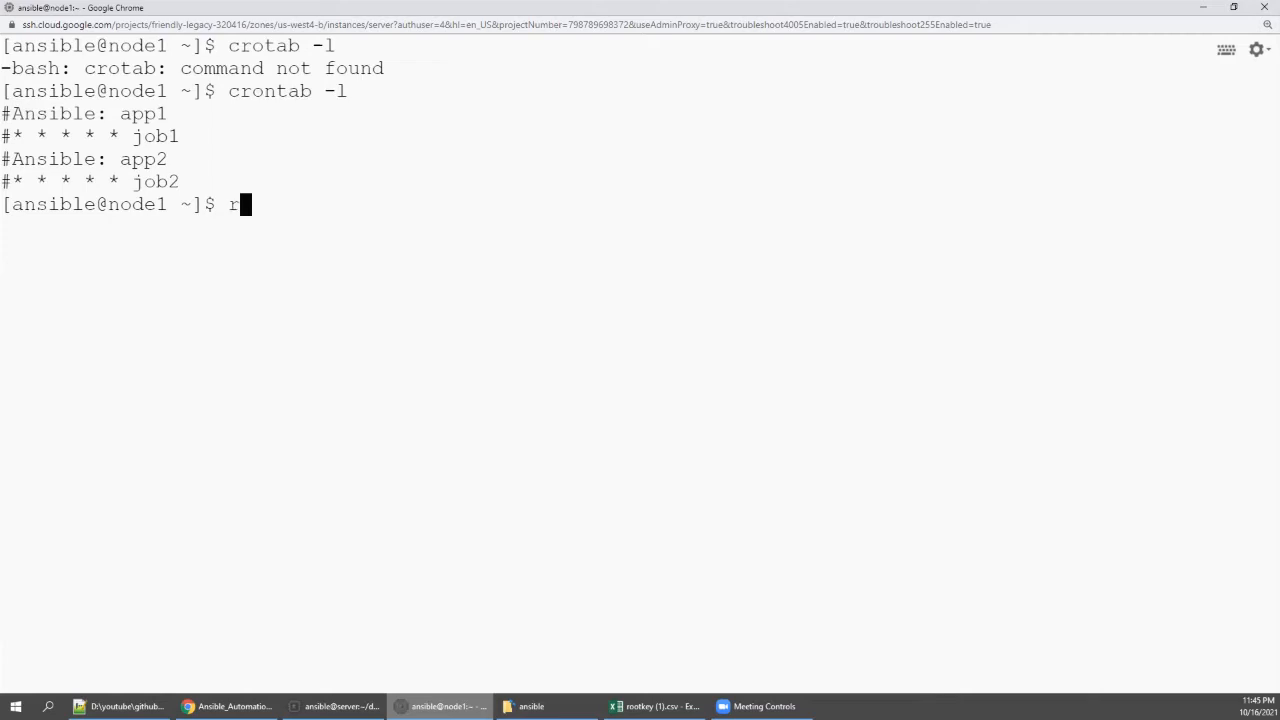
key(Backspace)
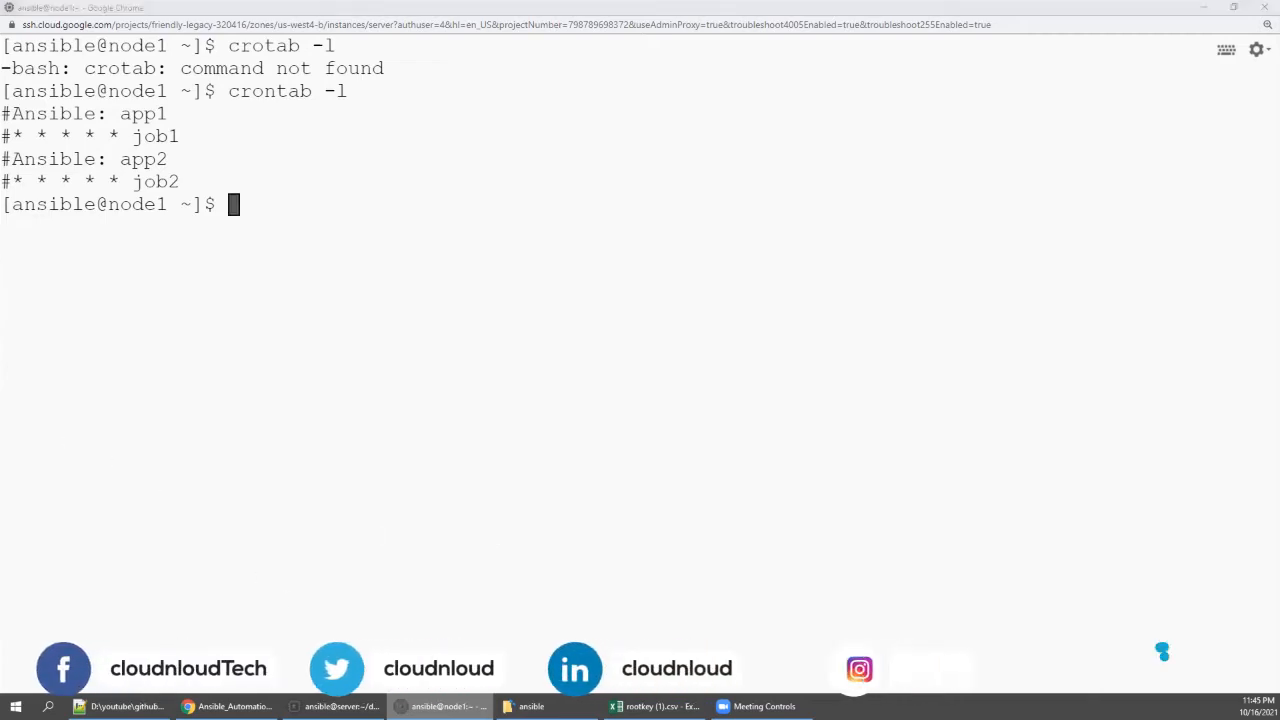
text(crontab -e)
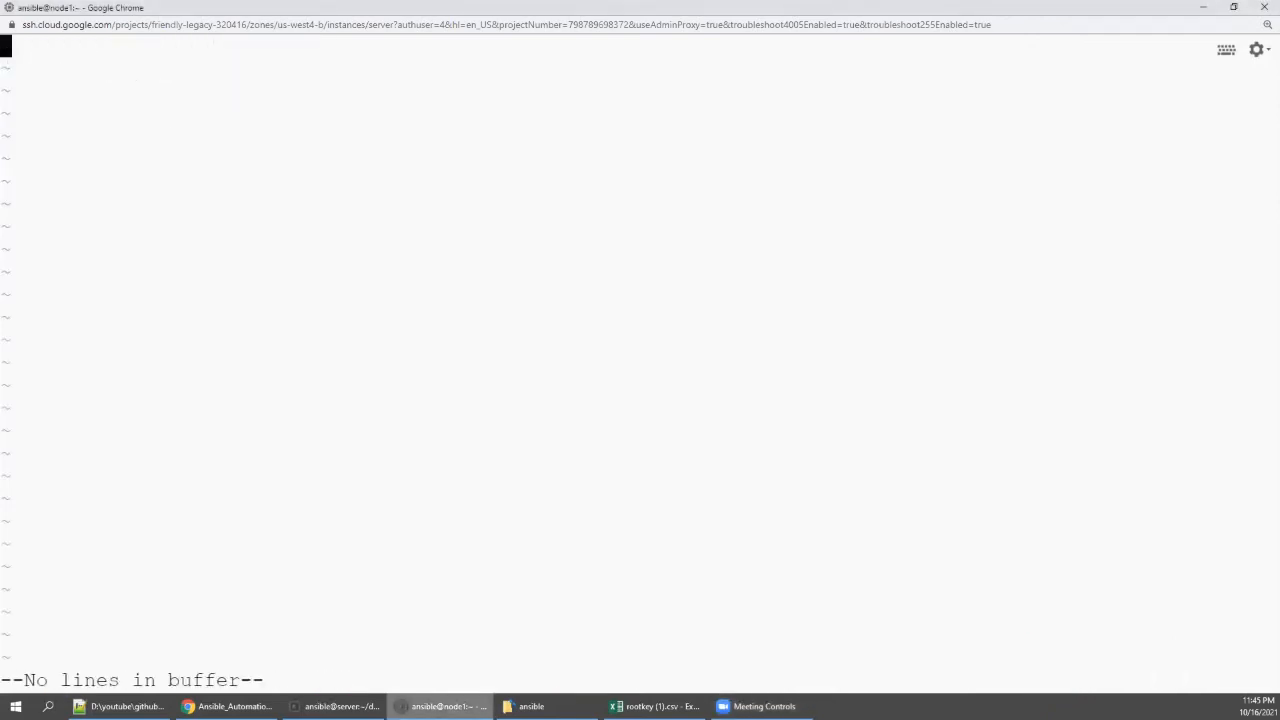
Step: Quit the crontab editor with :wq! and return to the tutorial README
text(:wq!)
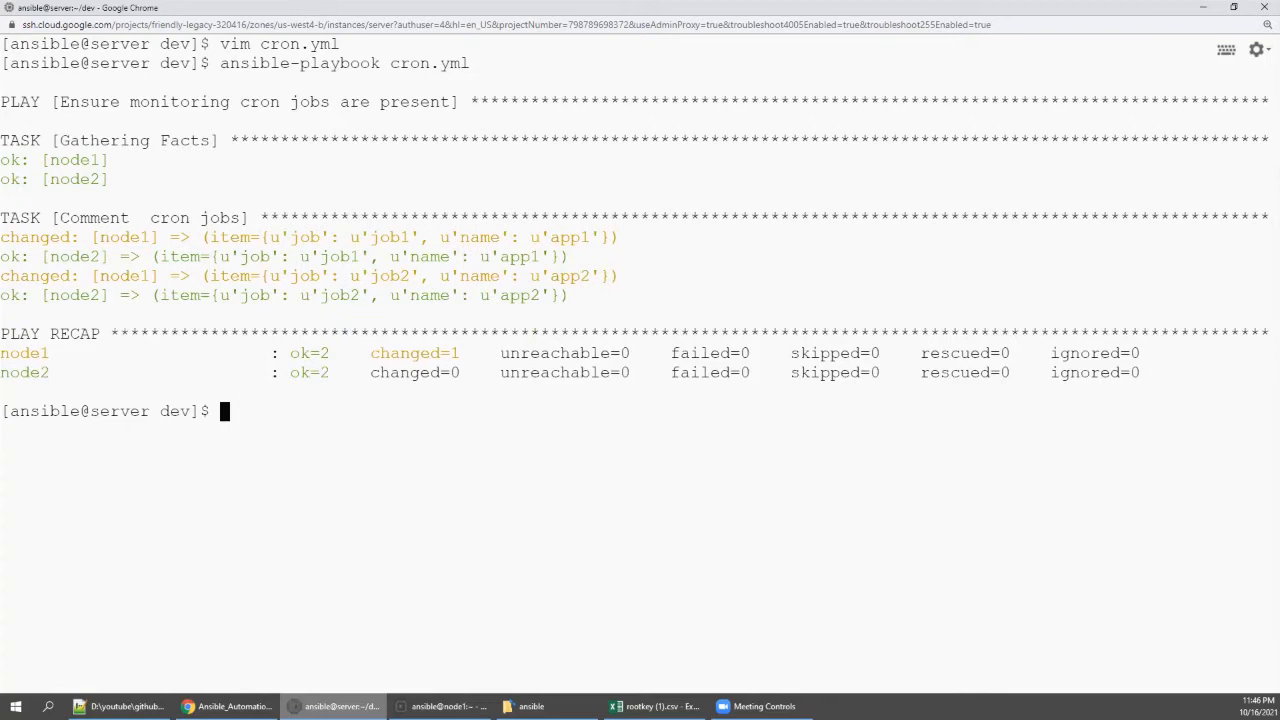
click(440, 706)
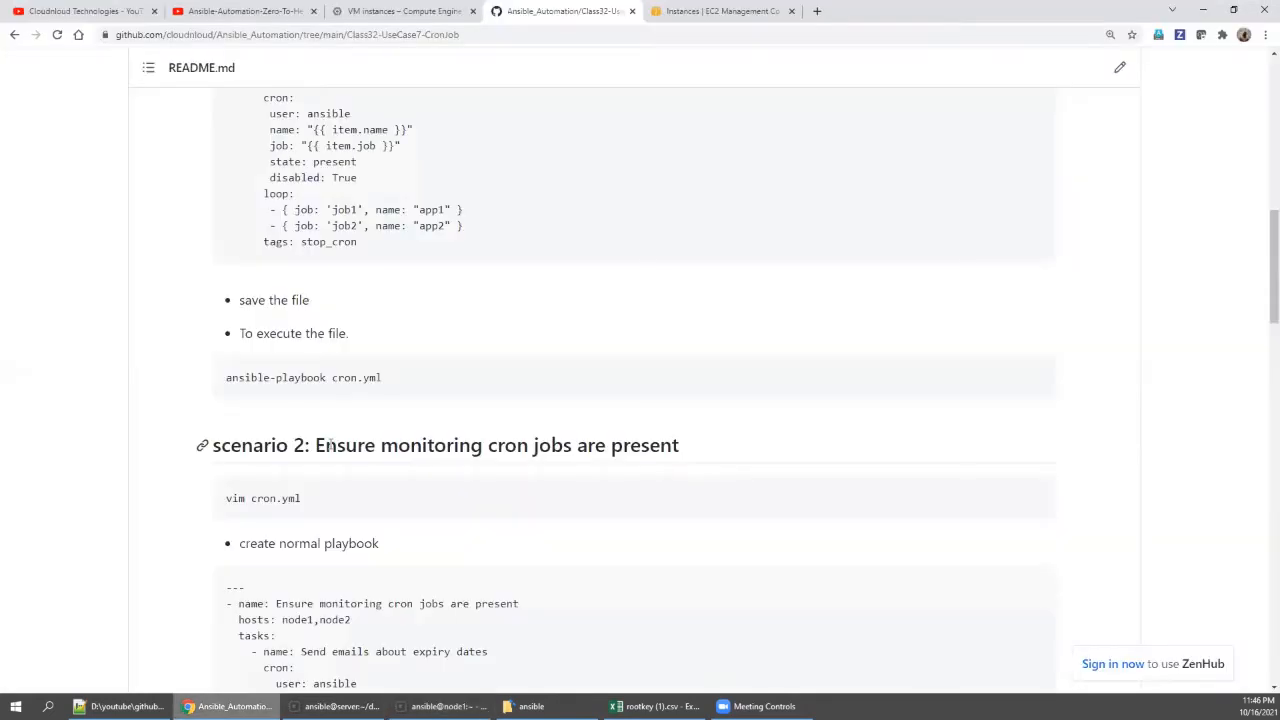
Step: Scroll the README down to scenario 2's monitoring cron job playbook
scroll(down, 3)
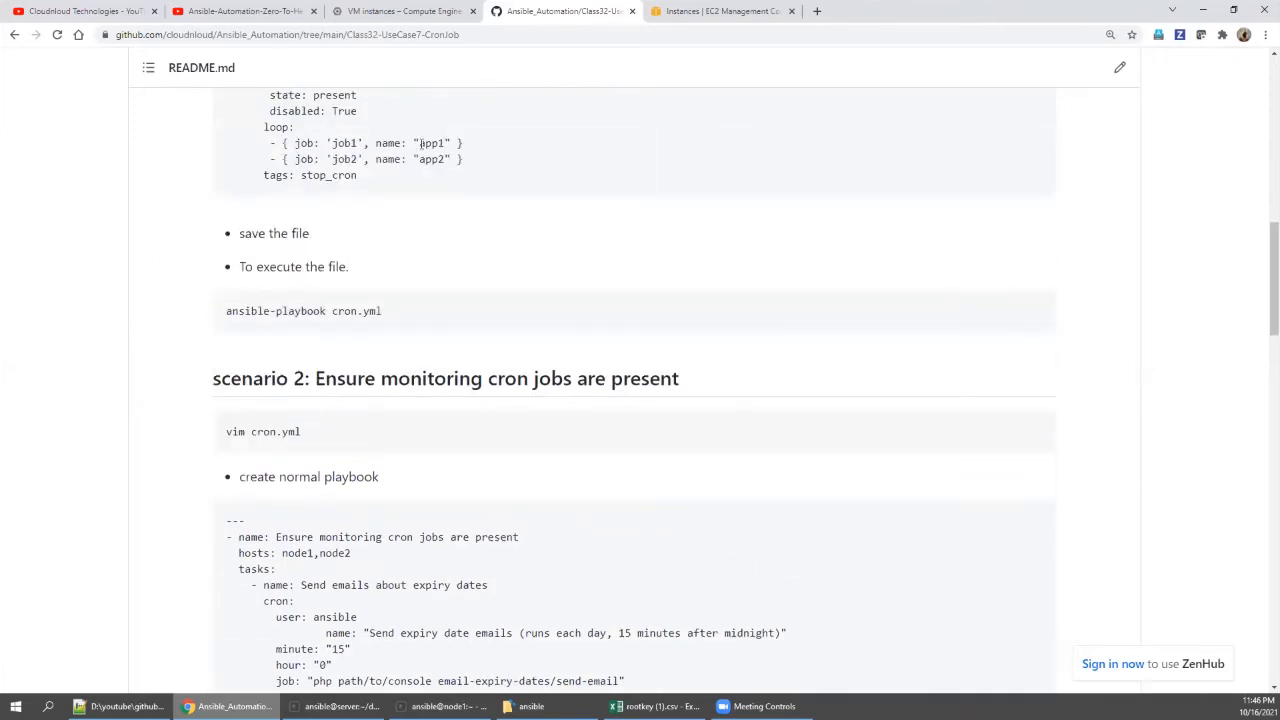
scroll(down, 3)
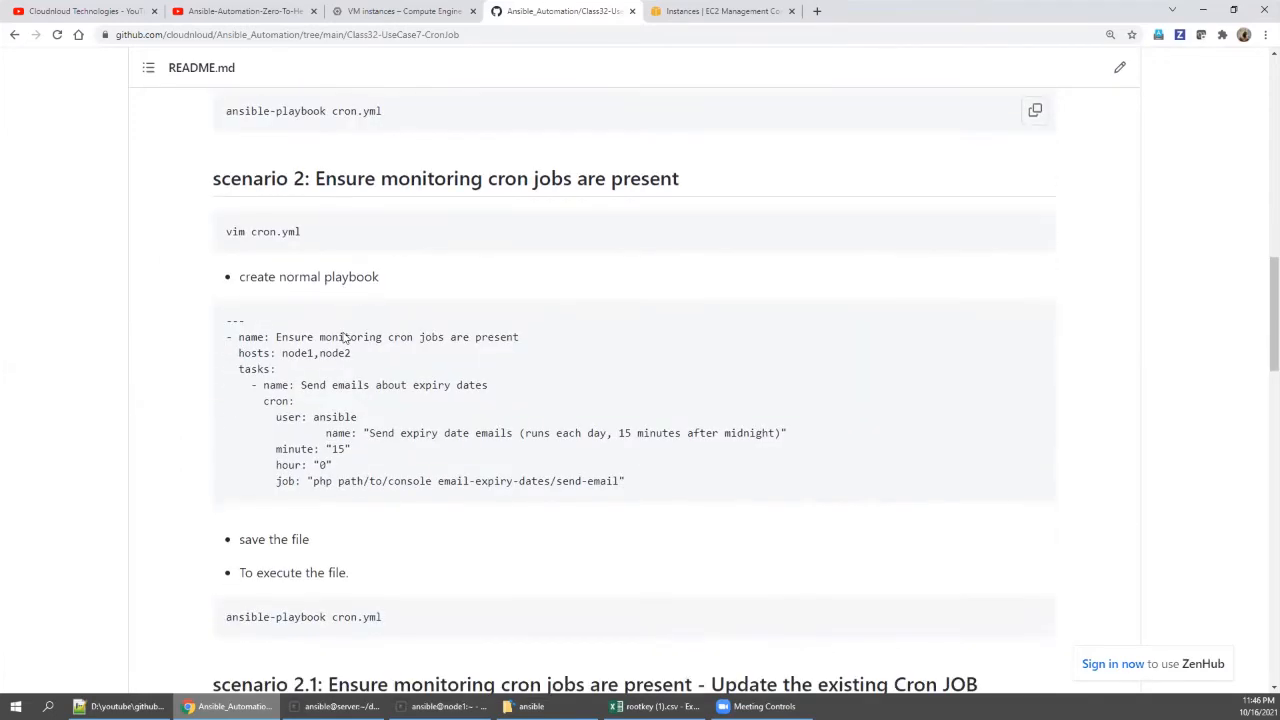
mouse_move(344, 336)
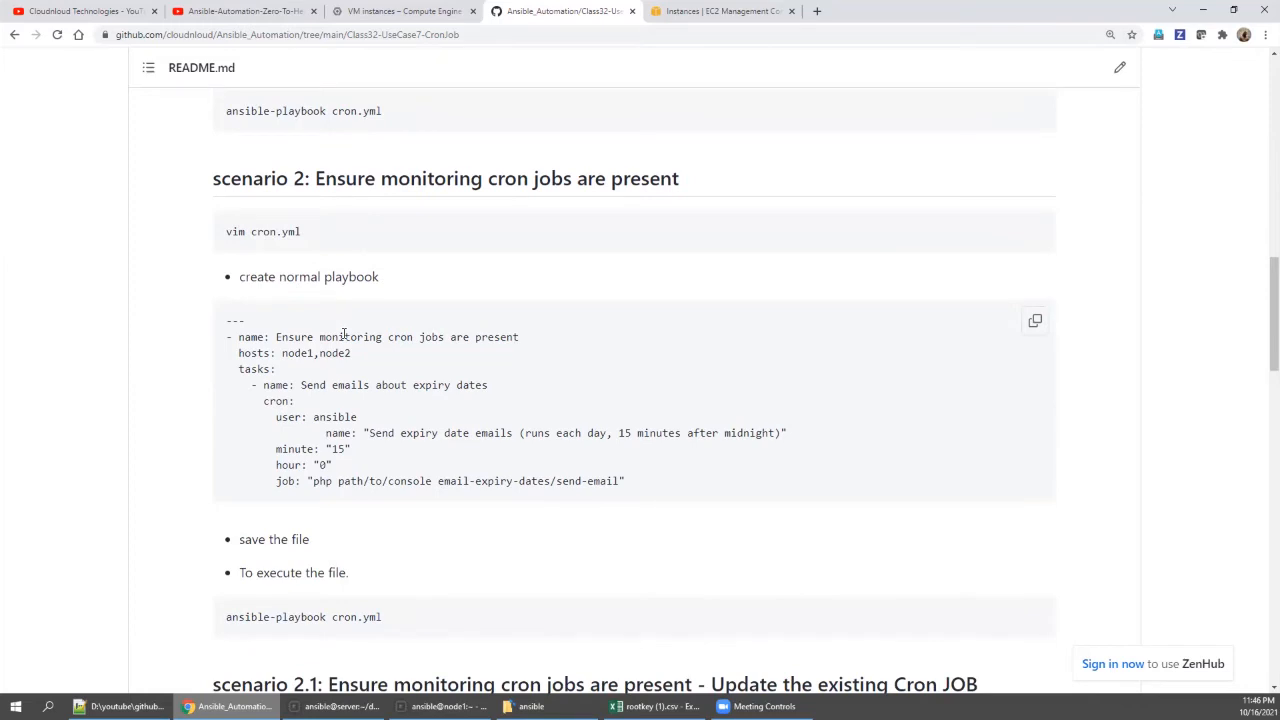
mouse_move(320, 316)
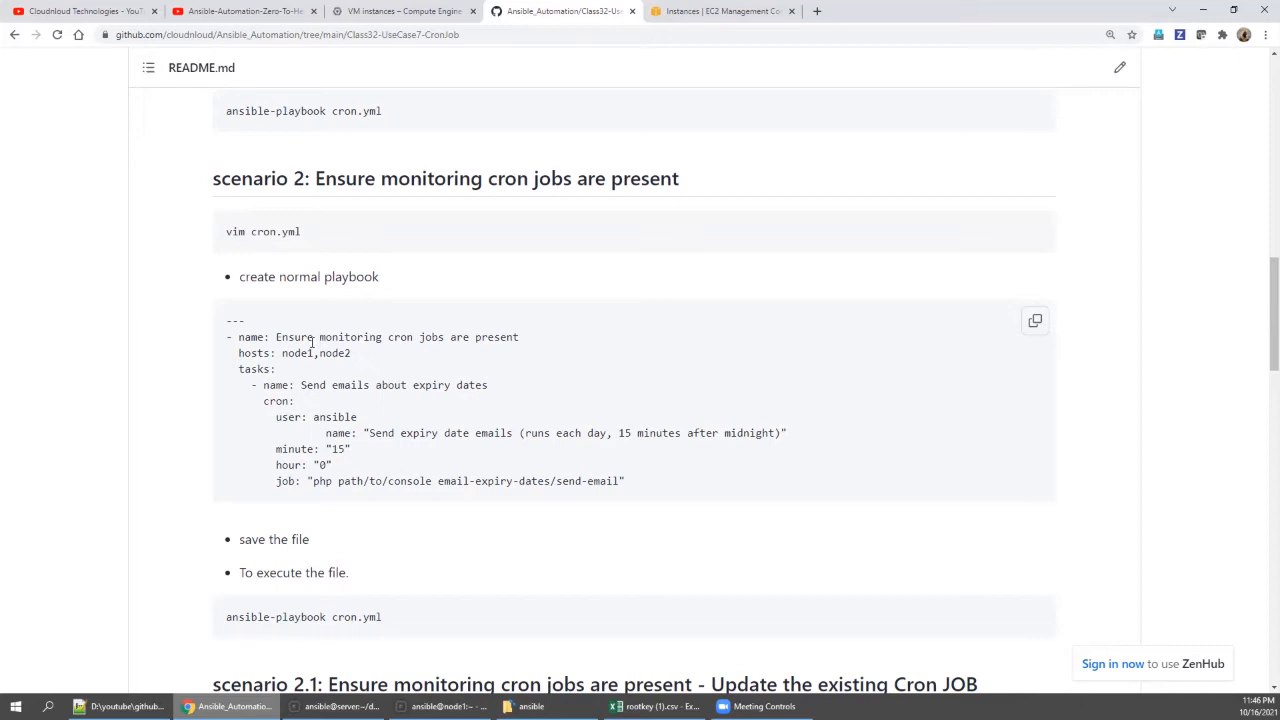
mouse_move(372, 402)
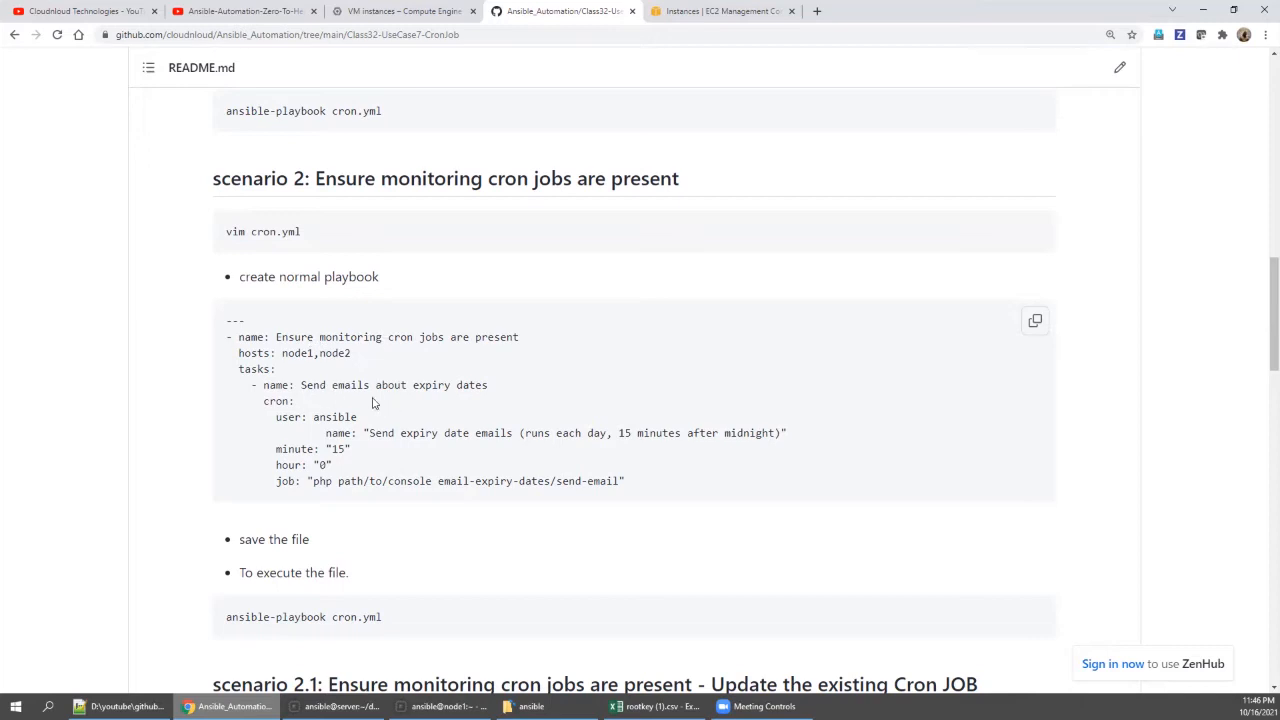
mouse_move(408, 400)
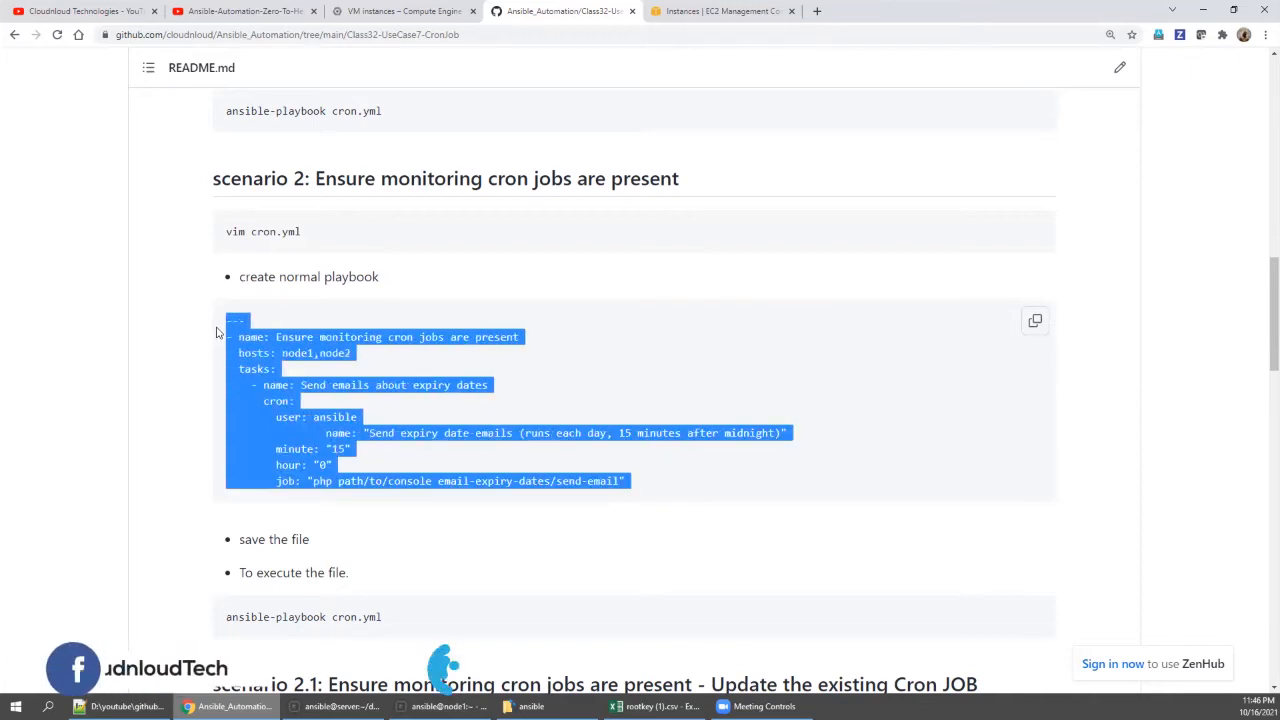
Step: Edit cron.yml on the server with the scenario 2 playbook, then check node1's session
click(294, 706)
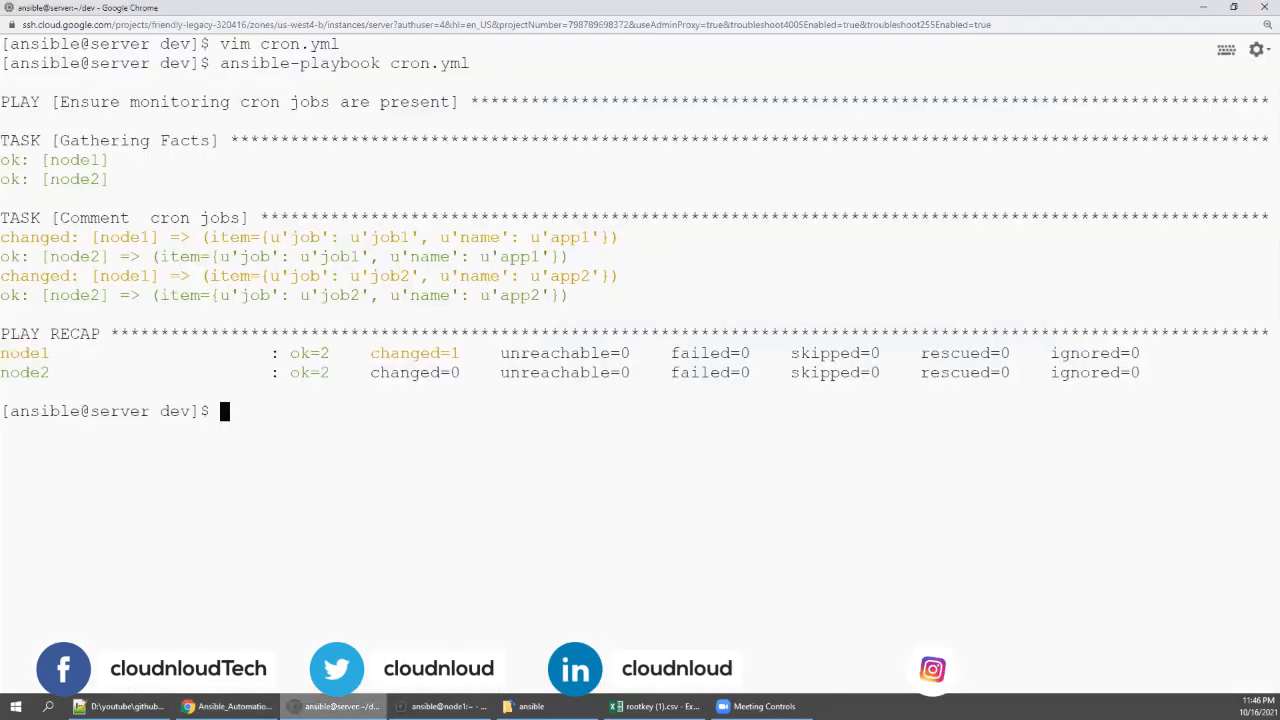
text(vim cron.yml)
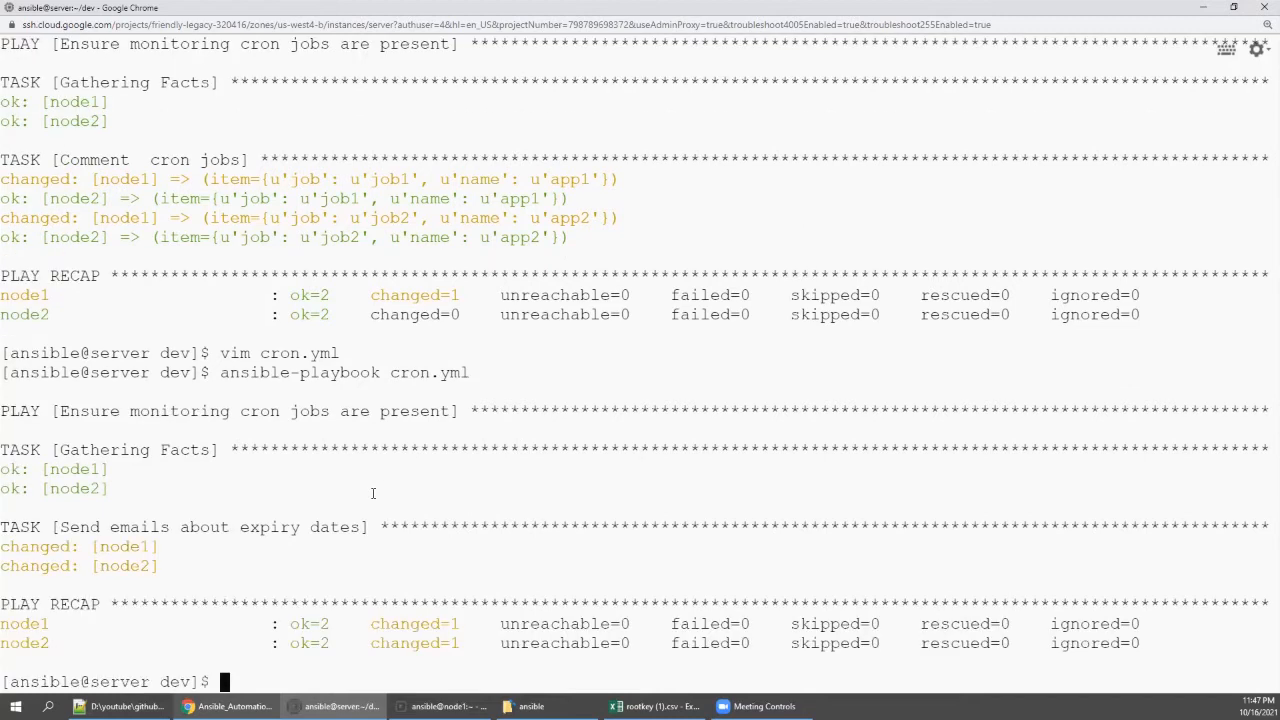
click(440, 706)
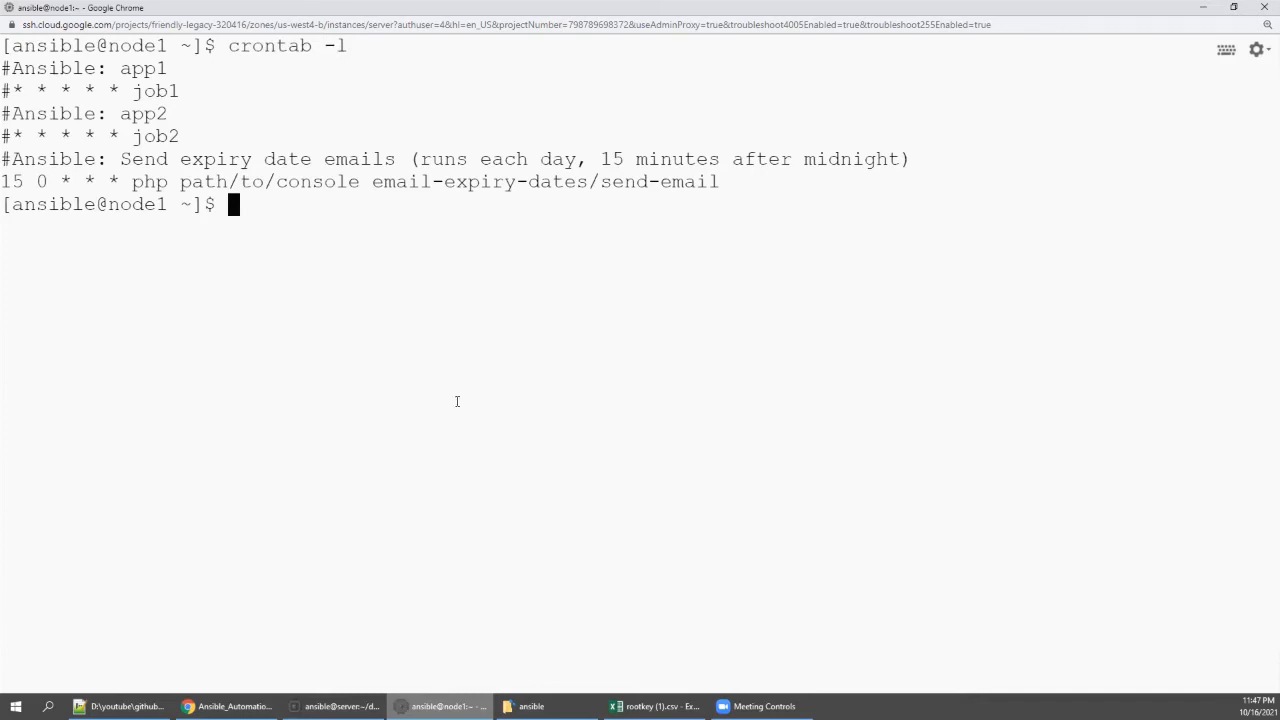
mouse_move(798, 668)
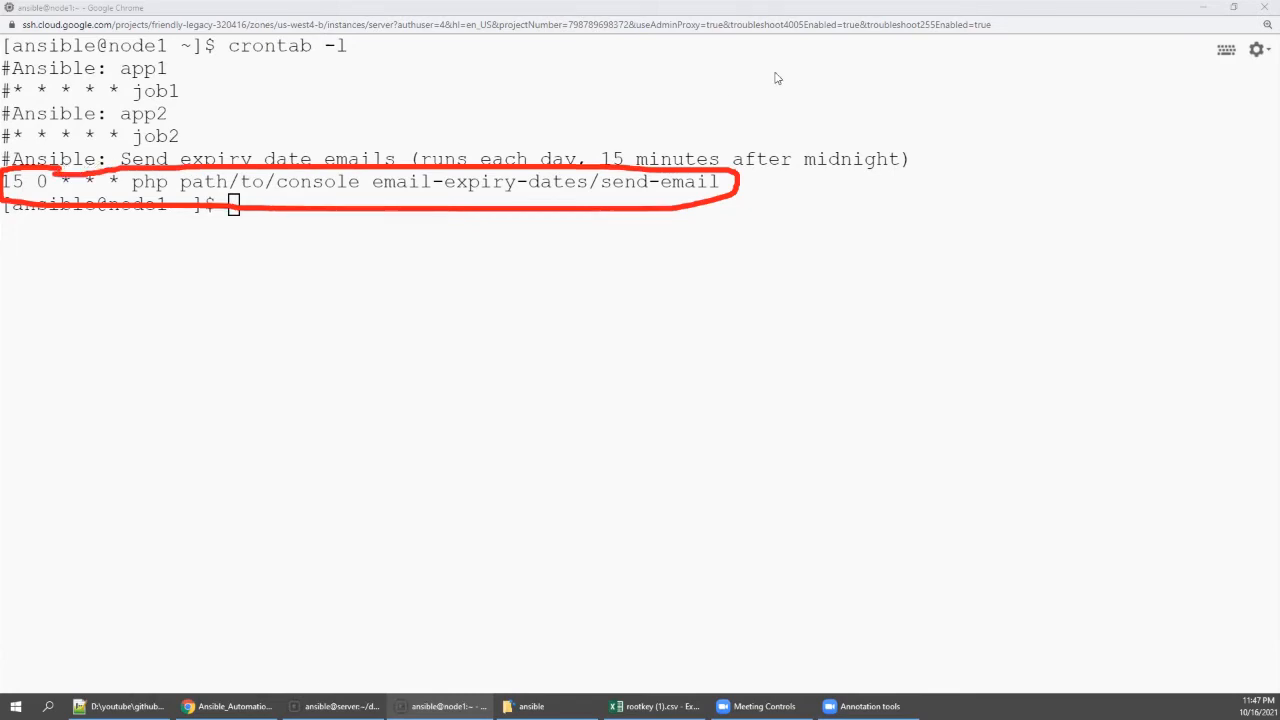
mouse_move(810, 98)
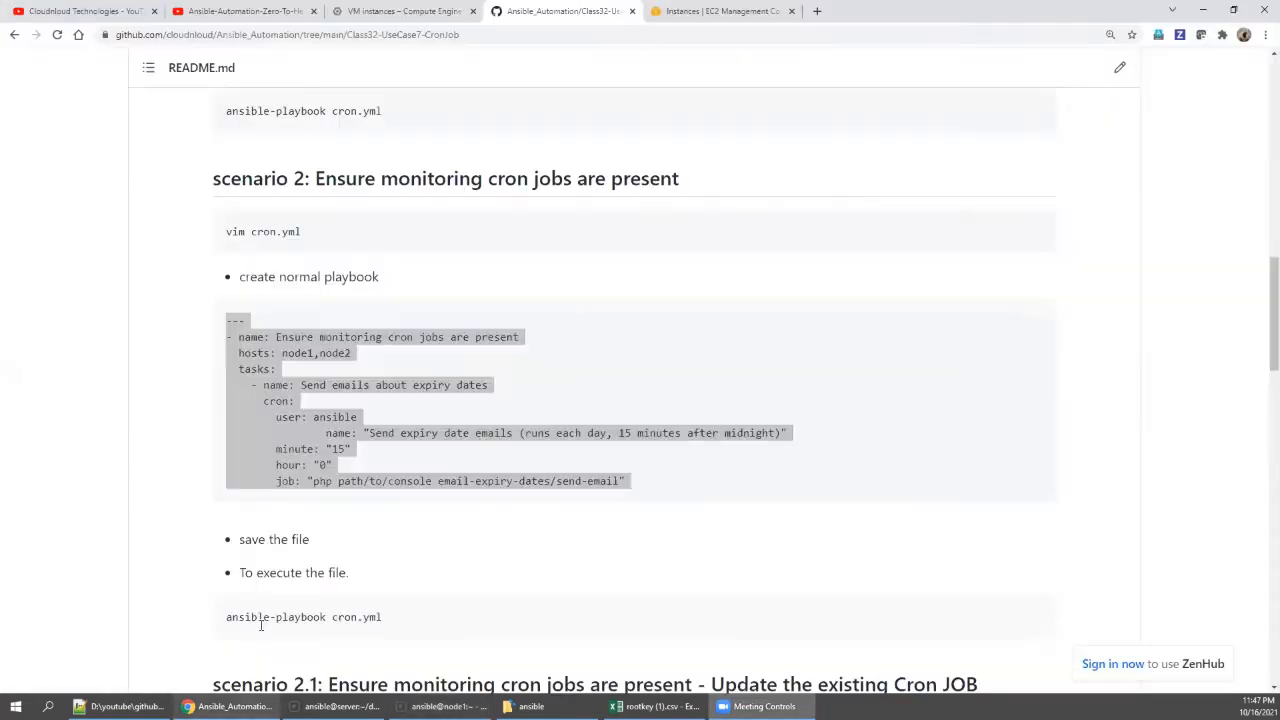
Step: Select scenario 2.1's playbook moving the email job to hour 5 New York time
scroll(down, 3)
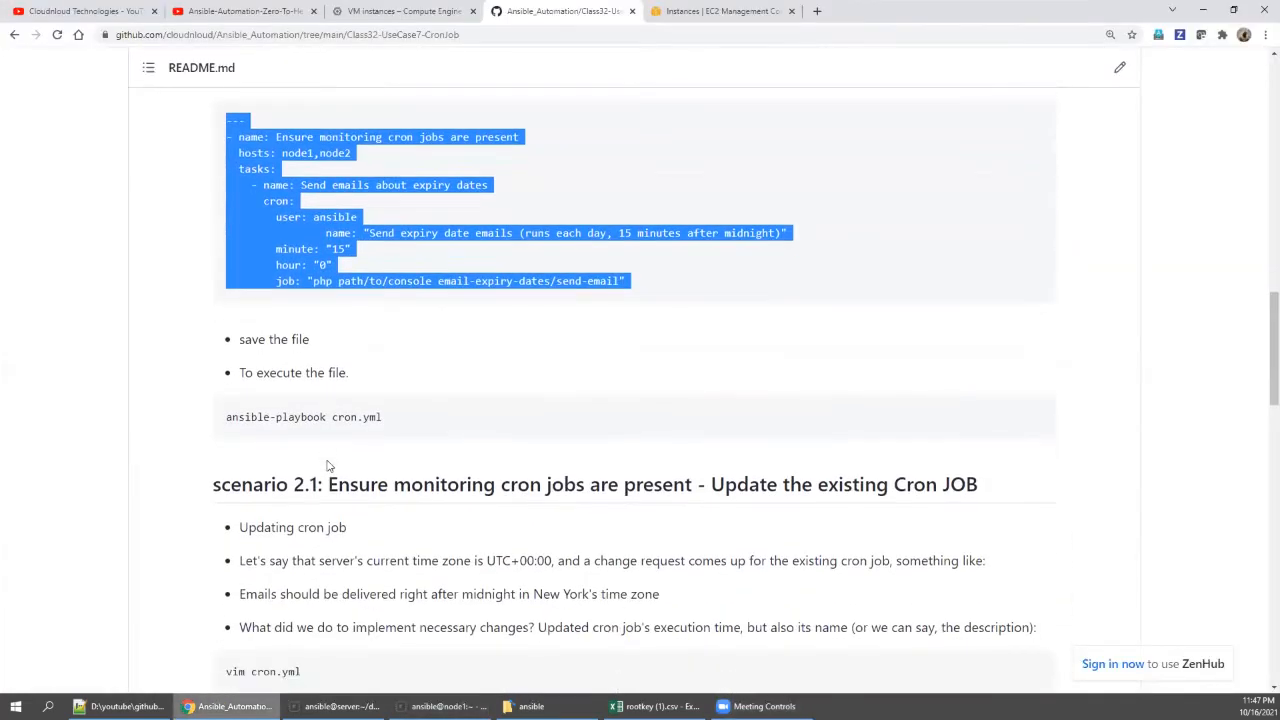
scroll(down, 3)
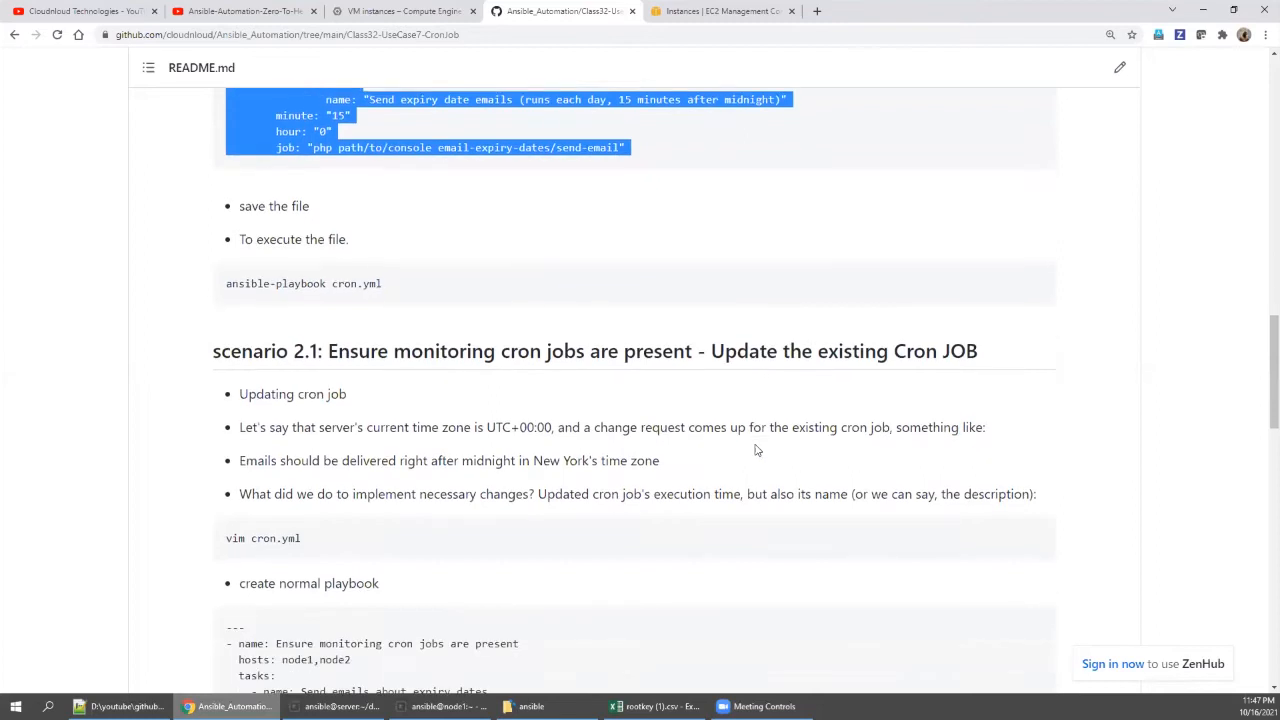
scroll(down, 3)
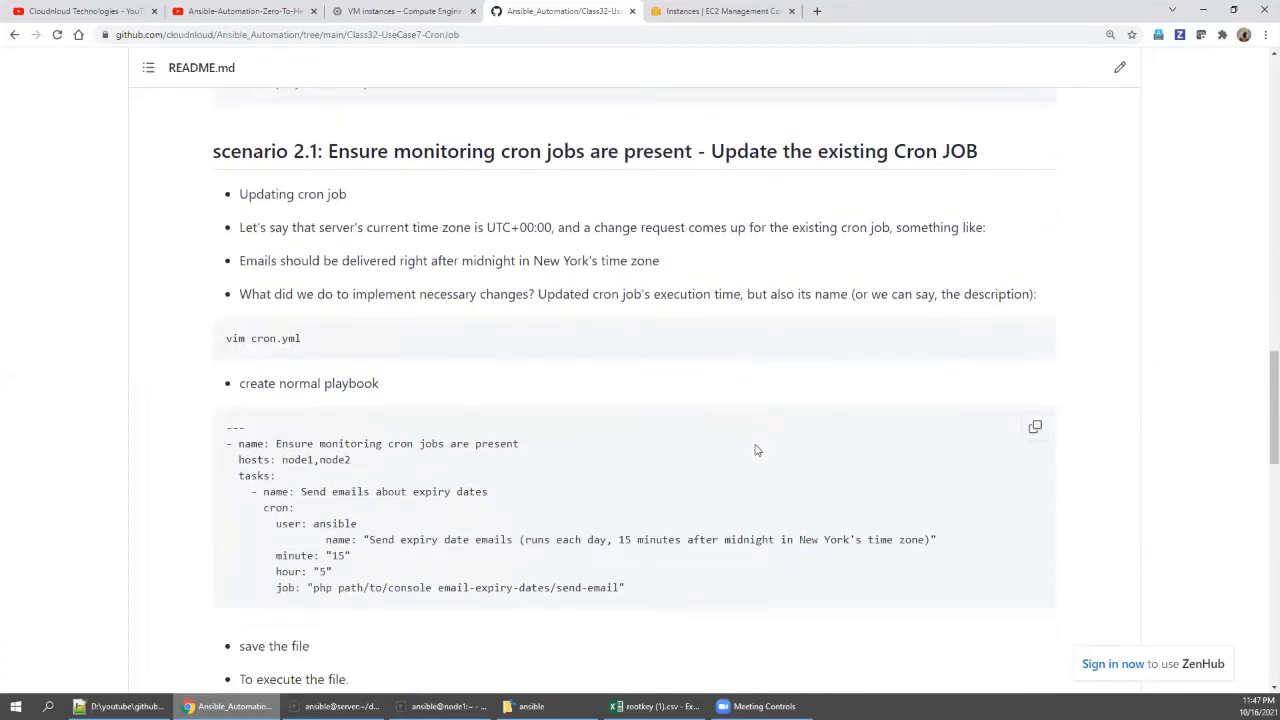
scroll(down, 3)
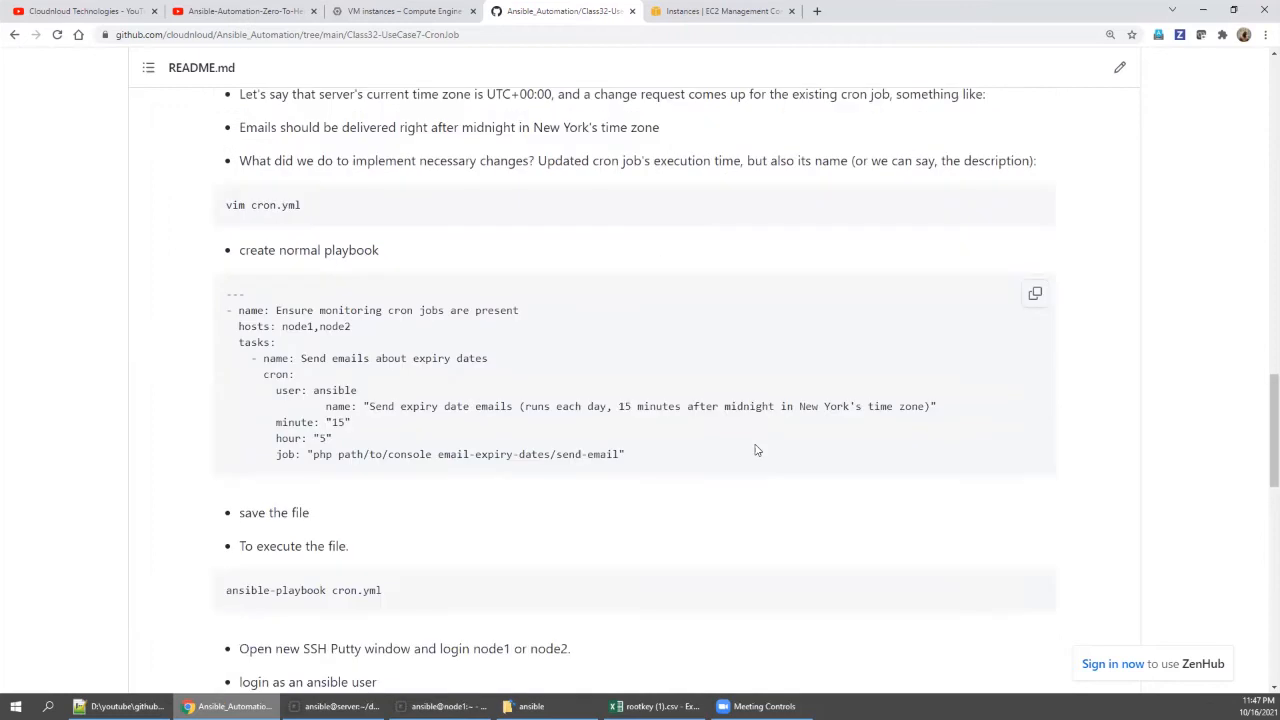
scroll(down, 3)
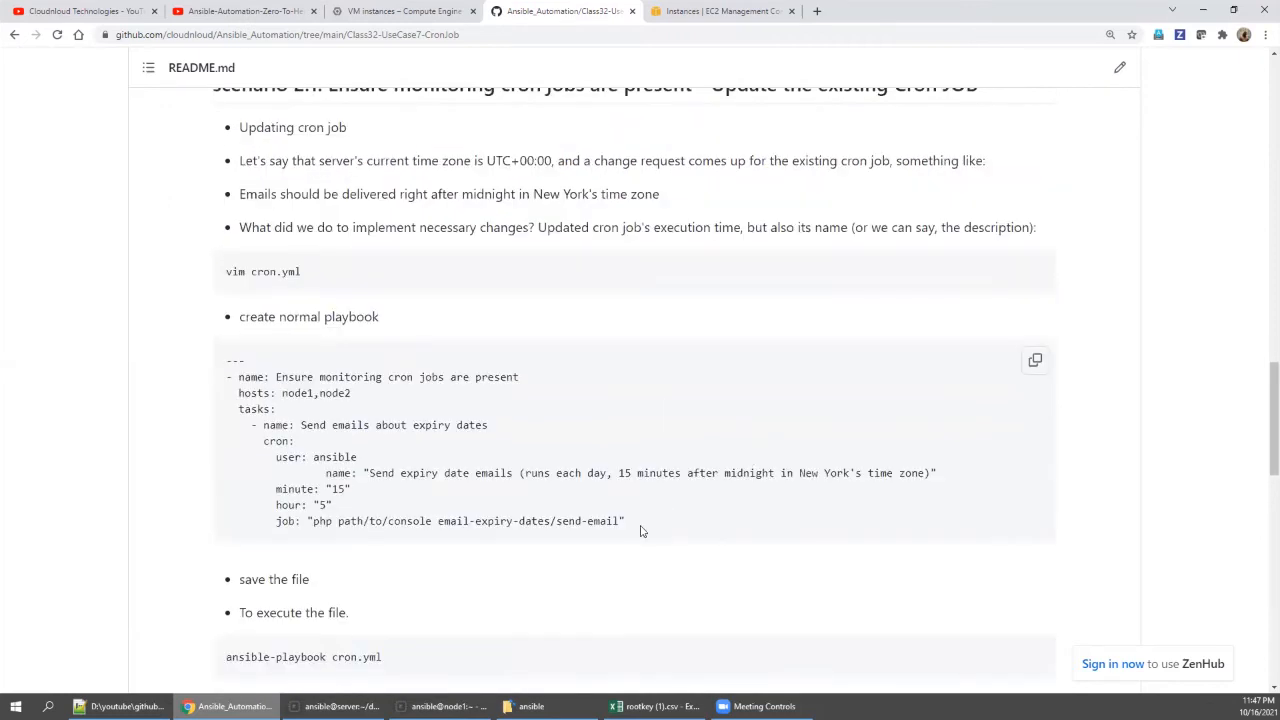
drag(228, 362, 628, 520)
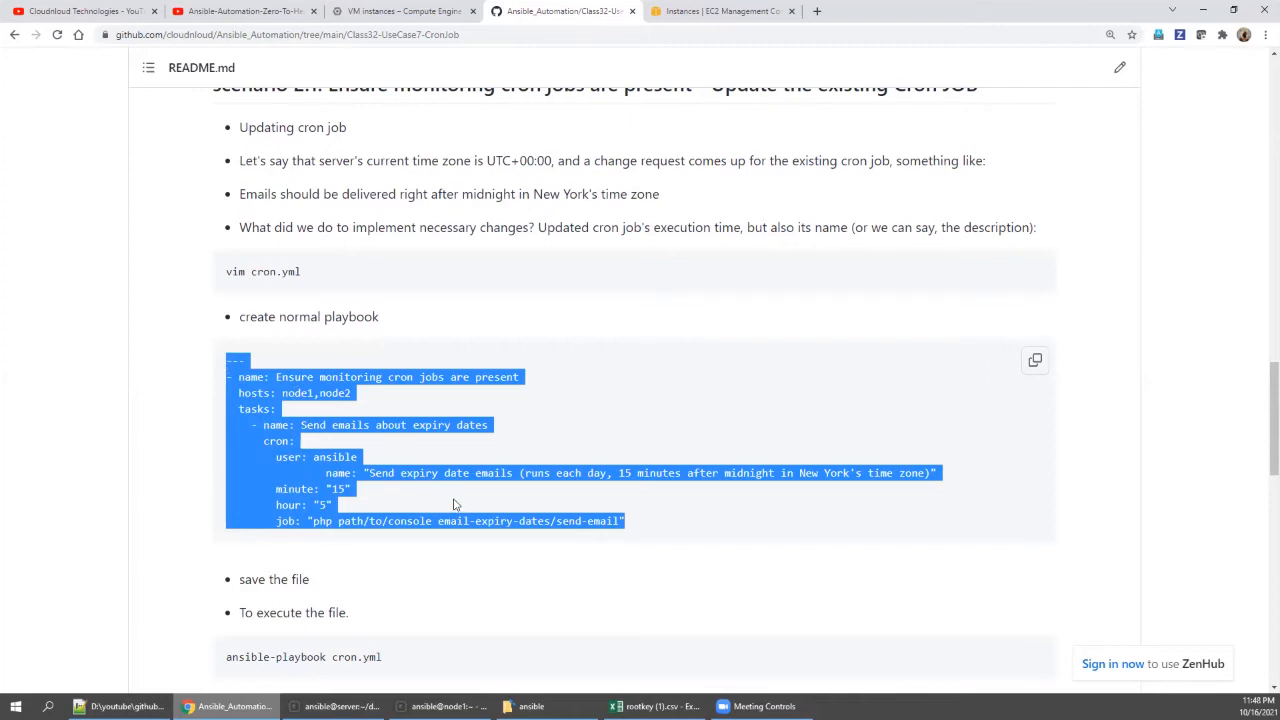
mouse_move(816, 472)
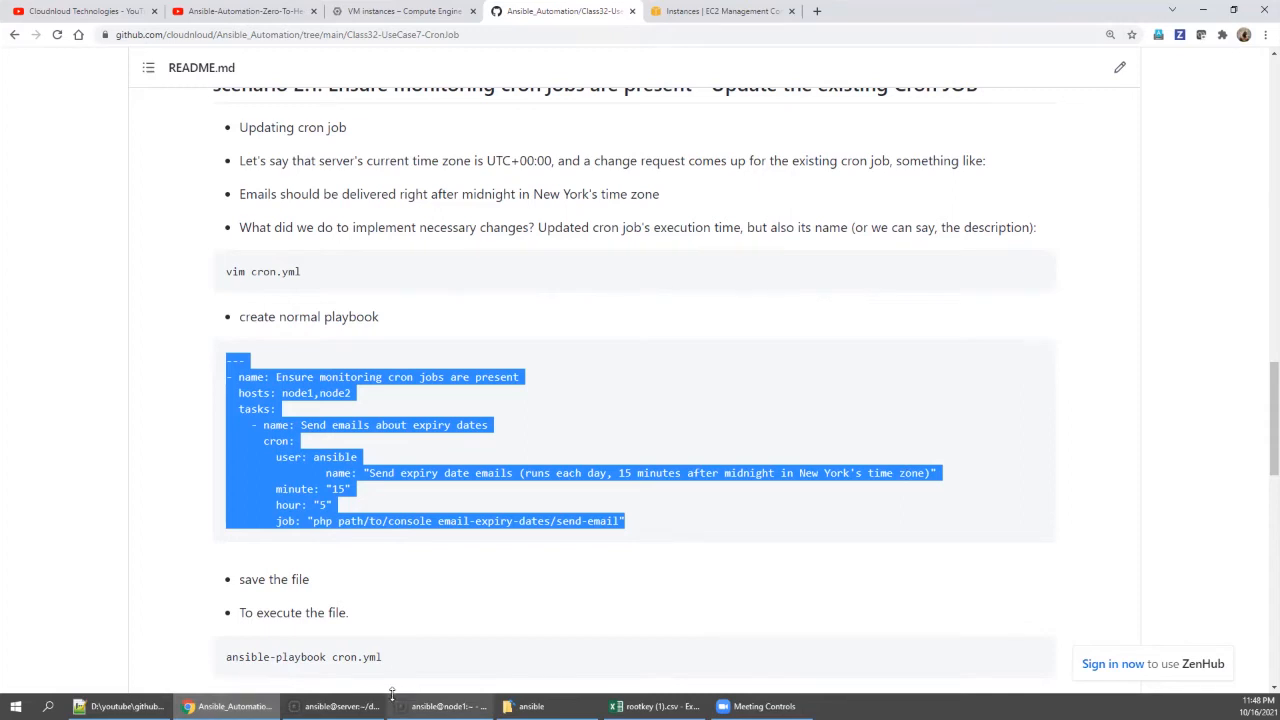
mouse_move(704, 458)
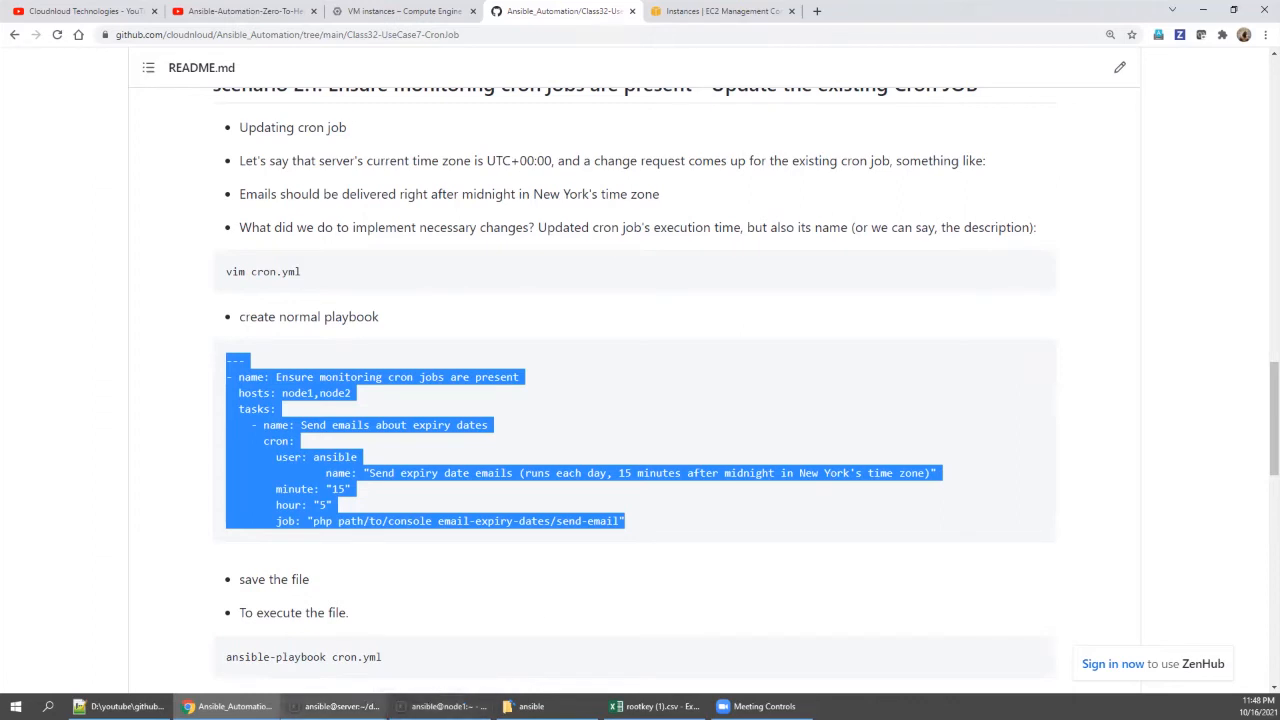
mouse_move(648, 528)
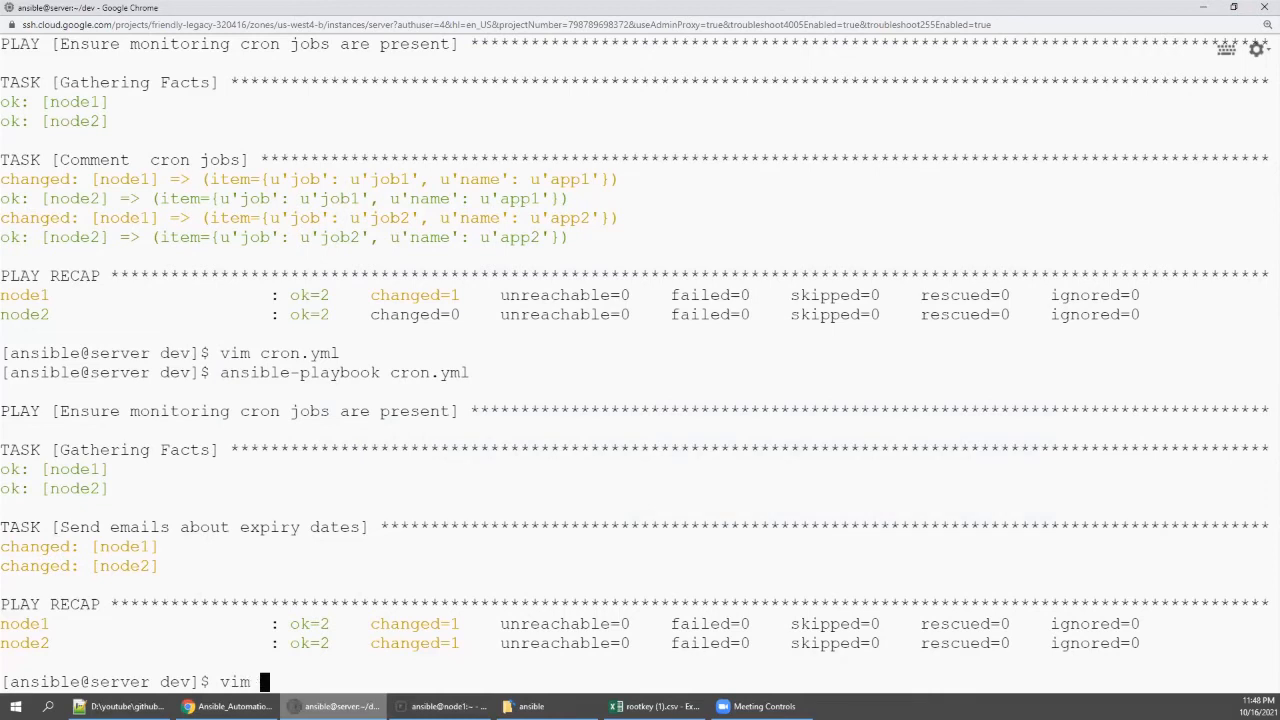
Step: Save cron.yml with the hour-5 New York job, rerun it and select the changed task output
text(cr)
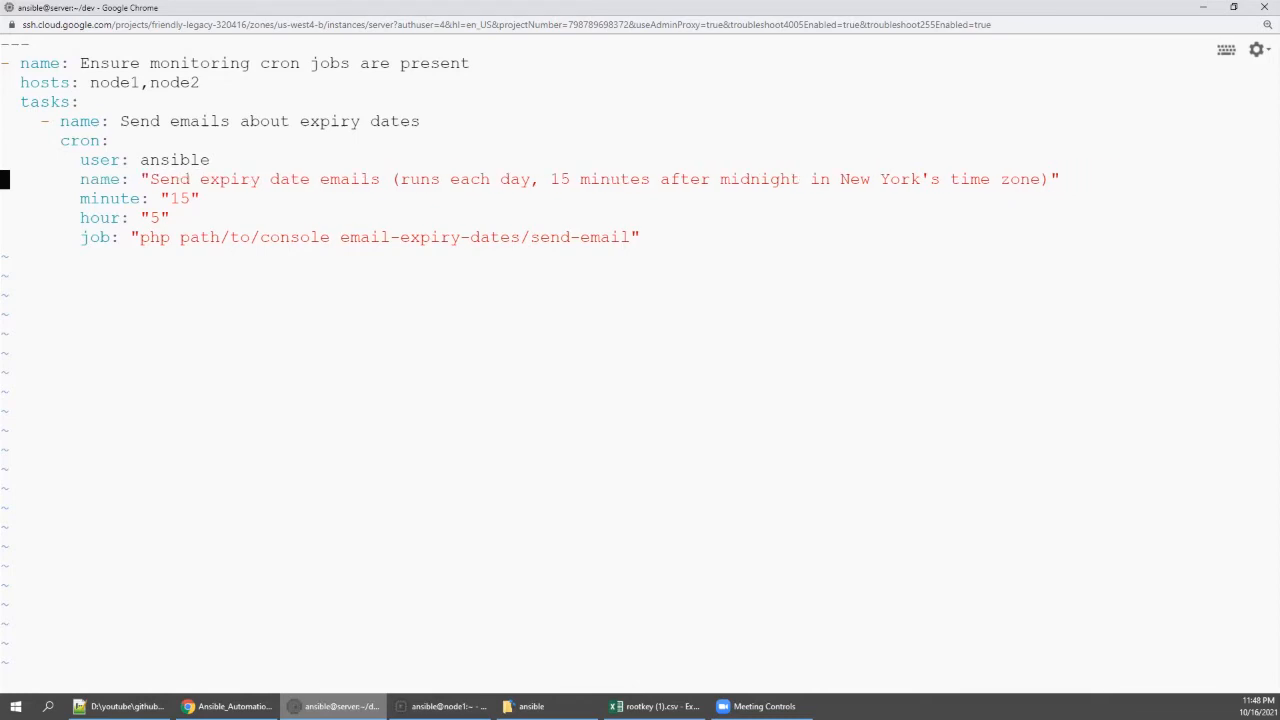
text(:w)
text(ansible-playbook cron.yml)
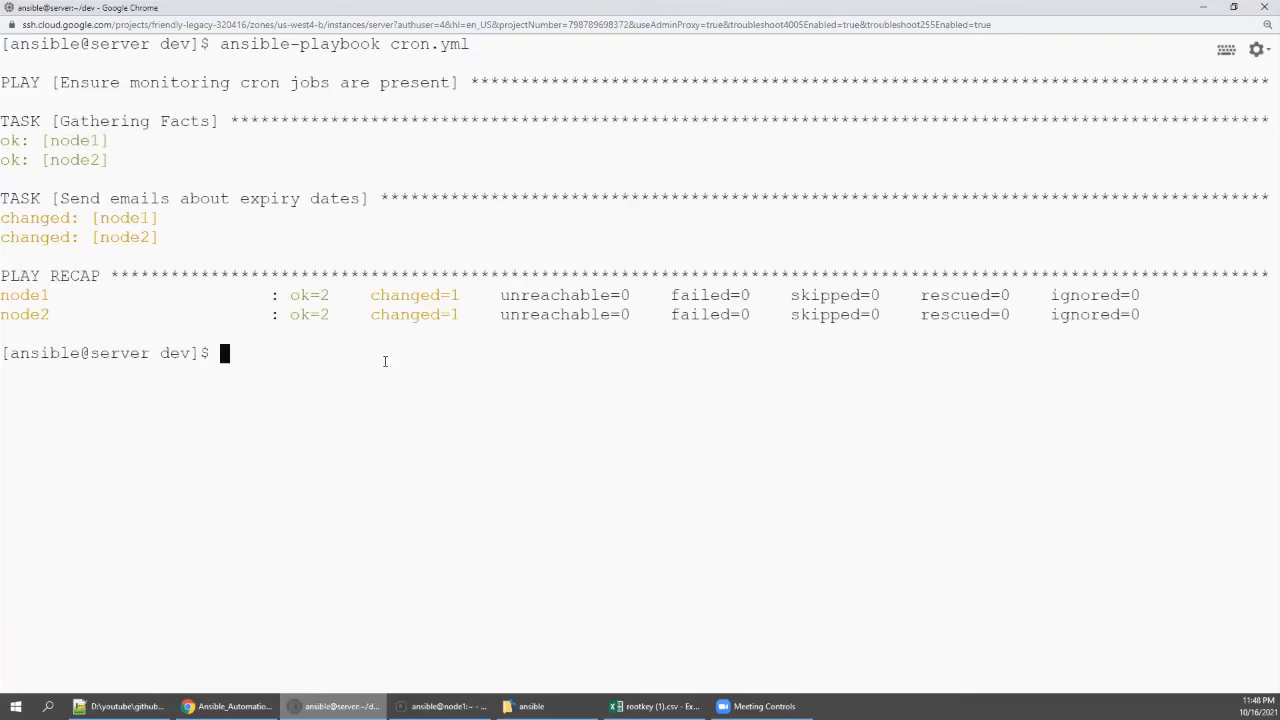
drag(2, 44, 160, 236)
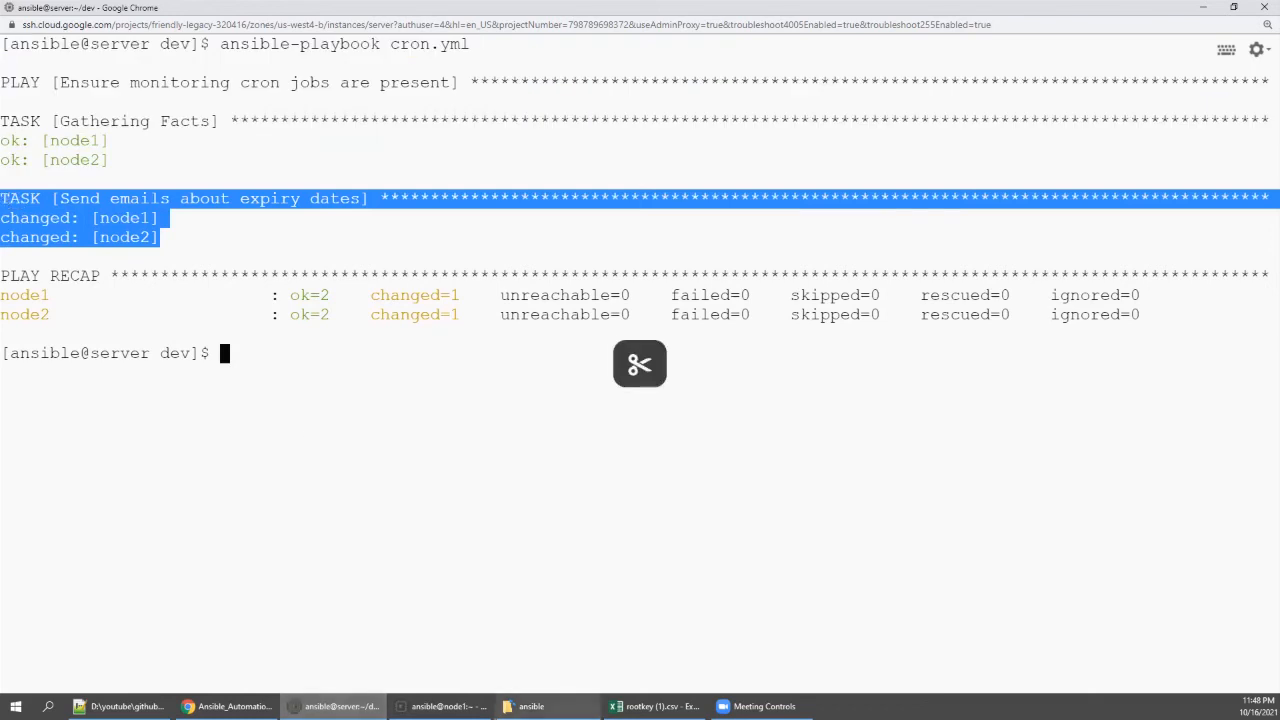
Step: Run crontab -l on node1 and select the duplicated send-email job lines
click(440, 706)
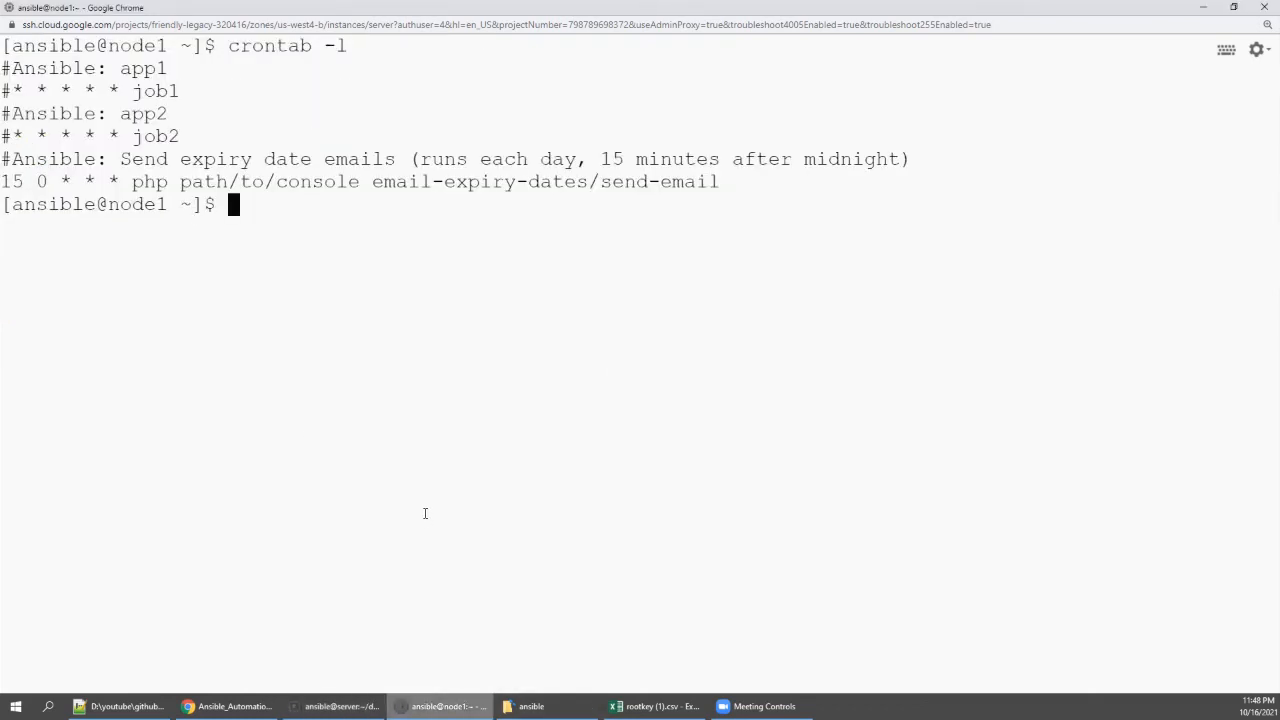
text(crontab -l)
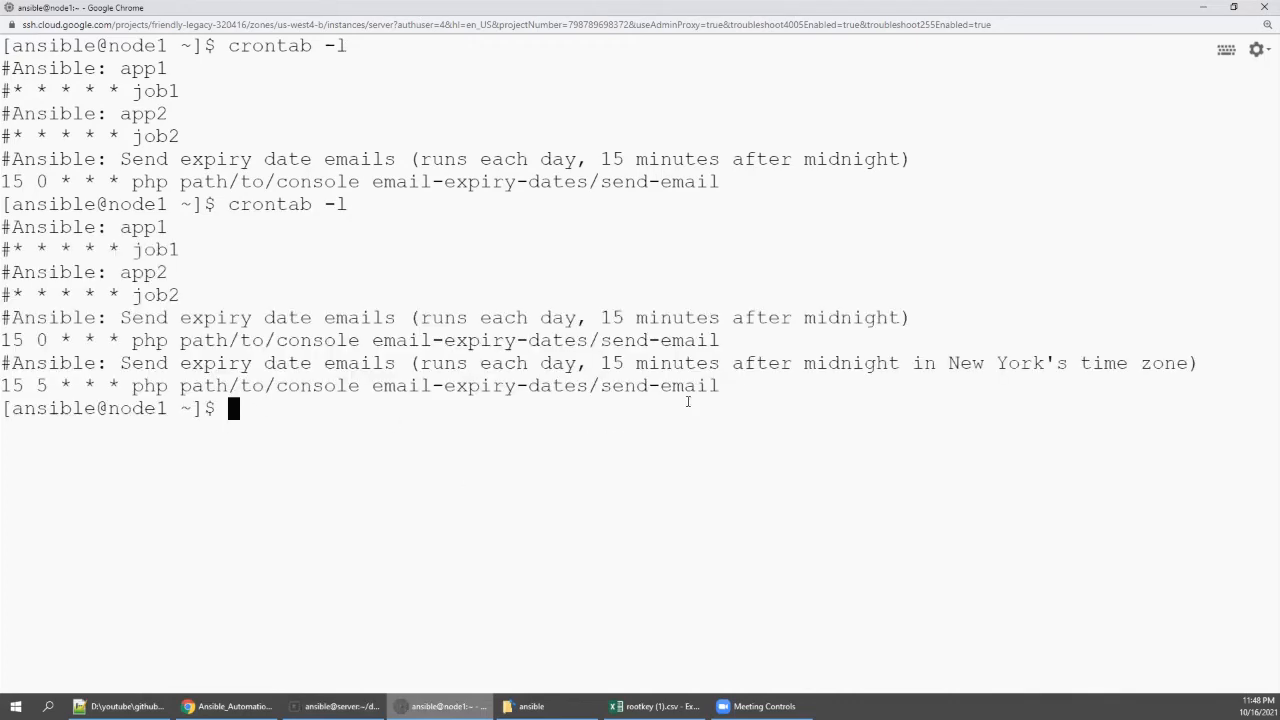
drag(0, 362, 718, 384)
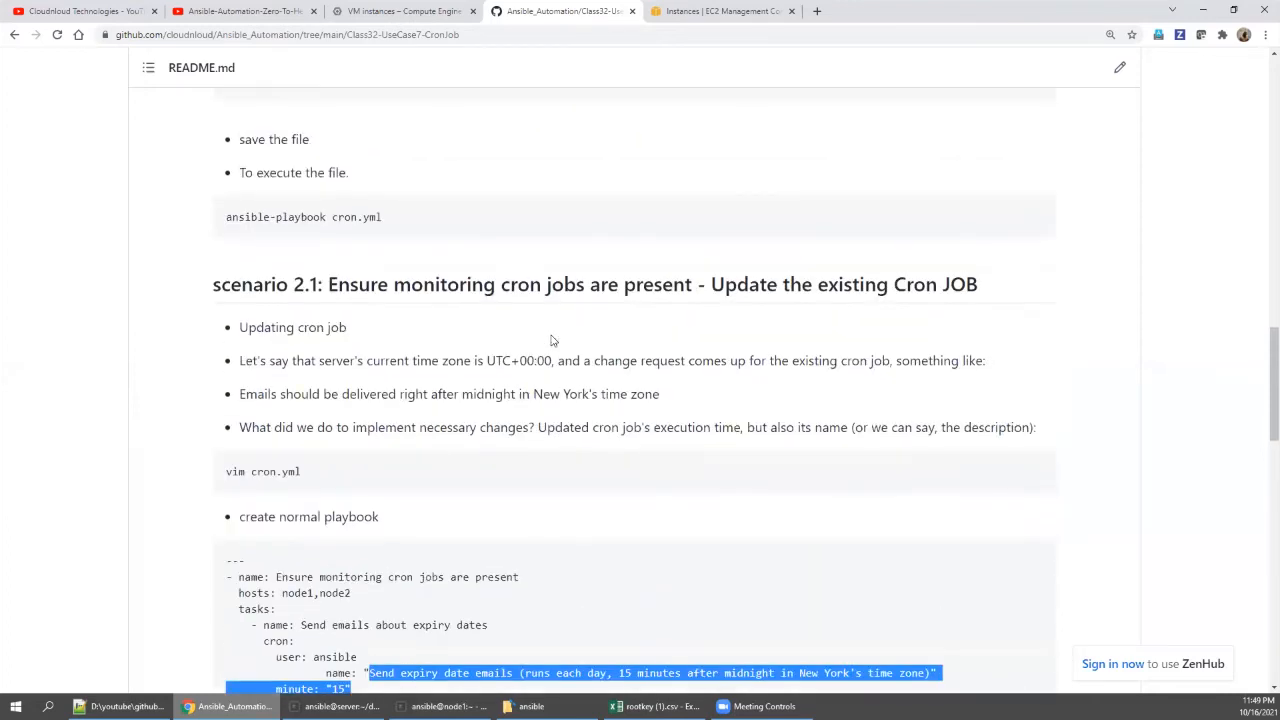
Step: Locate scenario 2.2 in the README and select its entire fixing playbook YAML for copying
scroll(down, 3)
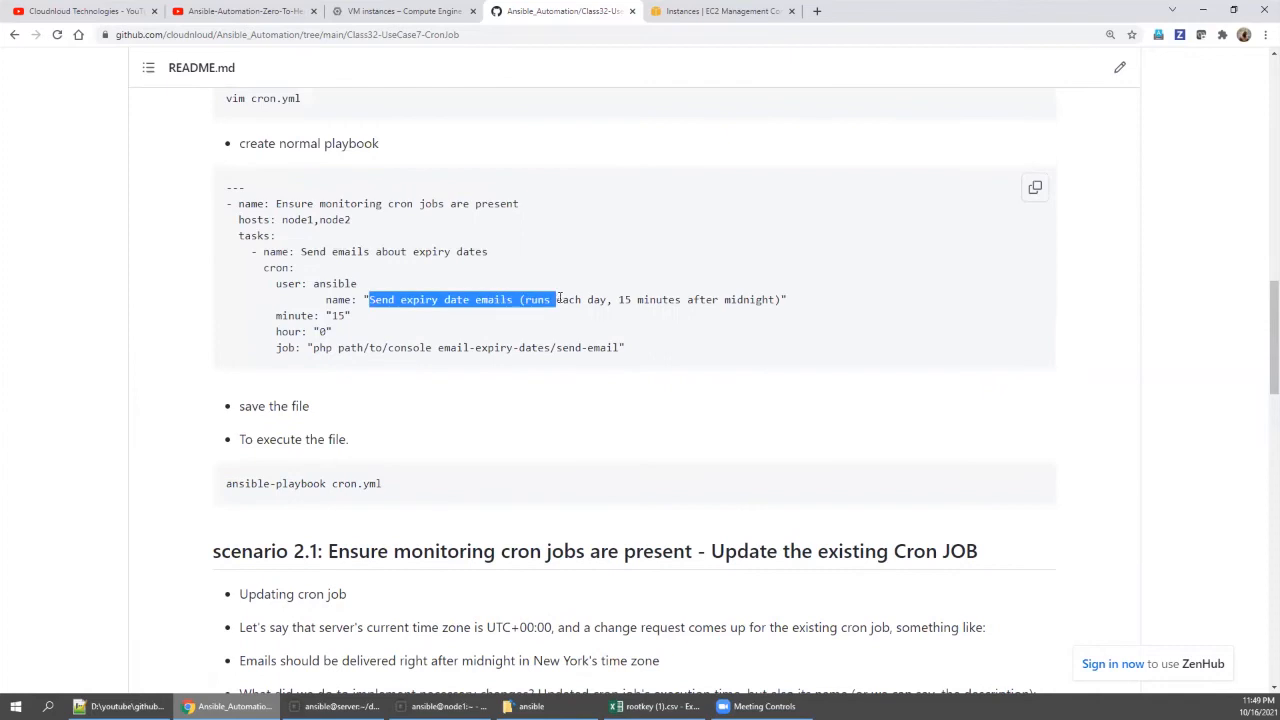
scroll(up, 3)
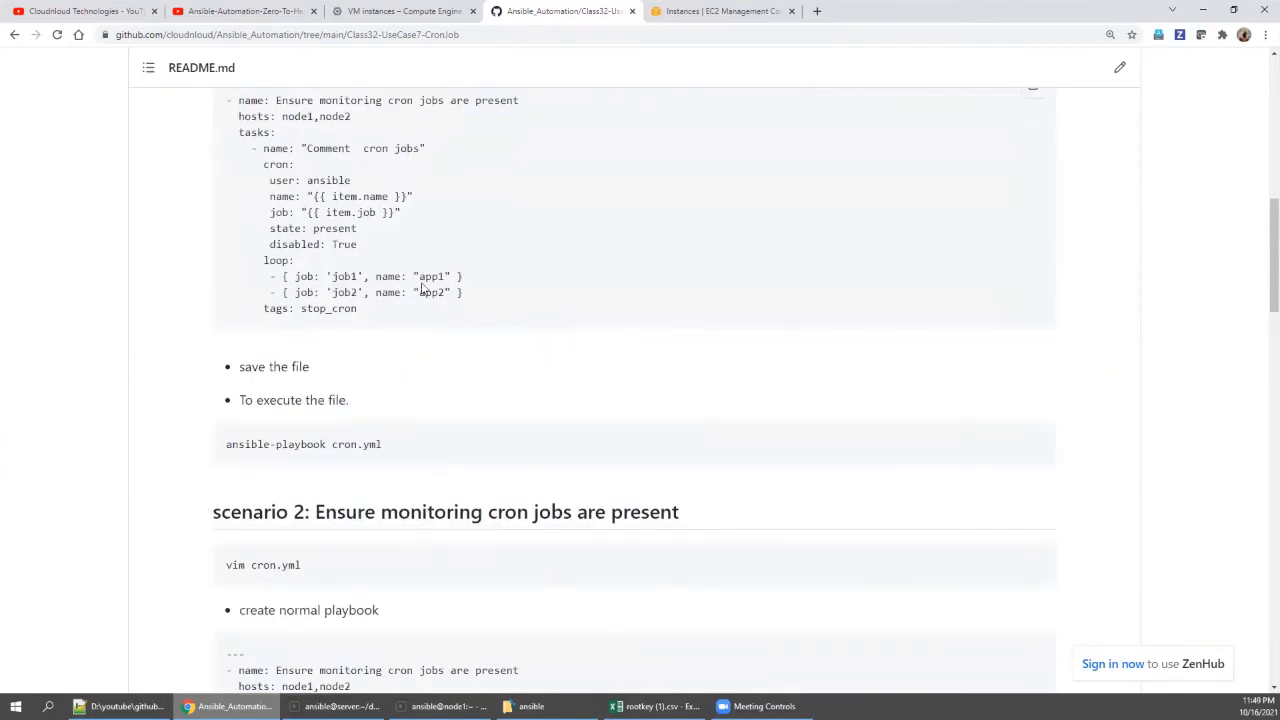
double_click(432, 276)
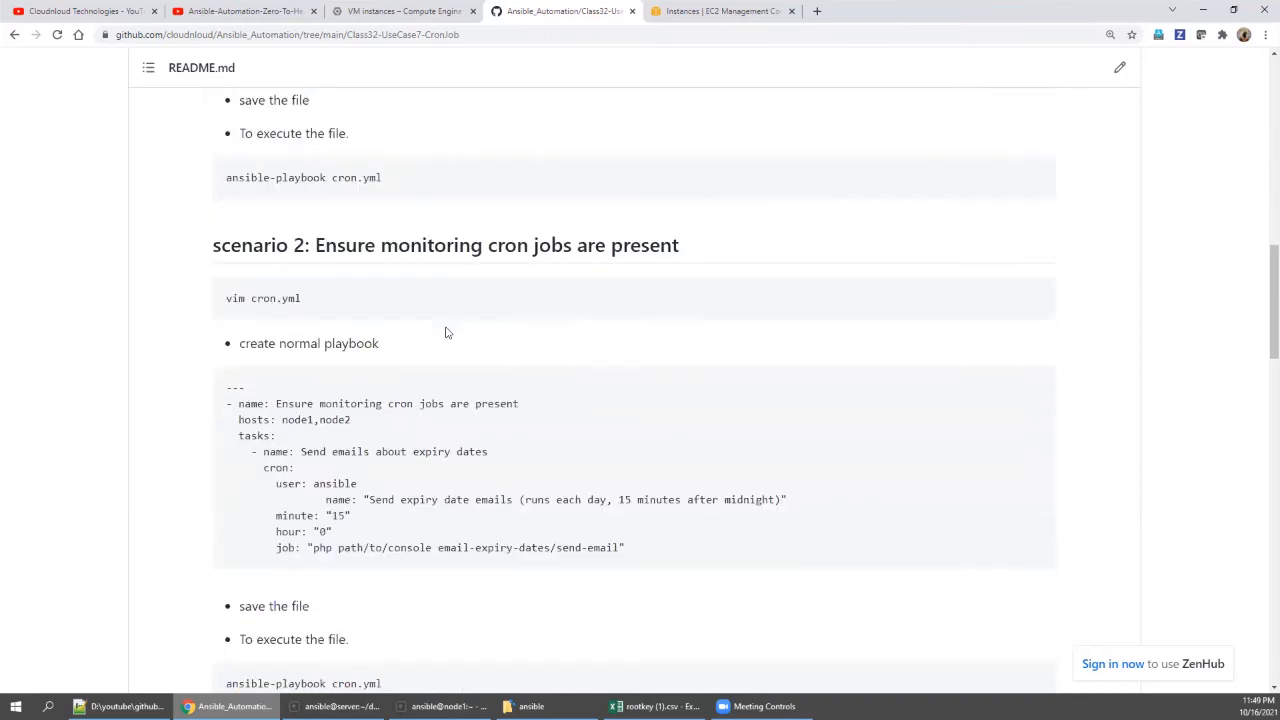
scroll(down, 3)
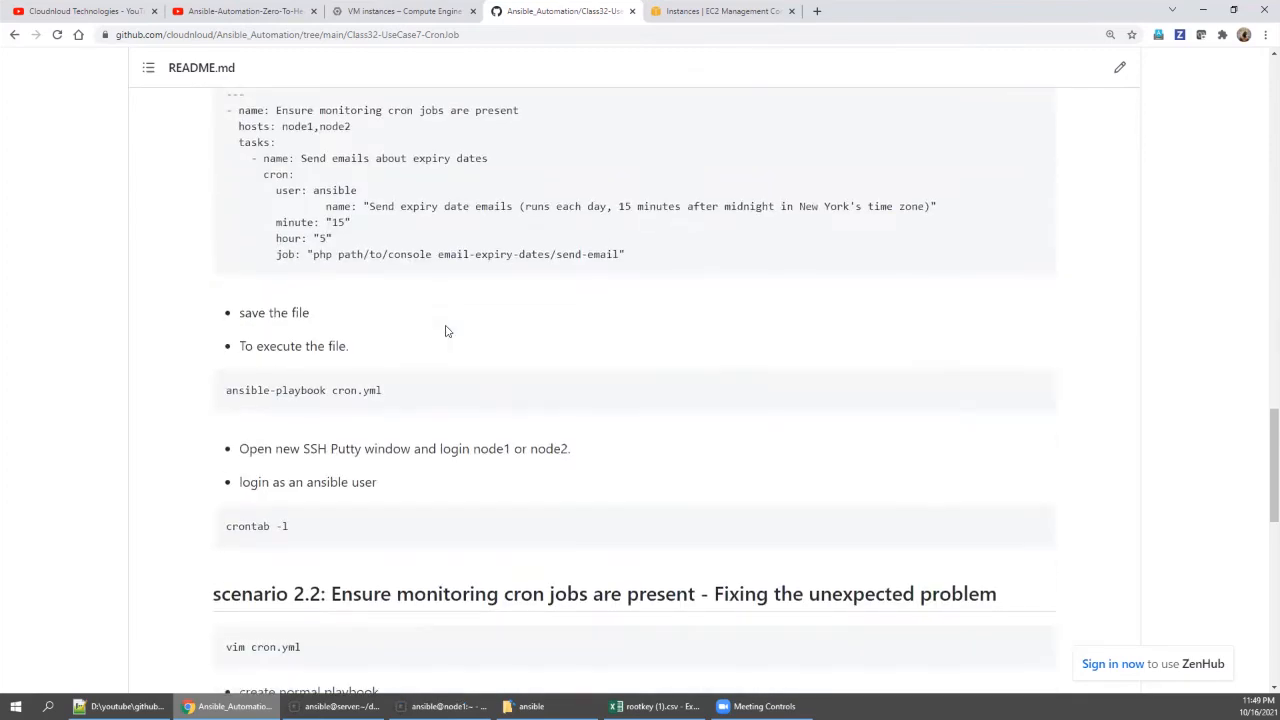
scroll(down, 3)
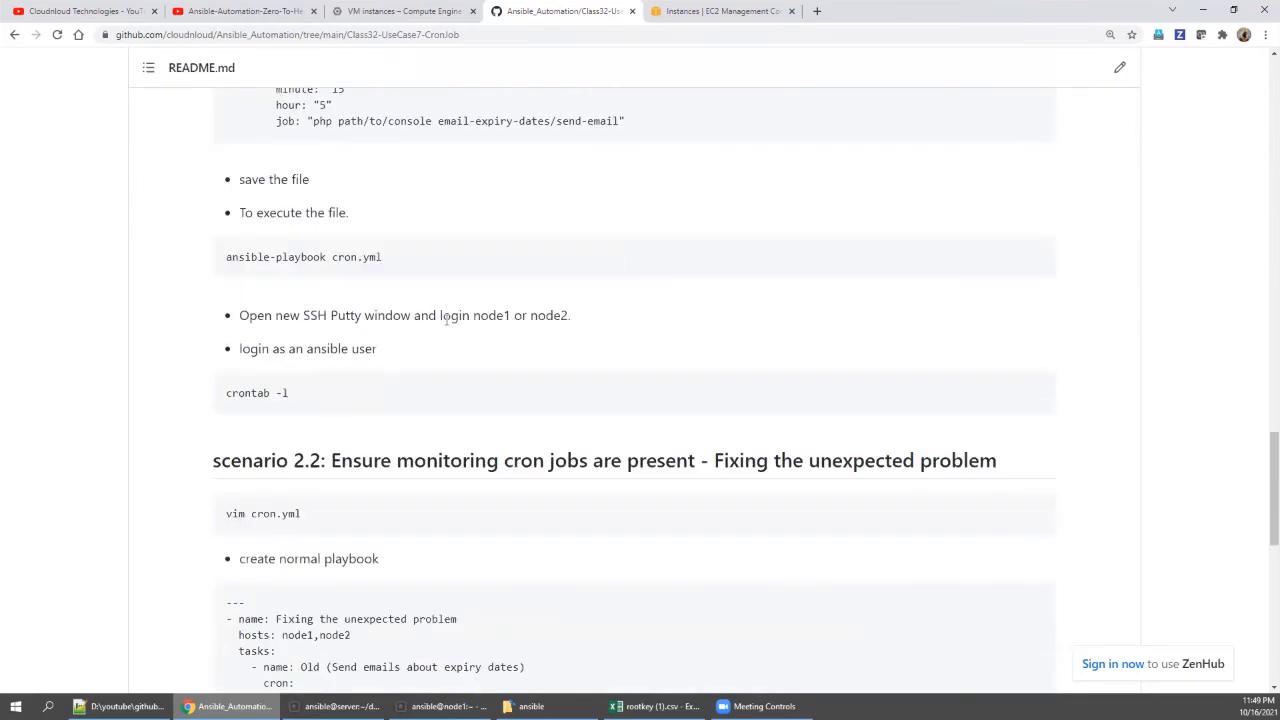
scroll(down, 3)
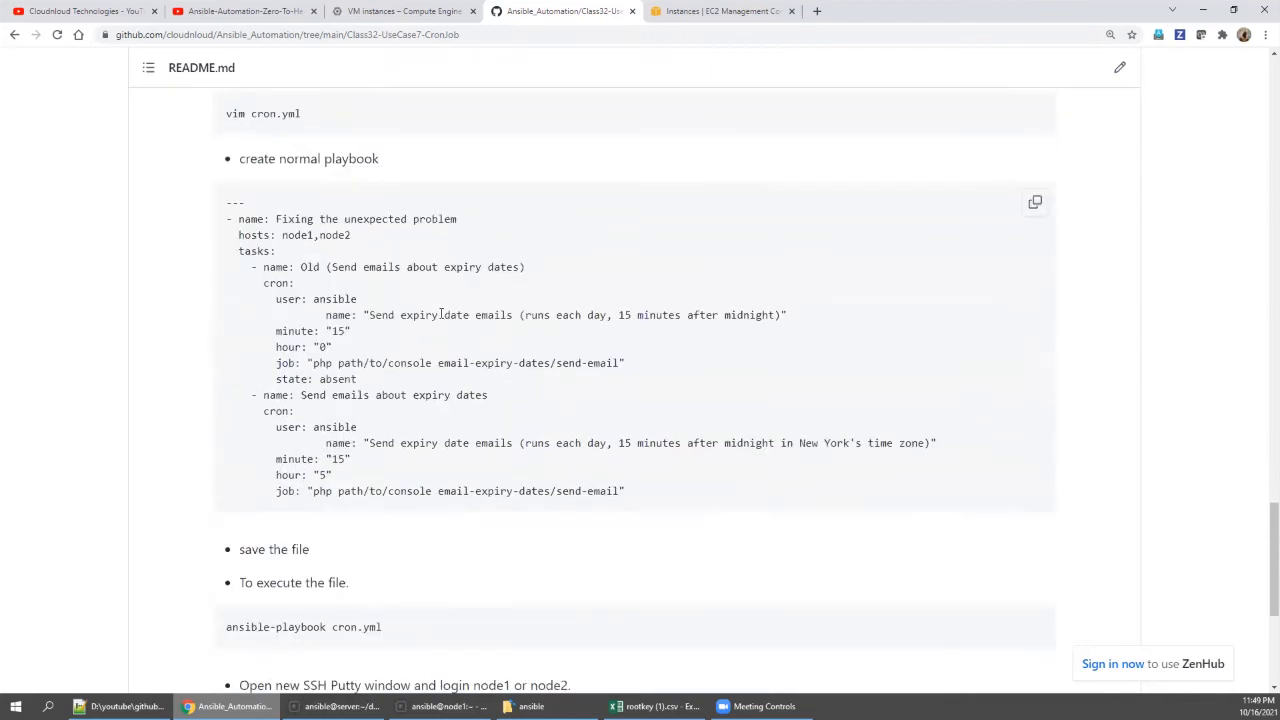
mouse_move(760, 330)
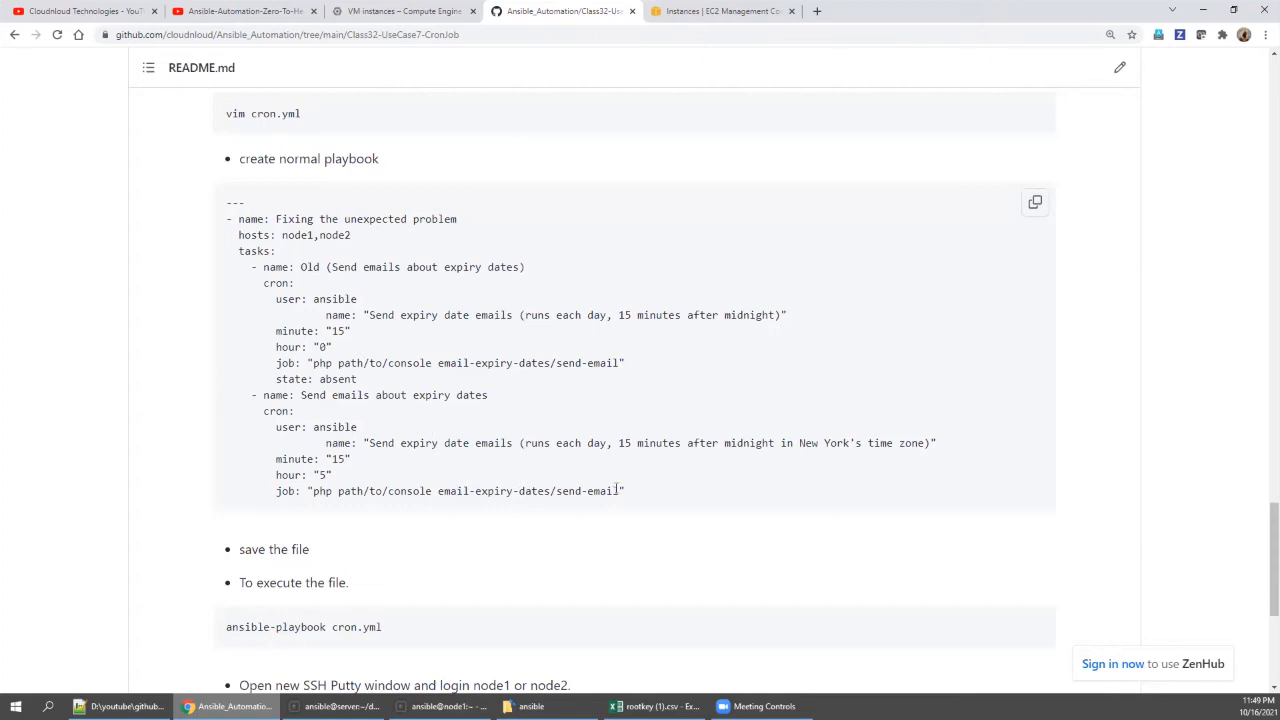
drag(232, 218, 624, 490)
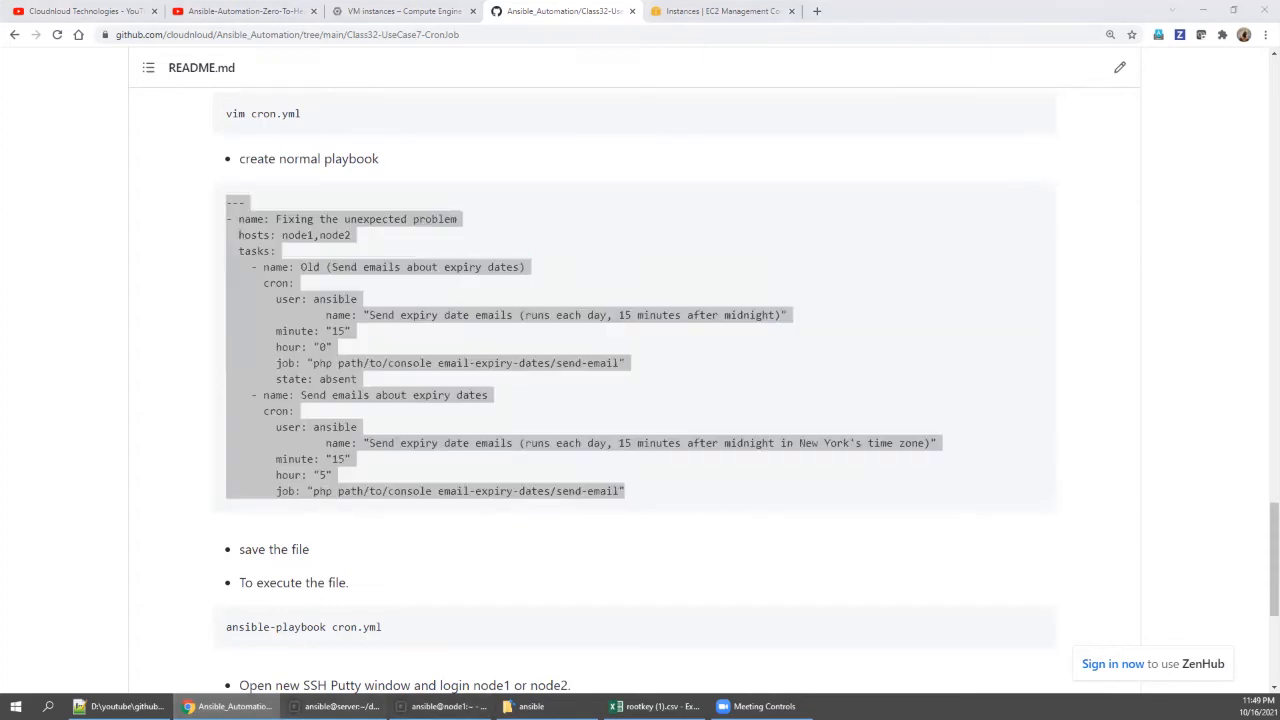
Step: Overwrite cron.yml in vim with the pasted fixing playbook and save with :wq
click(336, 706)
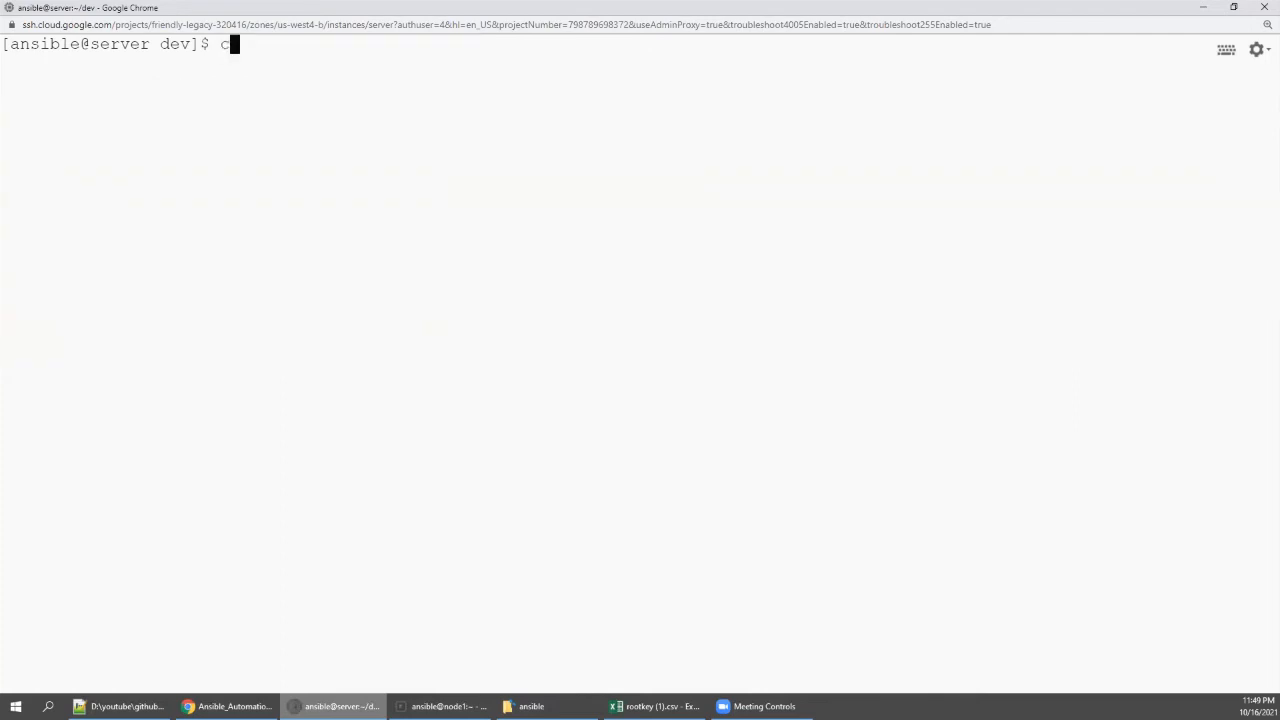
text(im)
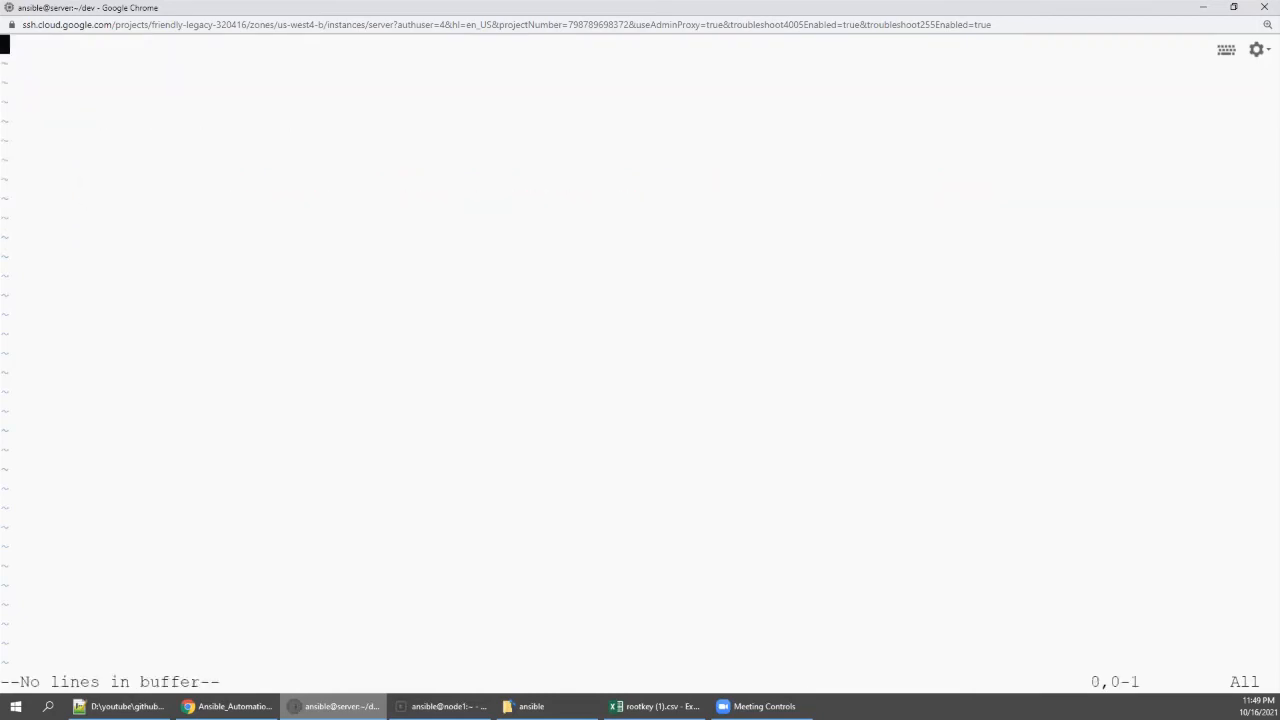
key(i)
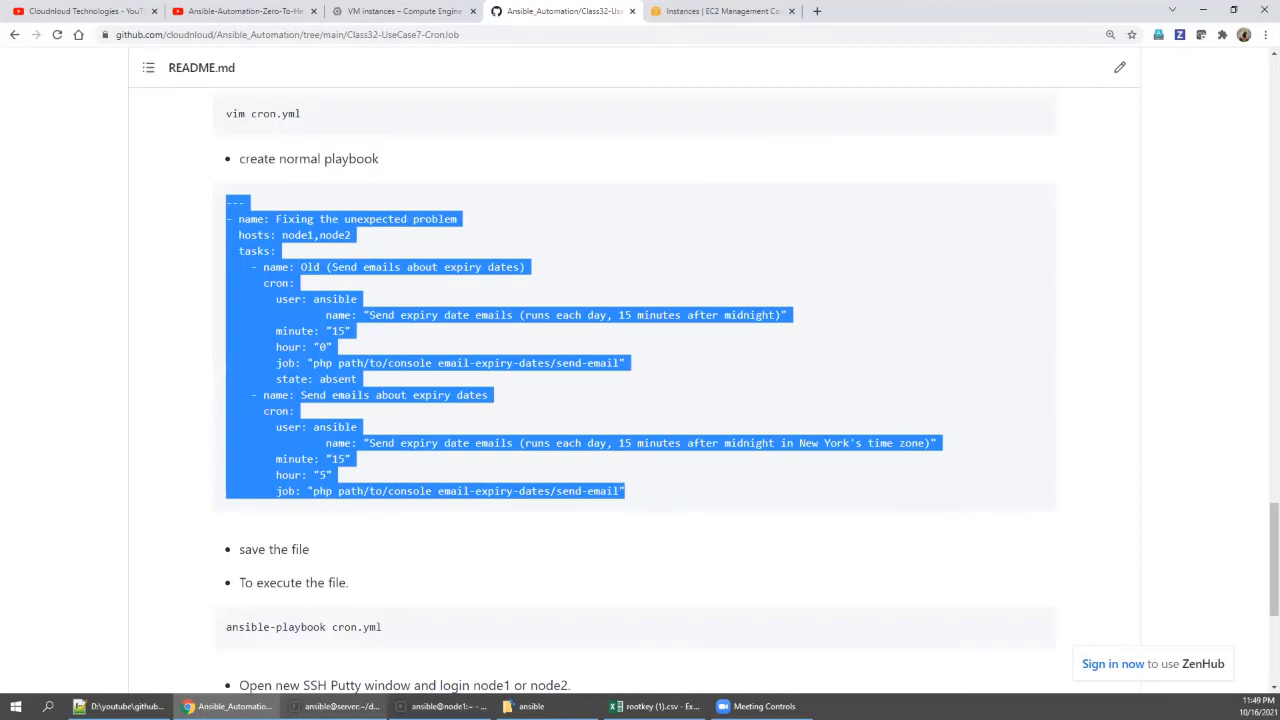
click(336, 706)
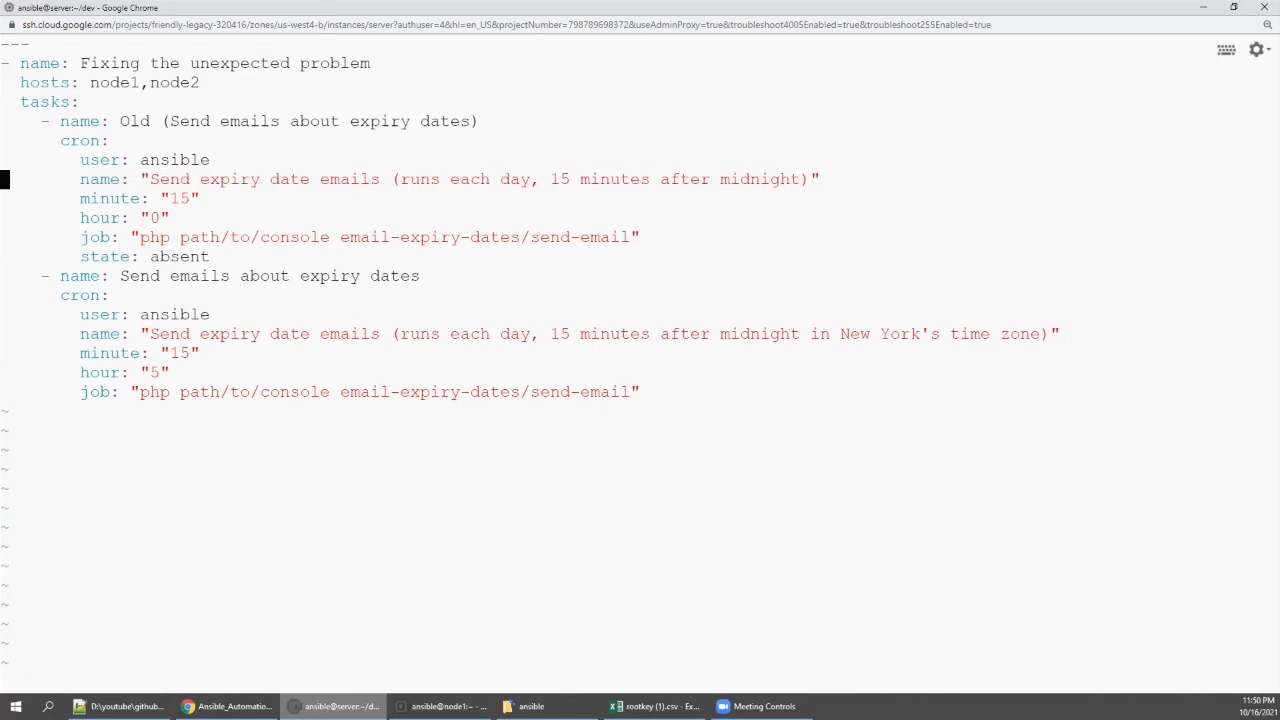
text(:wq)
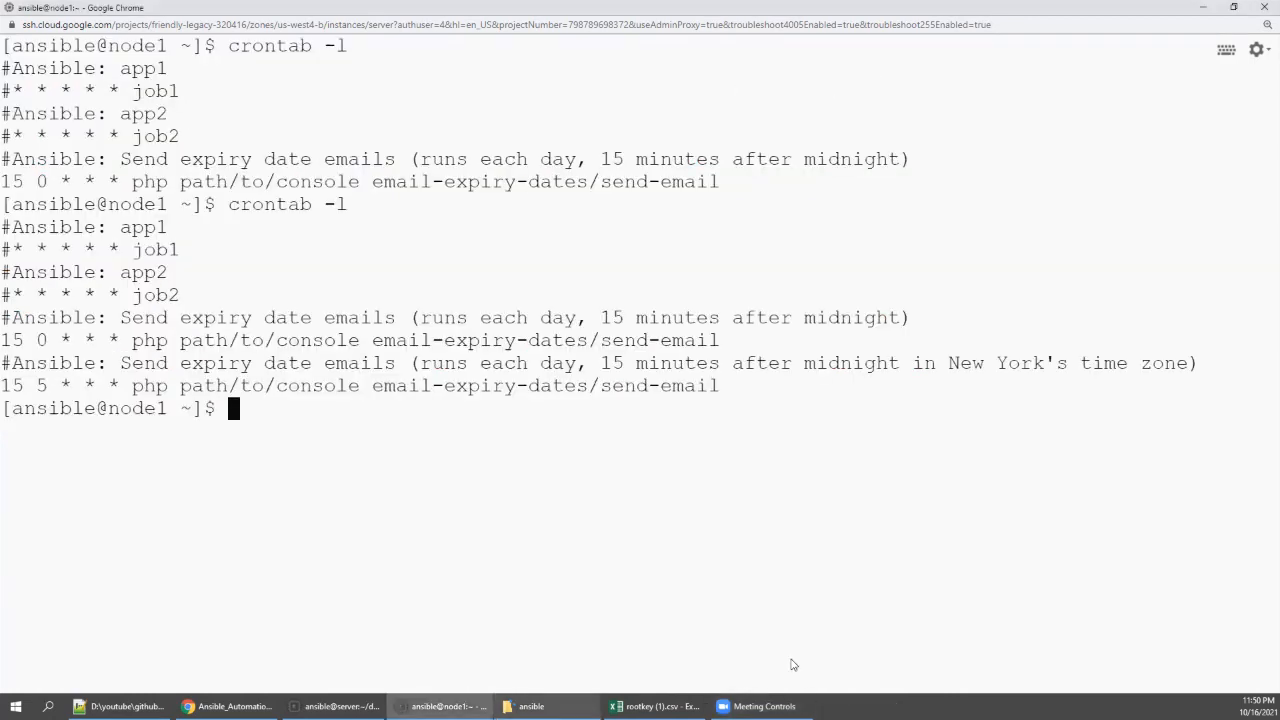
Step: Run ansible-playbook cron.yml and review the play recap on the server tab
click(868, 706)
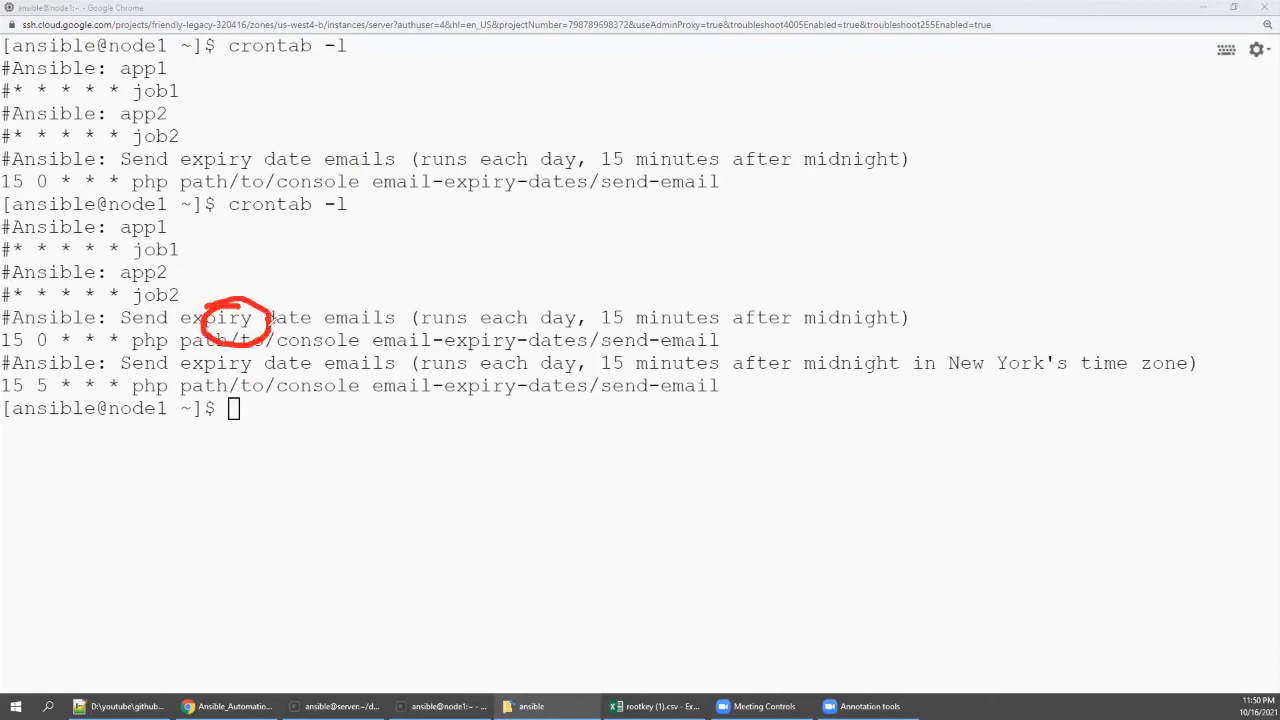
drag(264, 324, 336, 278)
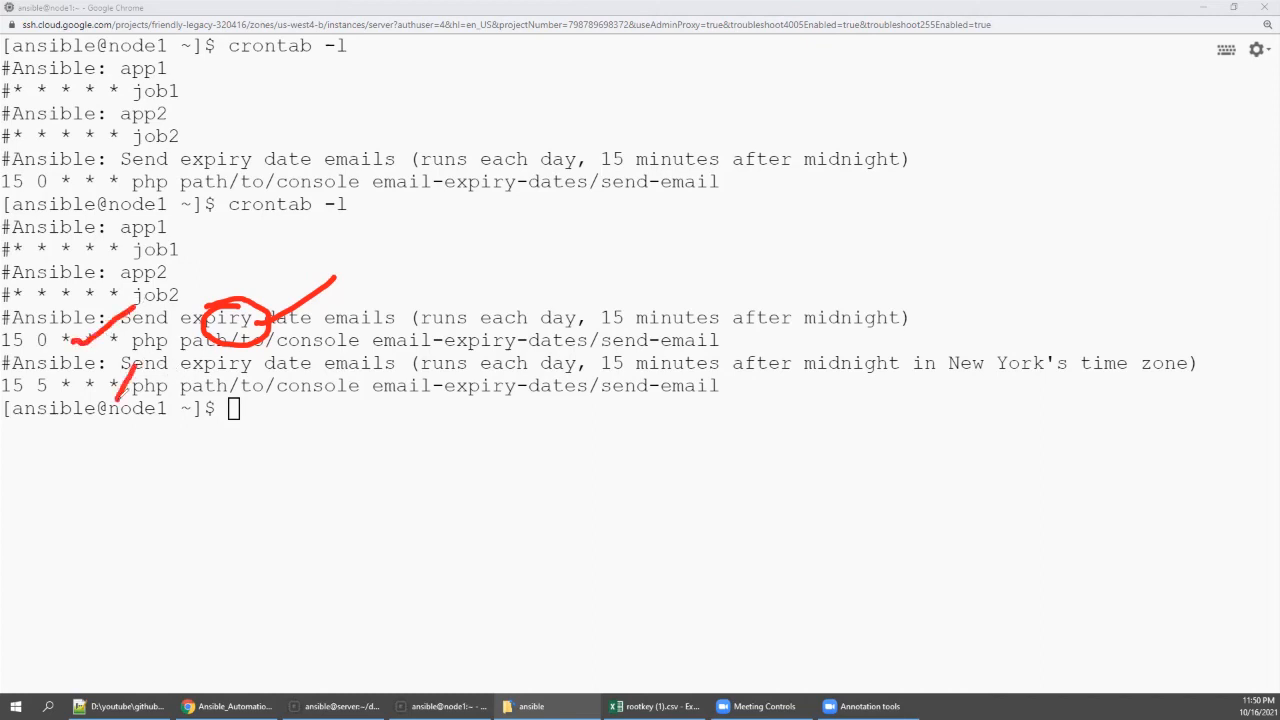
mouse_move(700, 82)
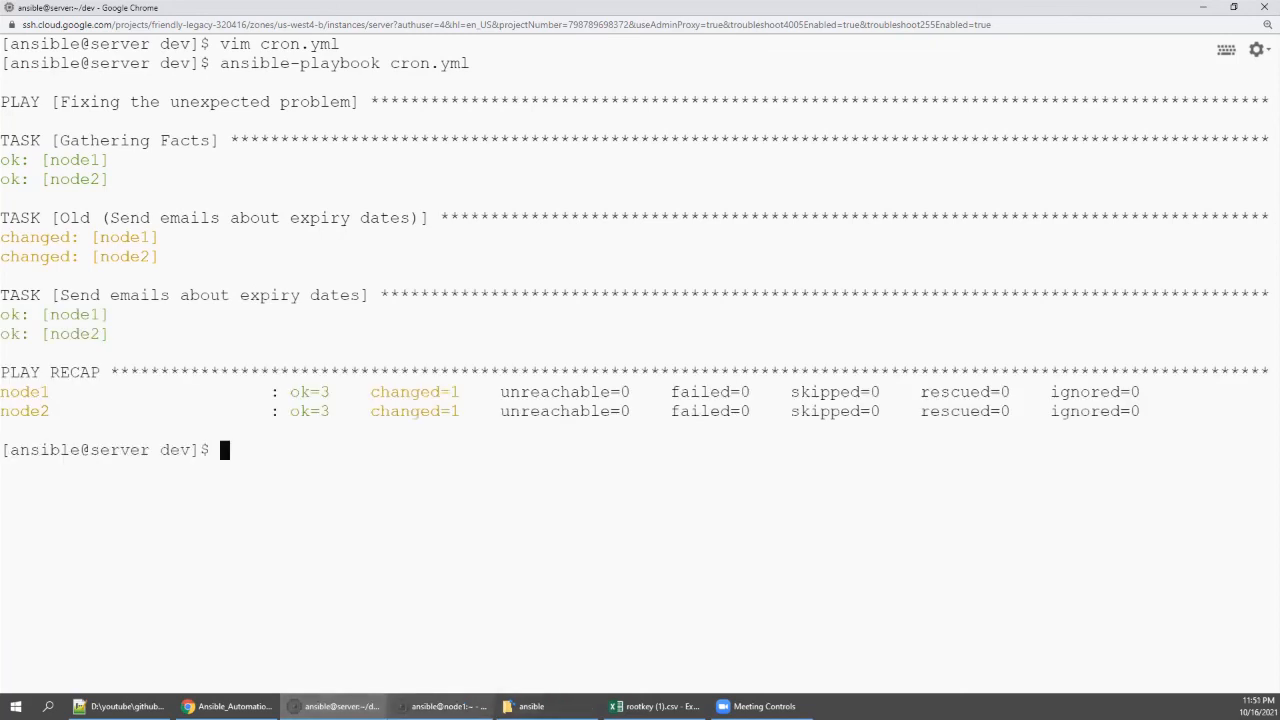
Step: Show the README's Conclusion on cron job names not updating existing jobs
click(440, 706)
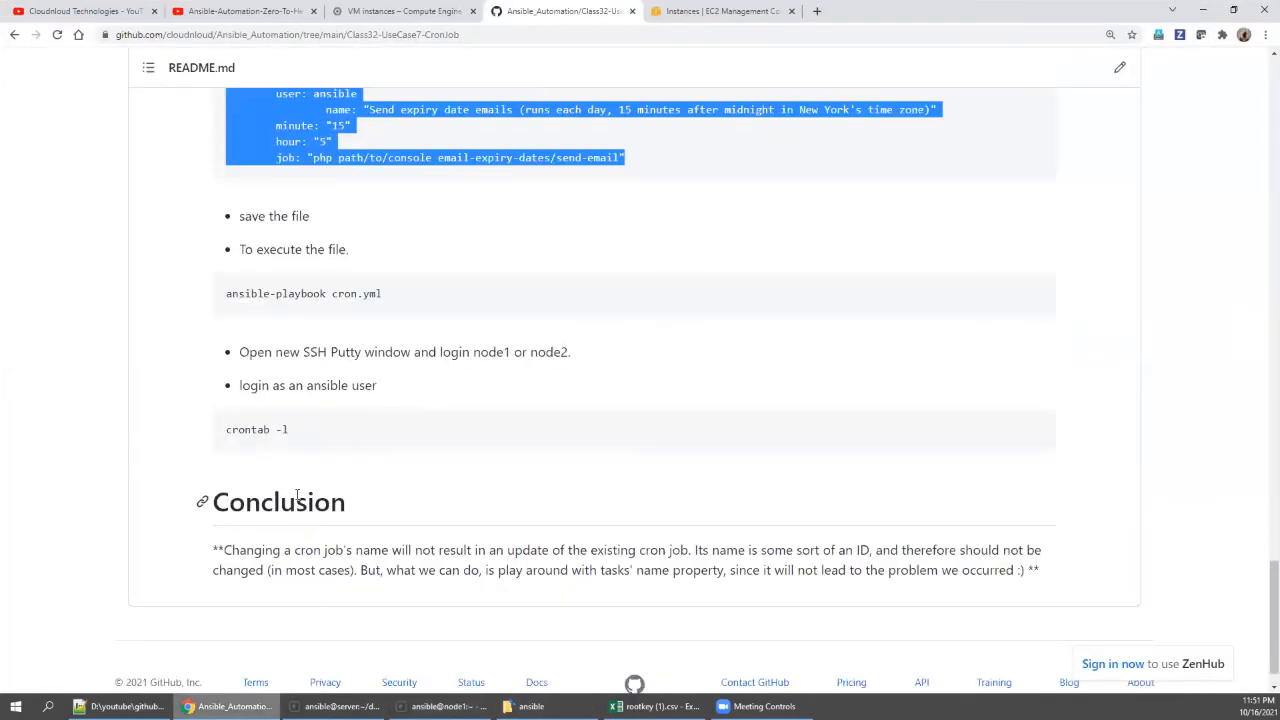
mouse_move(296, 428)
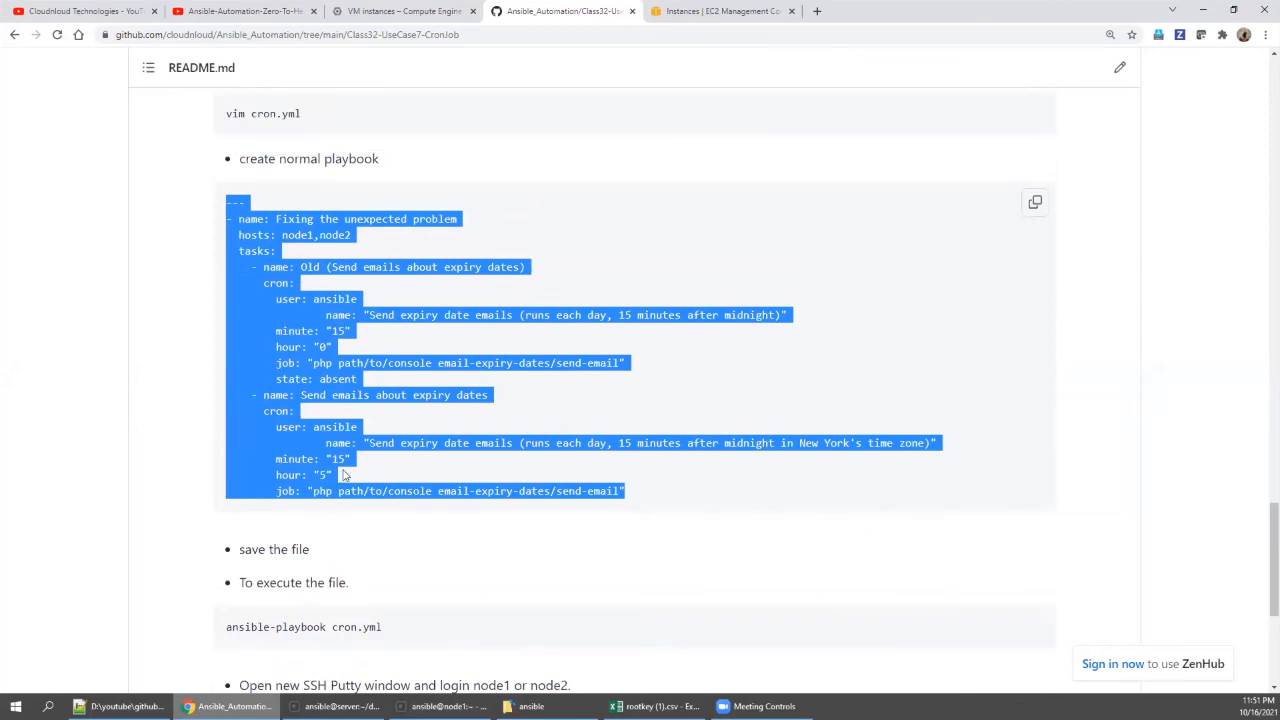
mouse_move(344, 460)
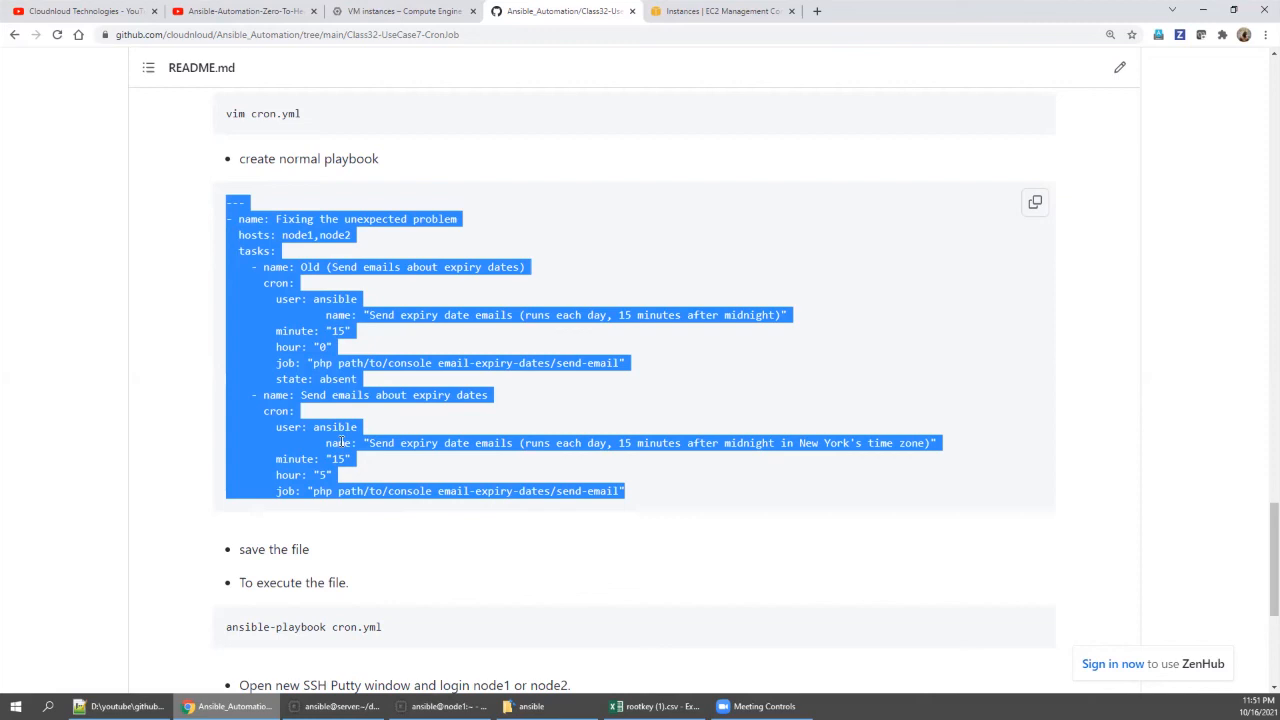
mouse_move(336, 412)
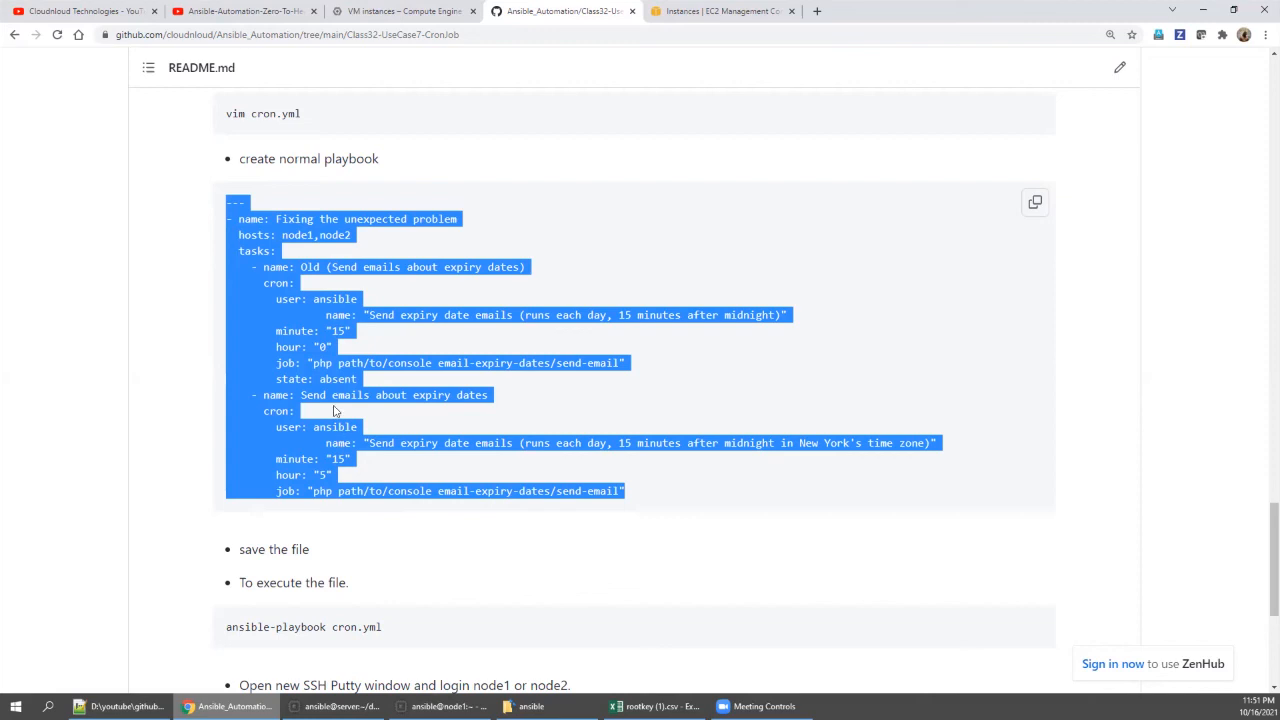
mouse_move(896, 648)
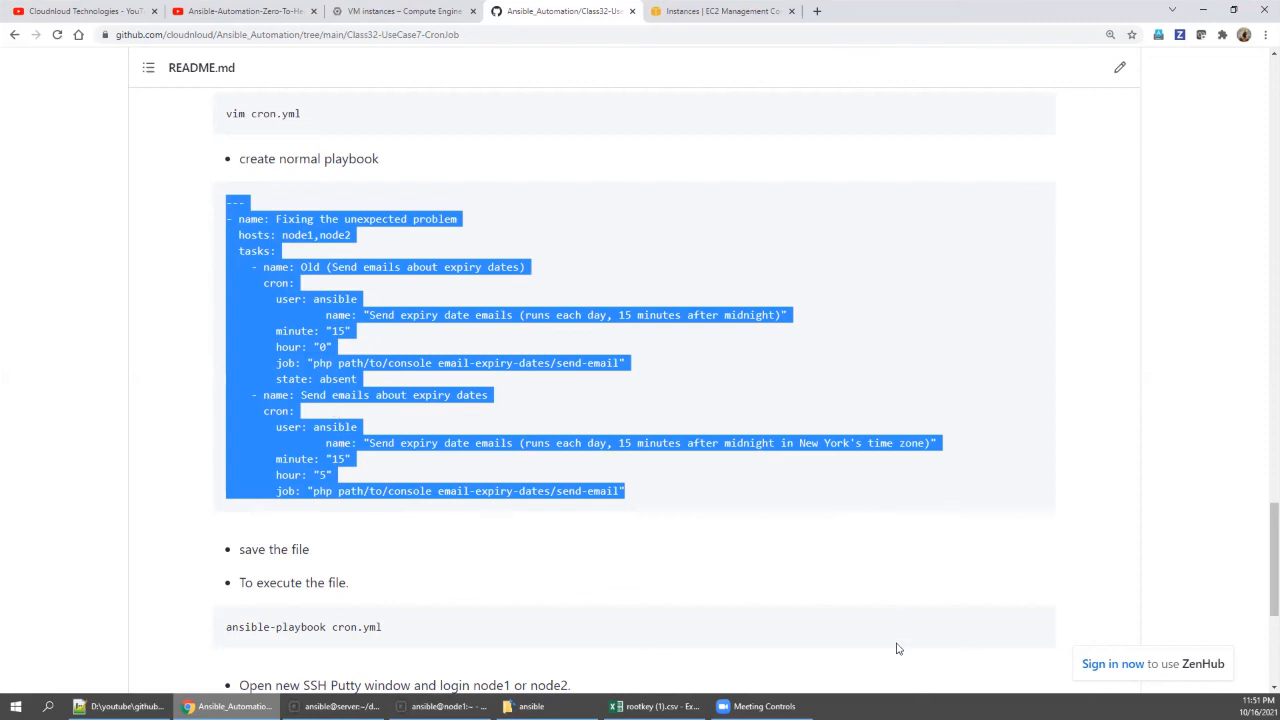